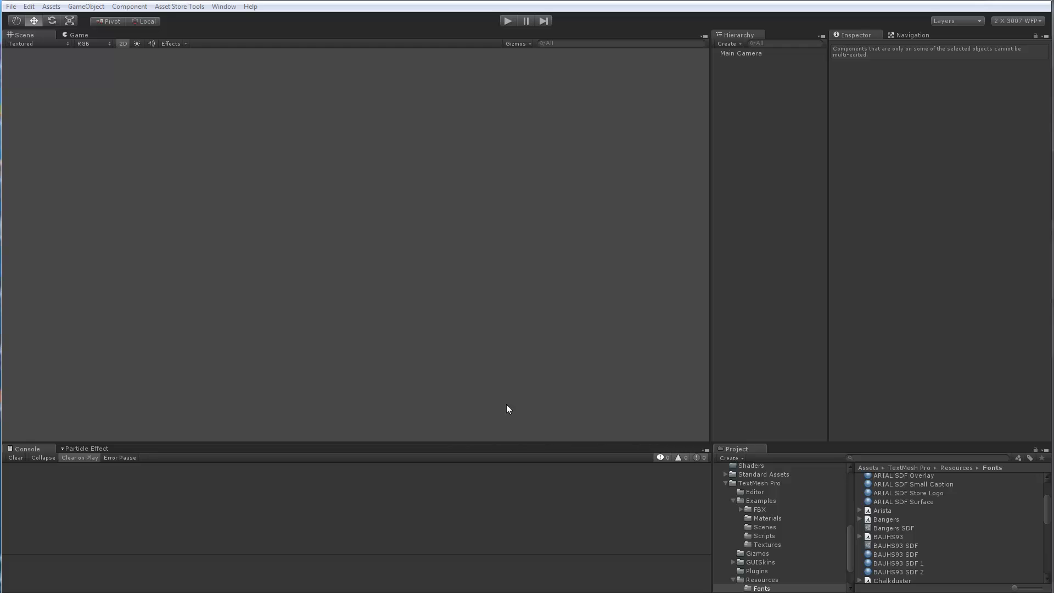
pyautogui.moveTo(511, 354)
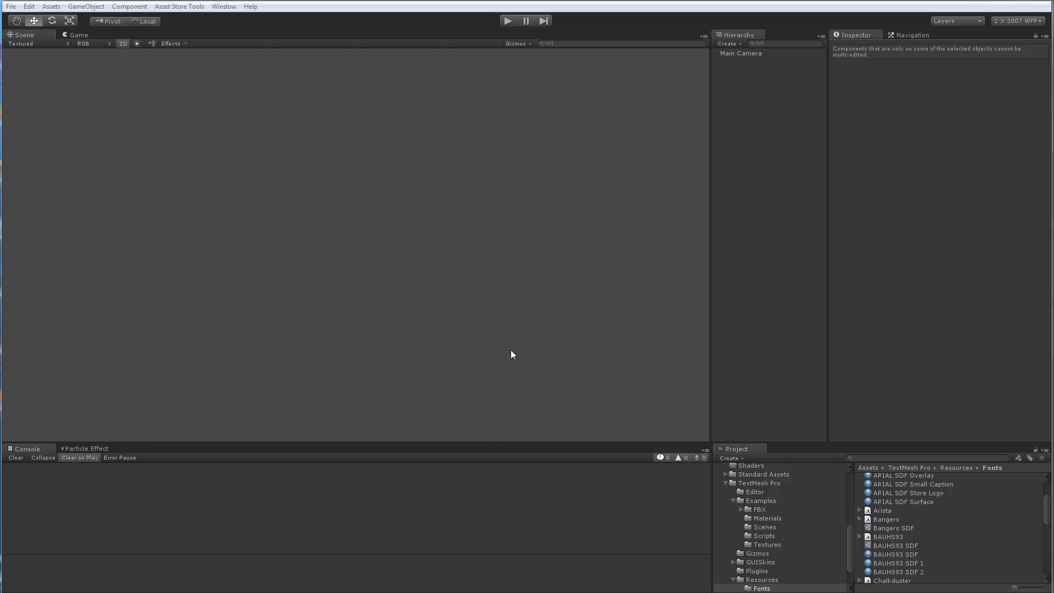
# Open the Window menu to reach TextMeshPro - Font Asset Creator
pyautogui.click(224, 6)
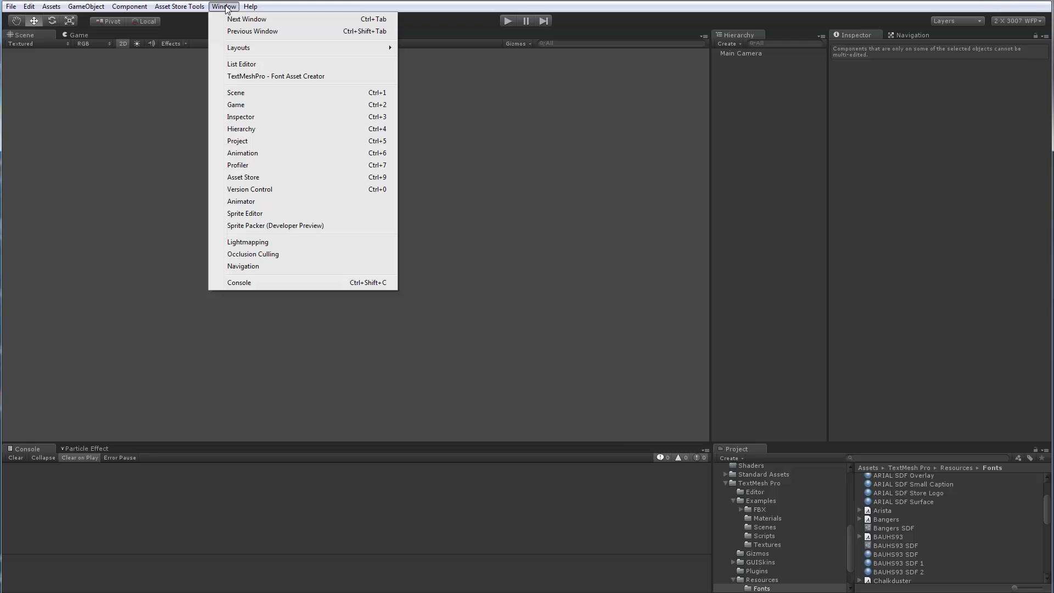
pyautogui.moveTo(276, 76)
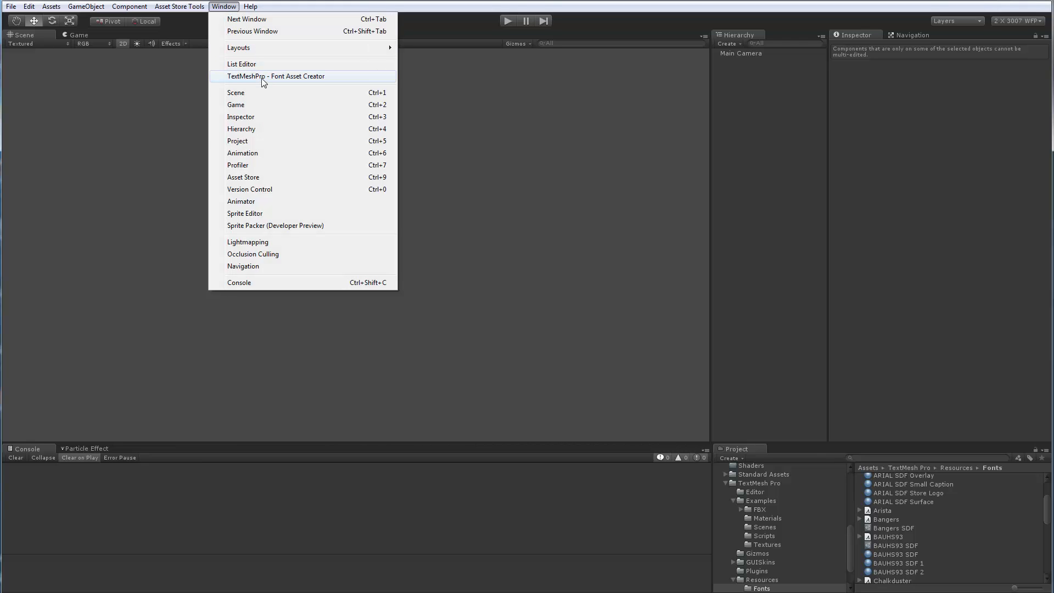
# In Font Asset Creator, choose Bangers as source font and generate its 95-character atlas
pyautogui.click(275, 76)
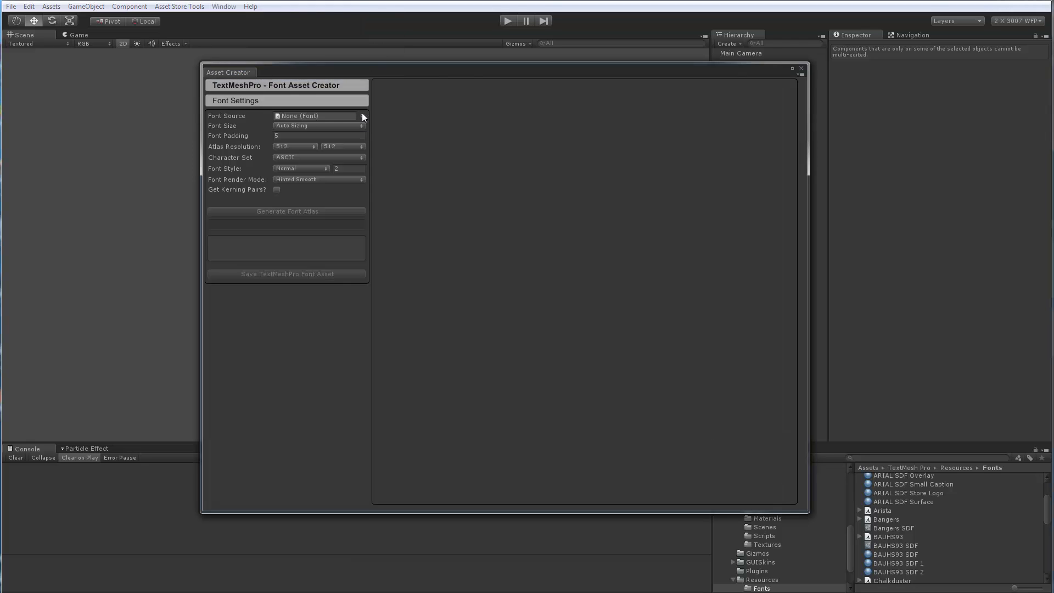
pyautogui.click(361, 116)
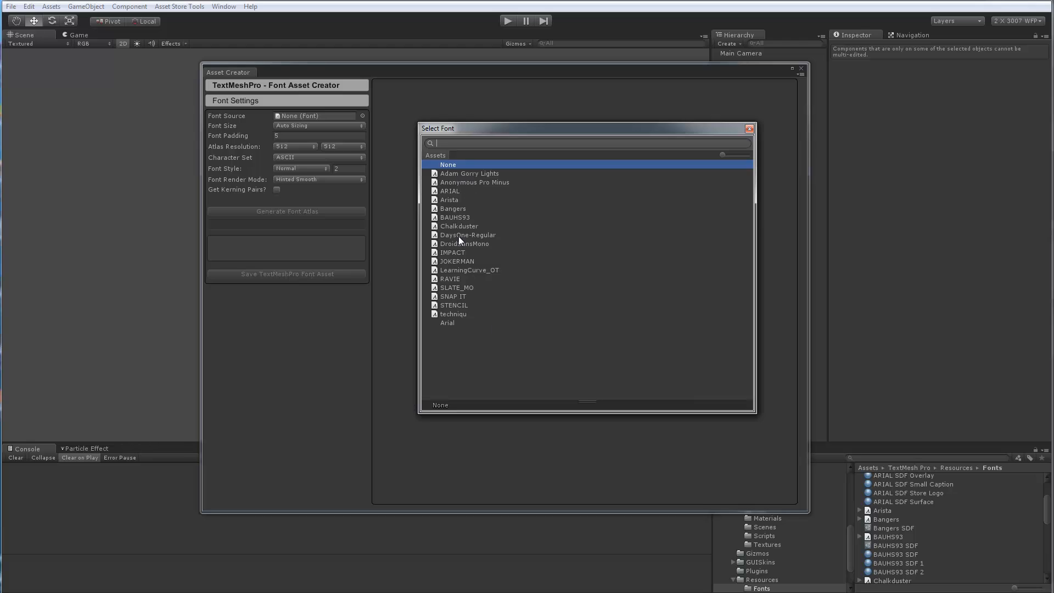
pyautogui.moveTo(464, 282)
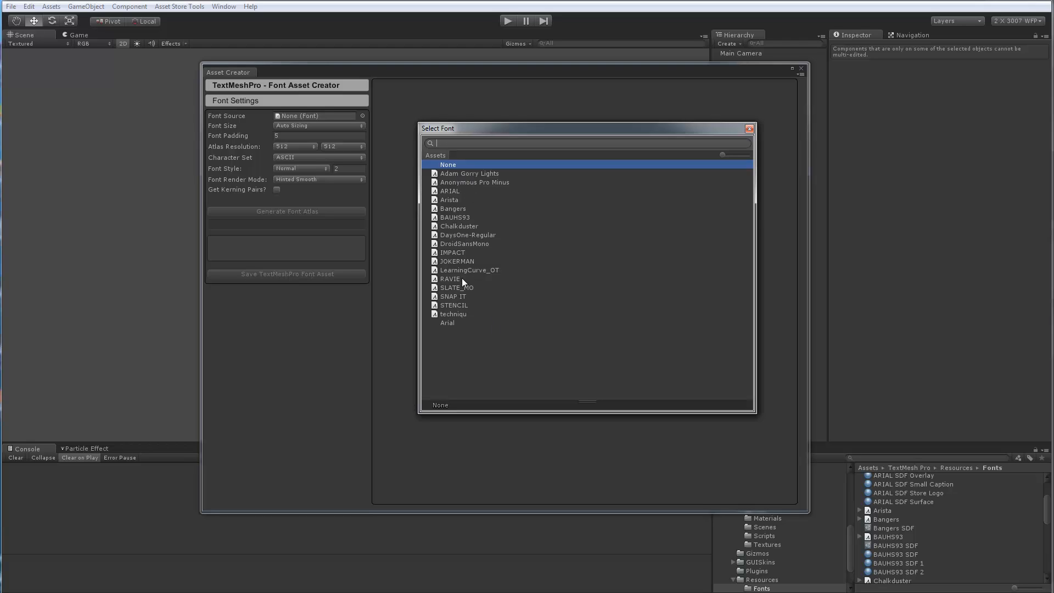
pyautogui.click(453, 209)
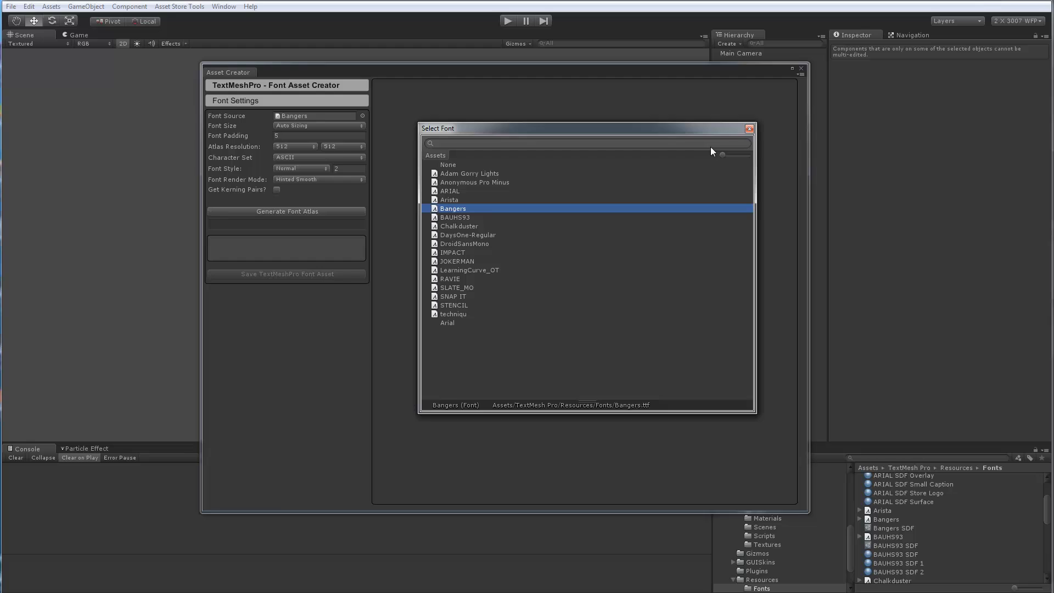
pyautogui.click(748, 129)
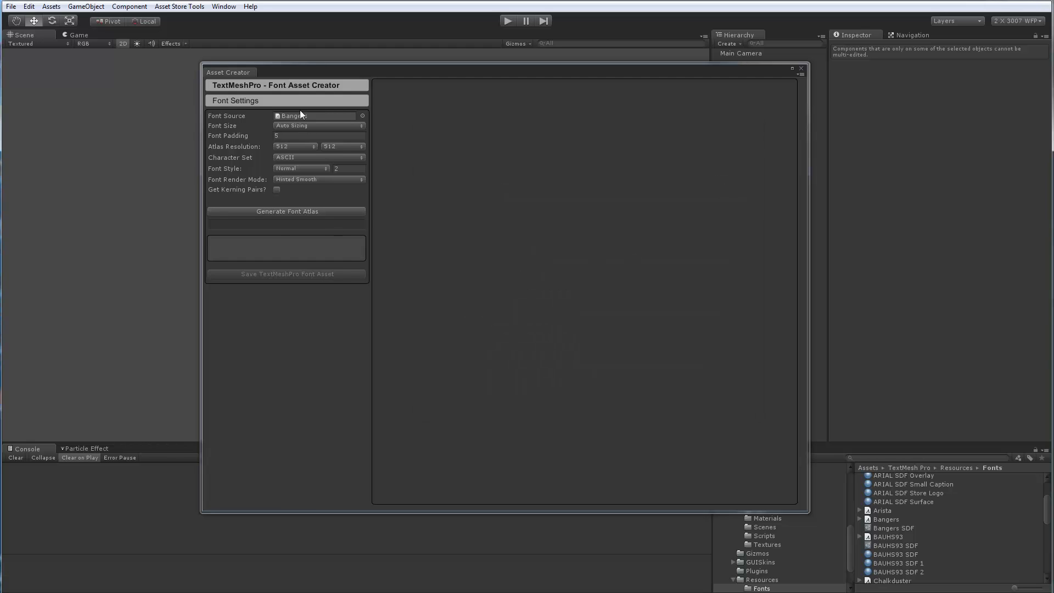
pyautogui.click(286, 211)
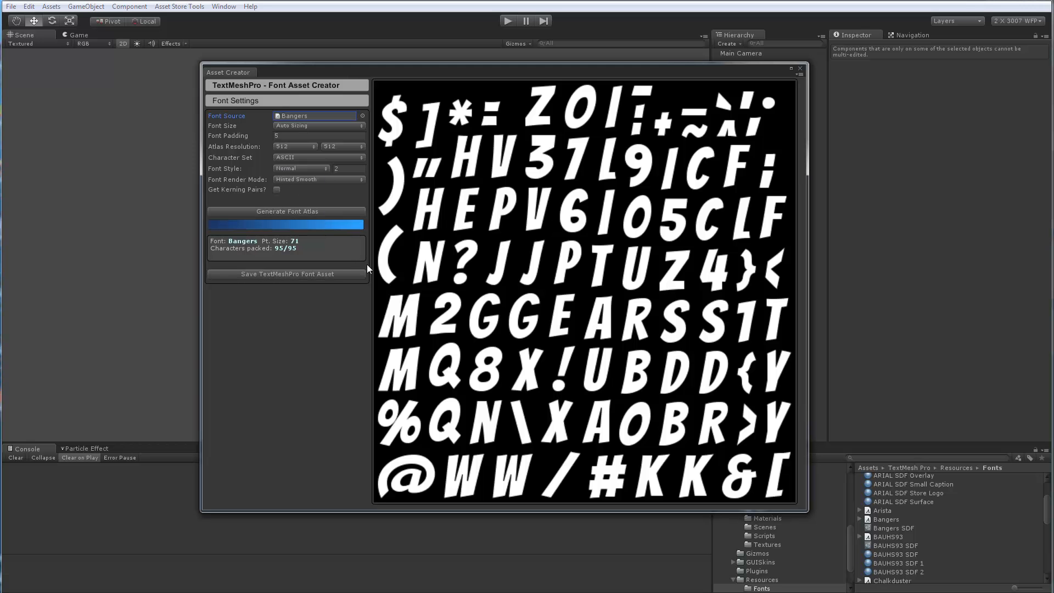
pyautogui.moveTo(480, 221)
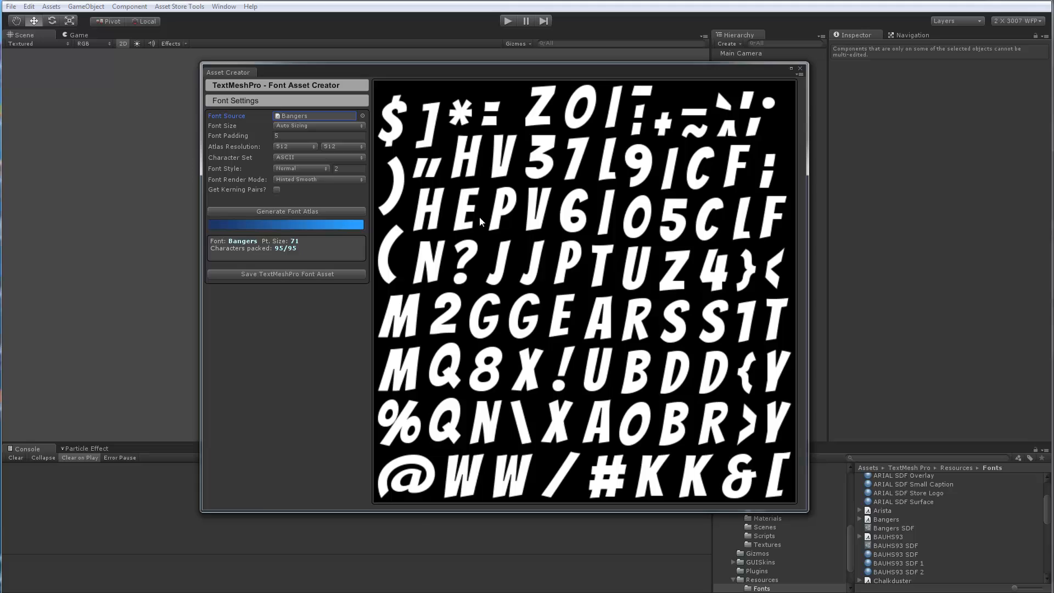
pyautogui.moveTo(396, 194)
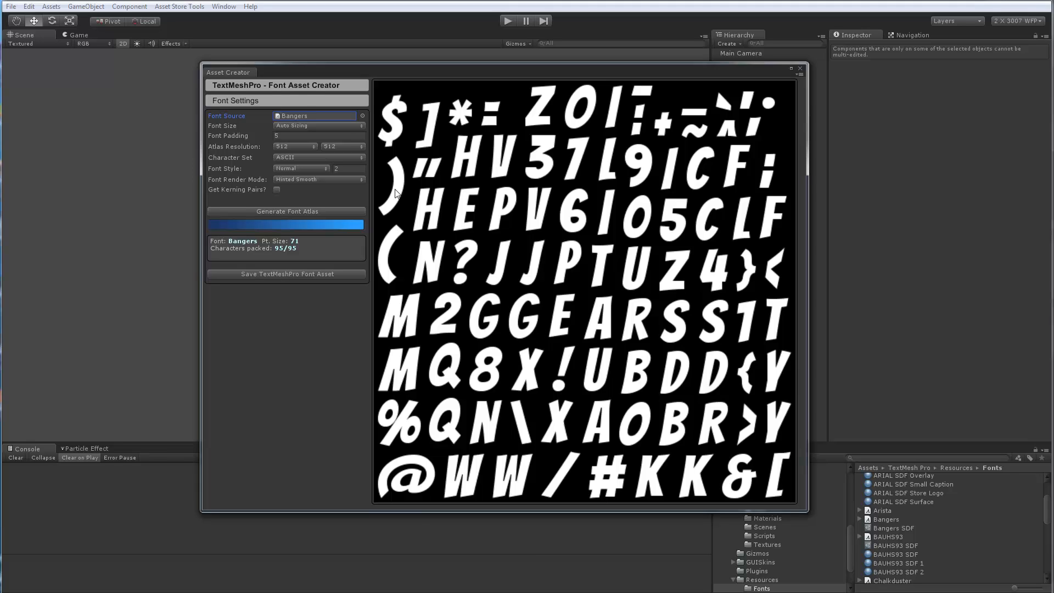
pyautogui.moveTo(294, 182)
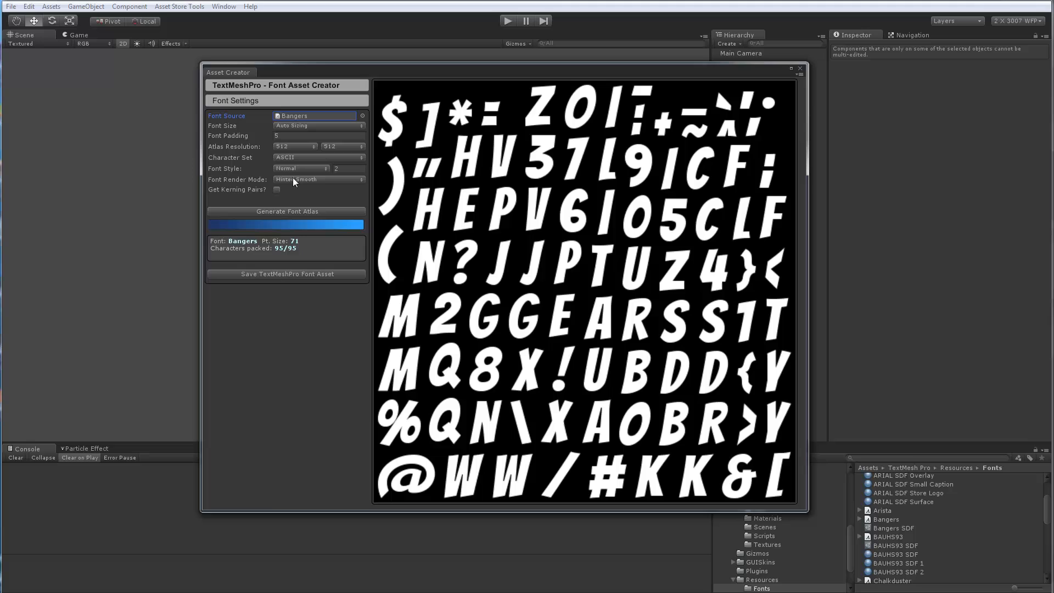
pyautogui.moveTo(466, 189)
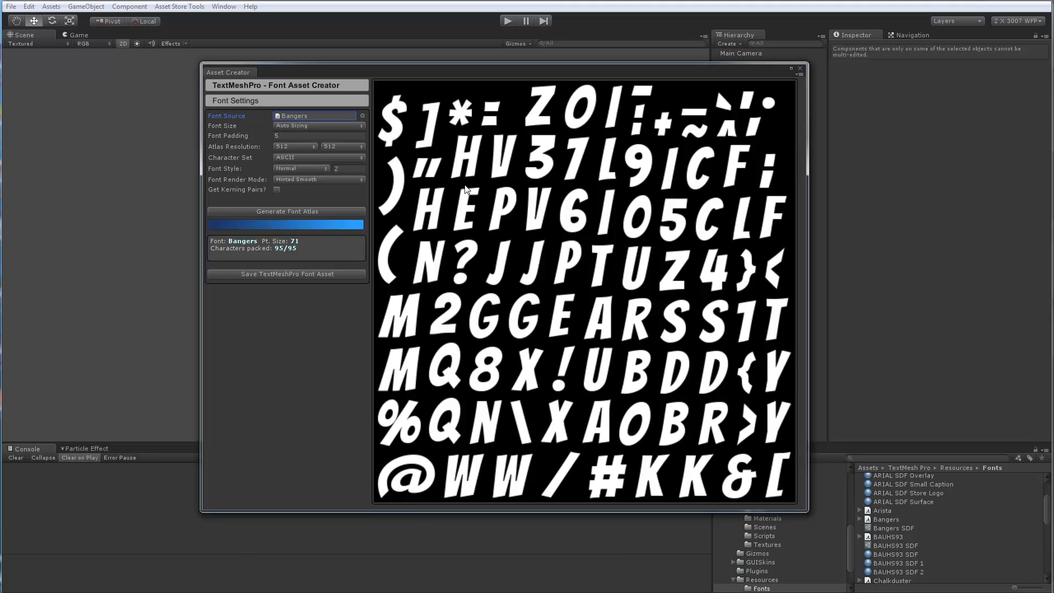
pyautogui.moveTo(562, 233)
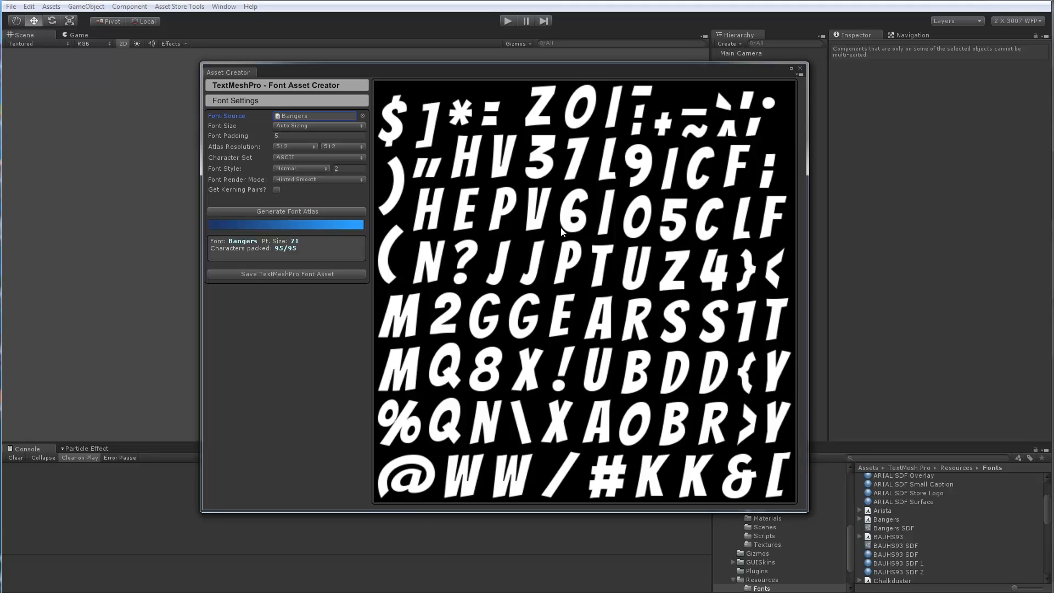
# Regenerate the Bangers atlas with ASCII Uppercase at custom size 84 and save the font asset
pyautogui.click(320, 157)
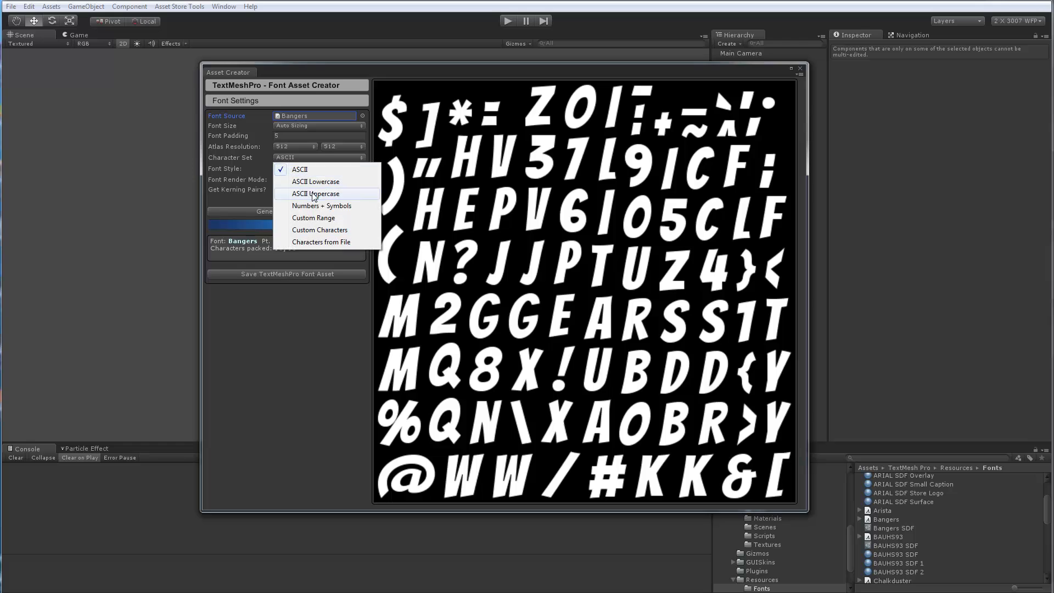
pyautogui.click(315, 193)
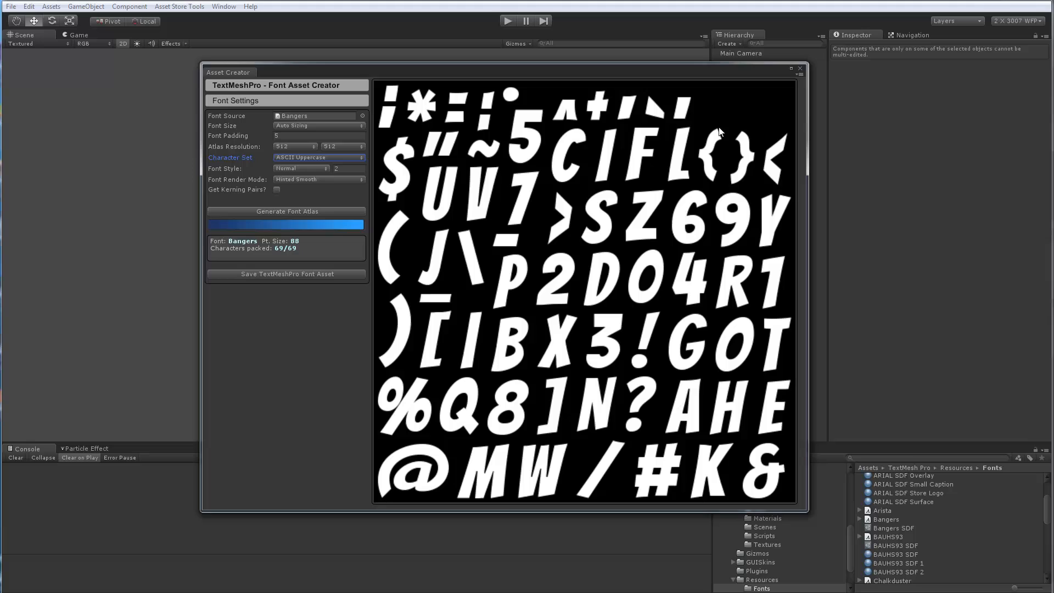
pyautogui.moveTo(701, 99)
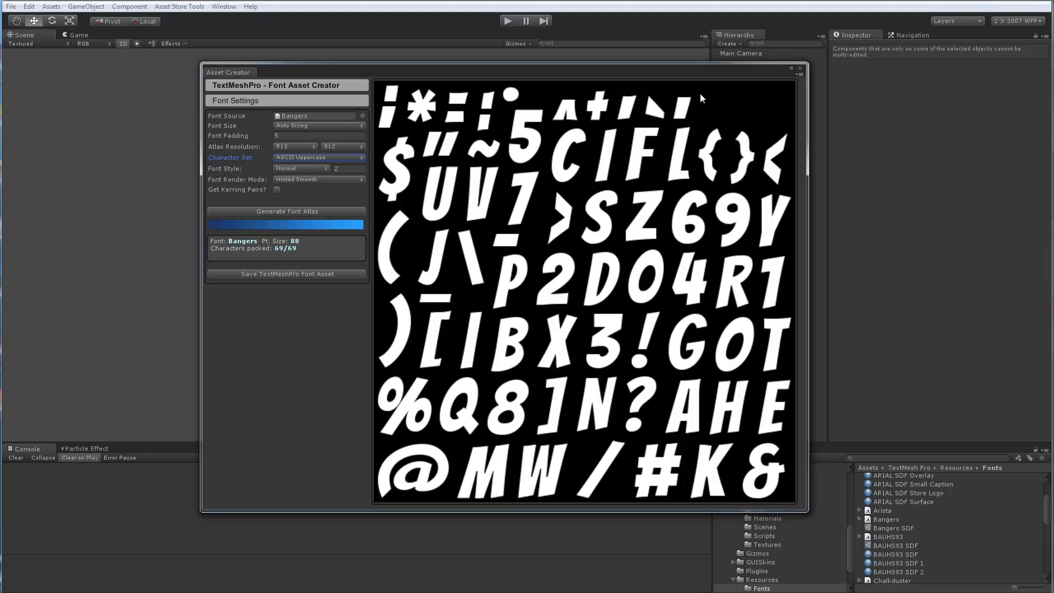
pyautogui.moveTo(635, 140)
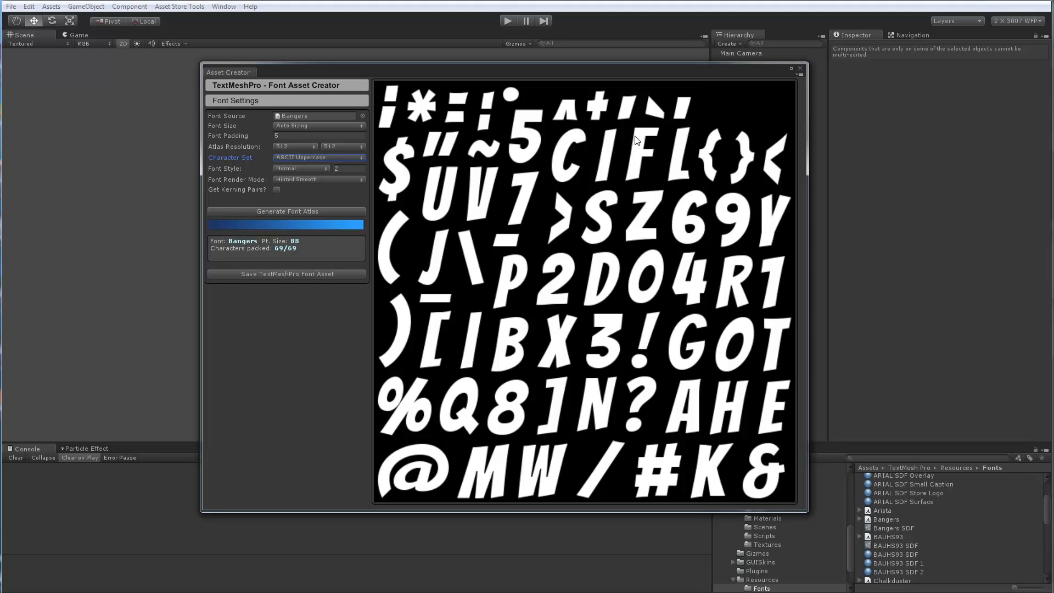
pyautogui.moveTo(231, 146)
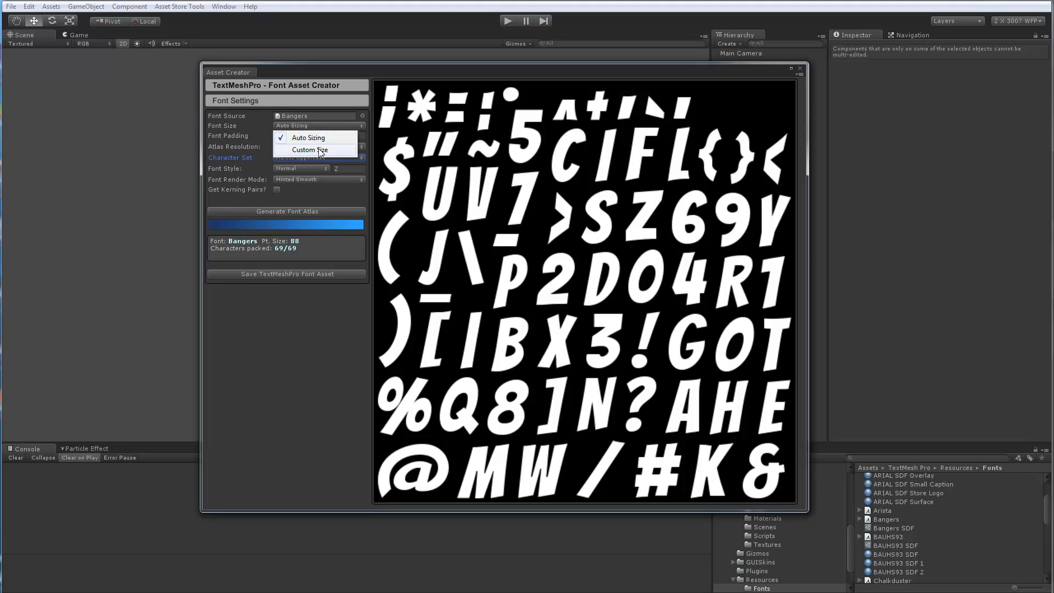
pyautogui.click(310, 150)
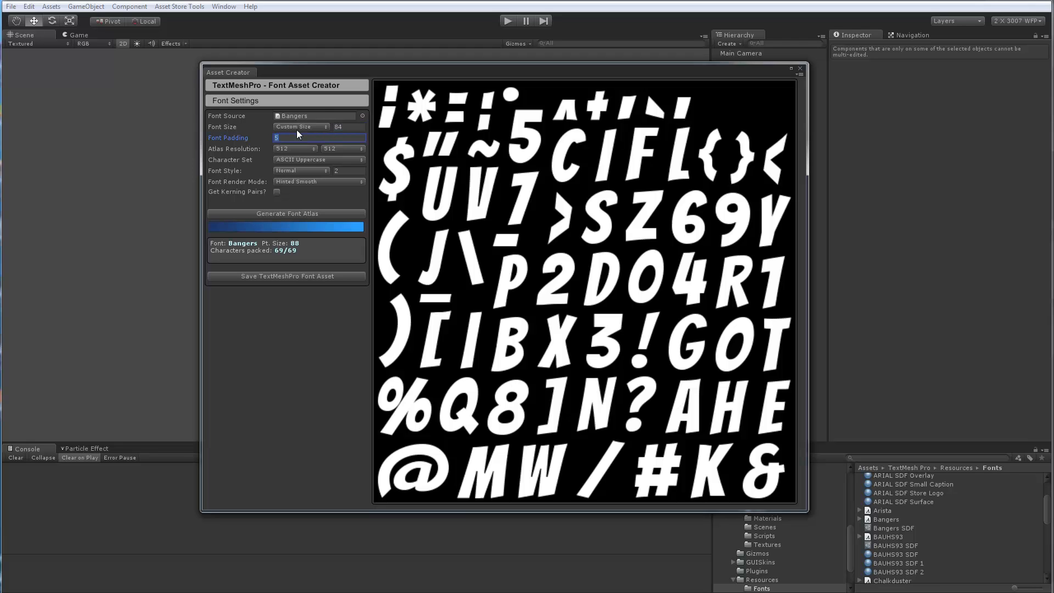
pyautogui.click(286, 213)
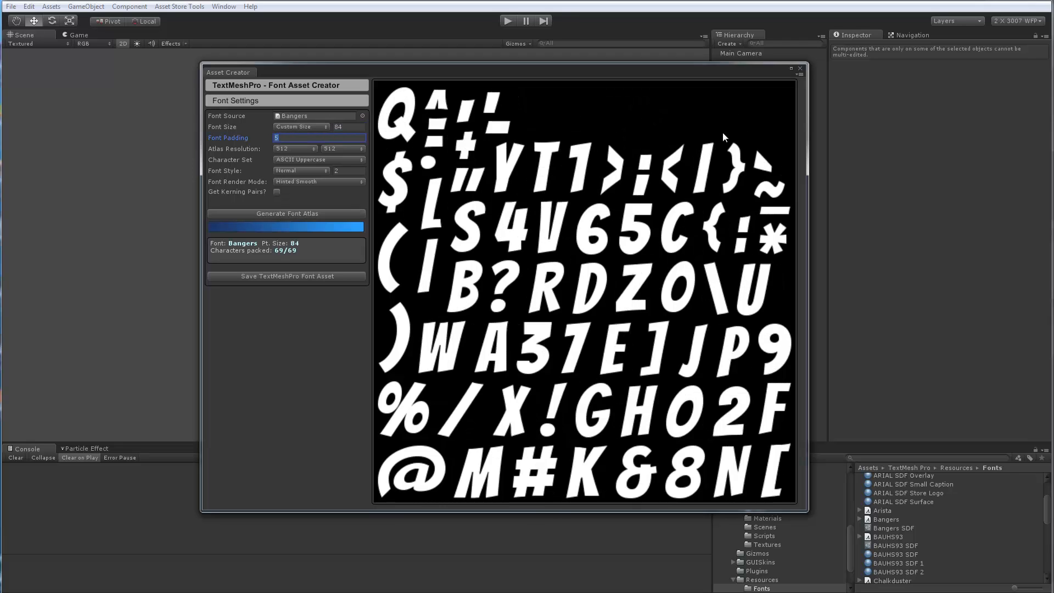
pyautogui.moveTo(670, 175)
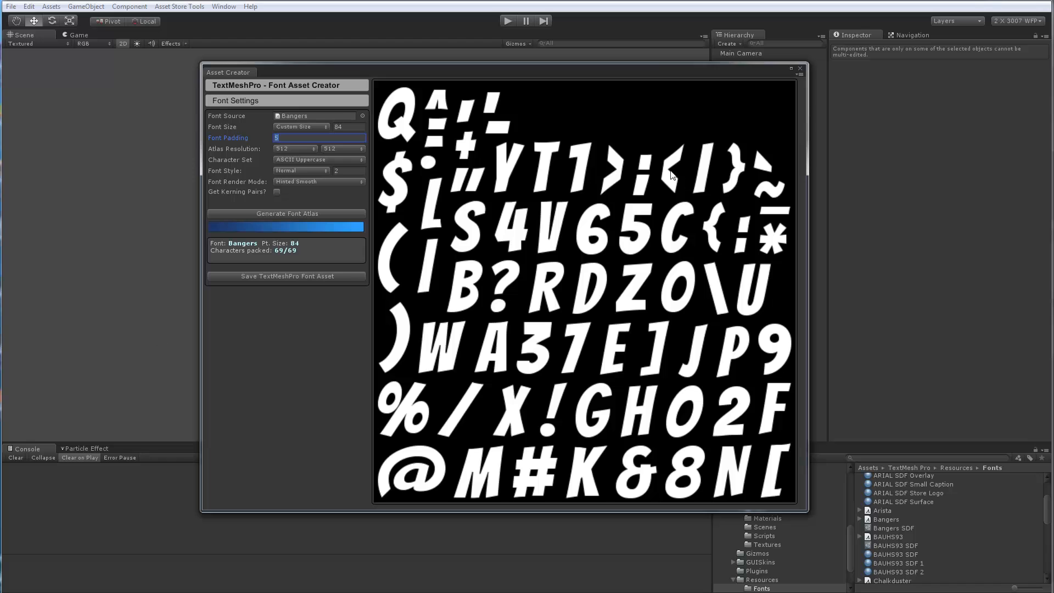
pyautogui.click(287, 275)
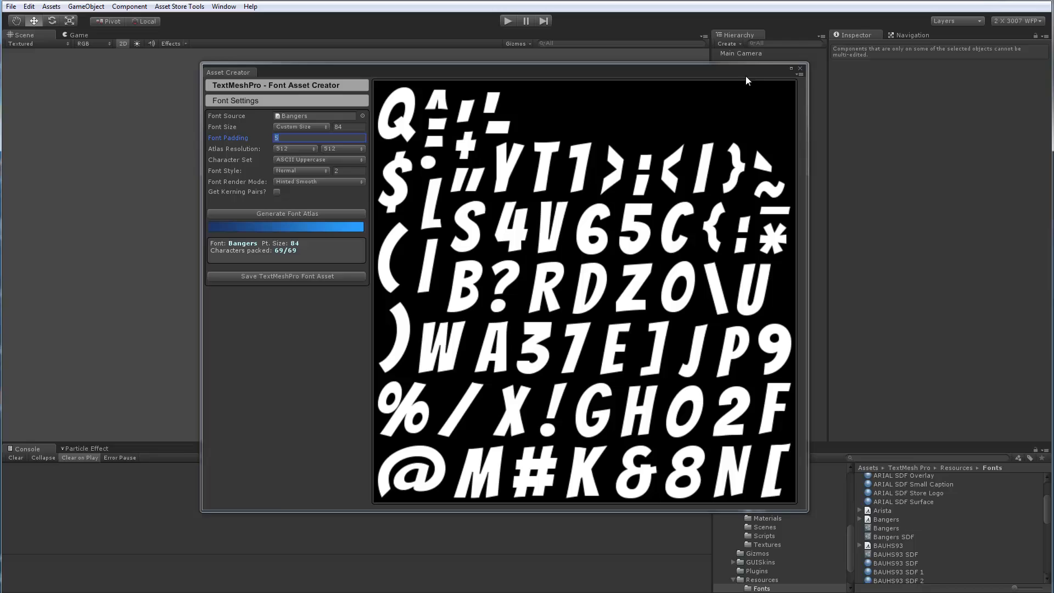
# Create a TextMesh Pro text object and assign it the Bangers font asset
pyautogui.click(799, 69)
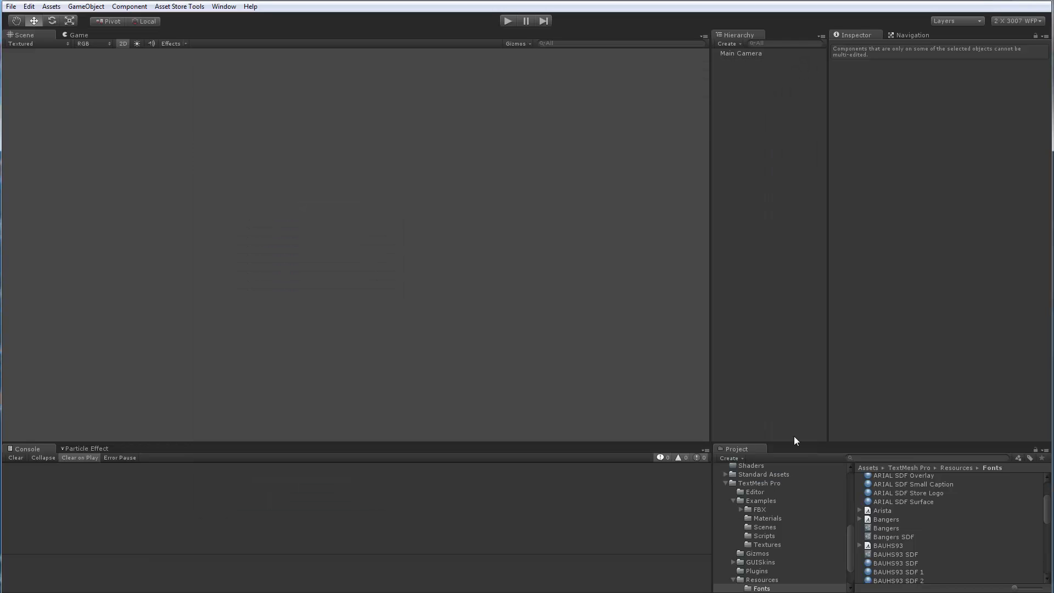
pyautogui.click(886, 527)
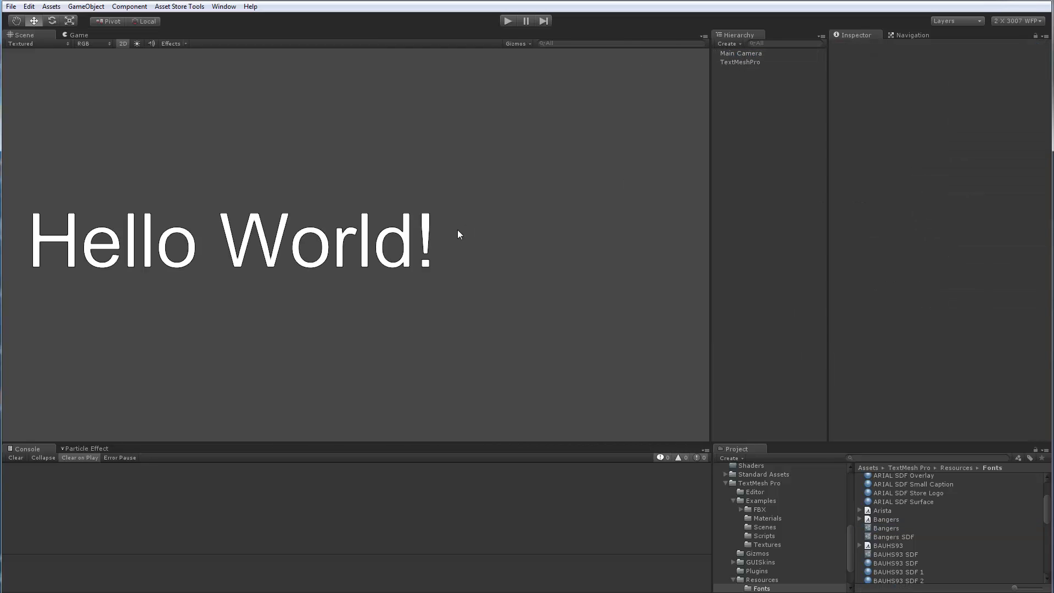
pyautogui.click(739, 61)
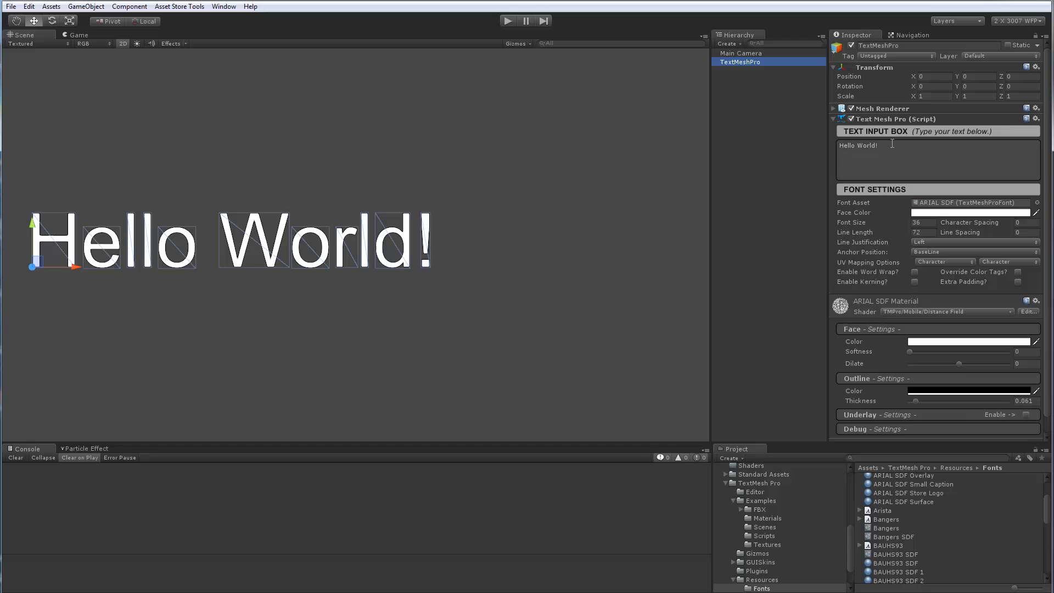
pyautogui.click(1036, 202)
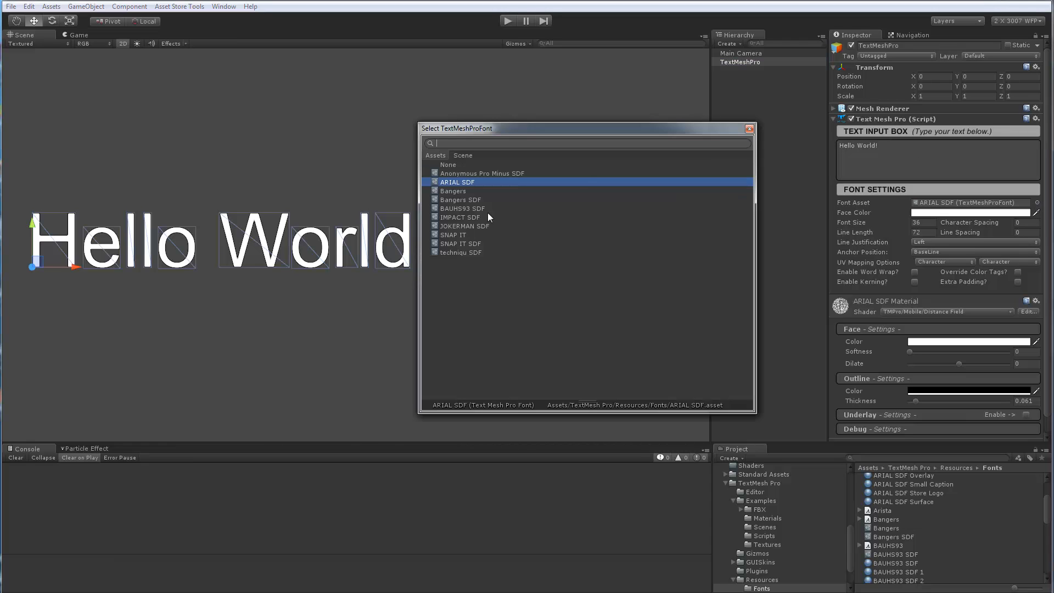
pyautogui.click(452, 190)
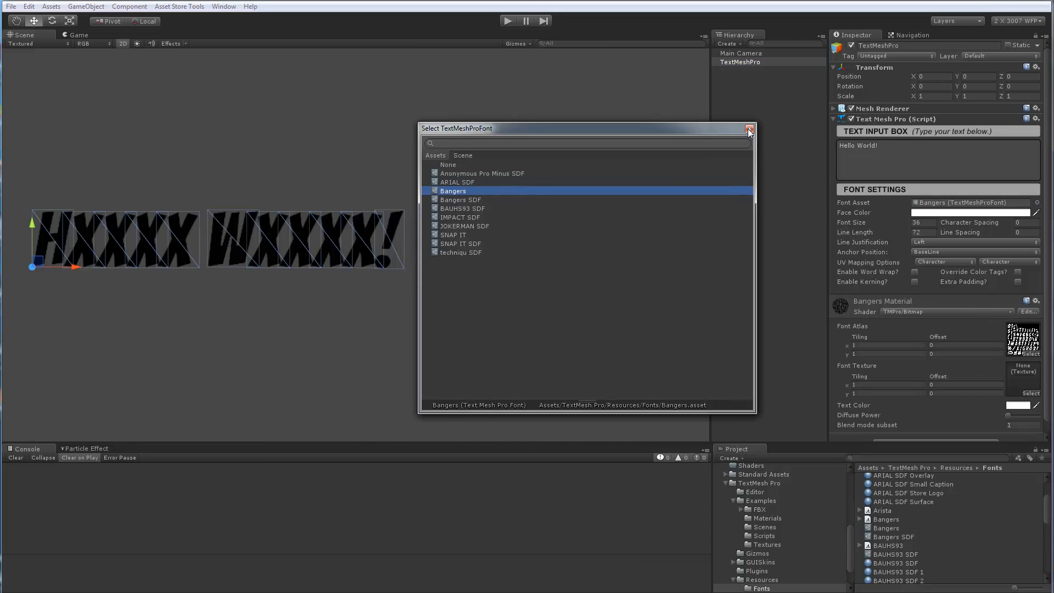
pyautogui.click(748, 128)
pyautogui.write('YO')
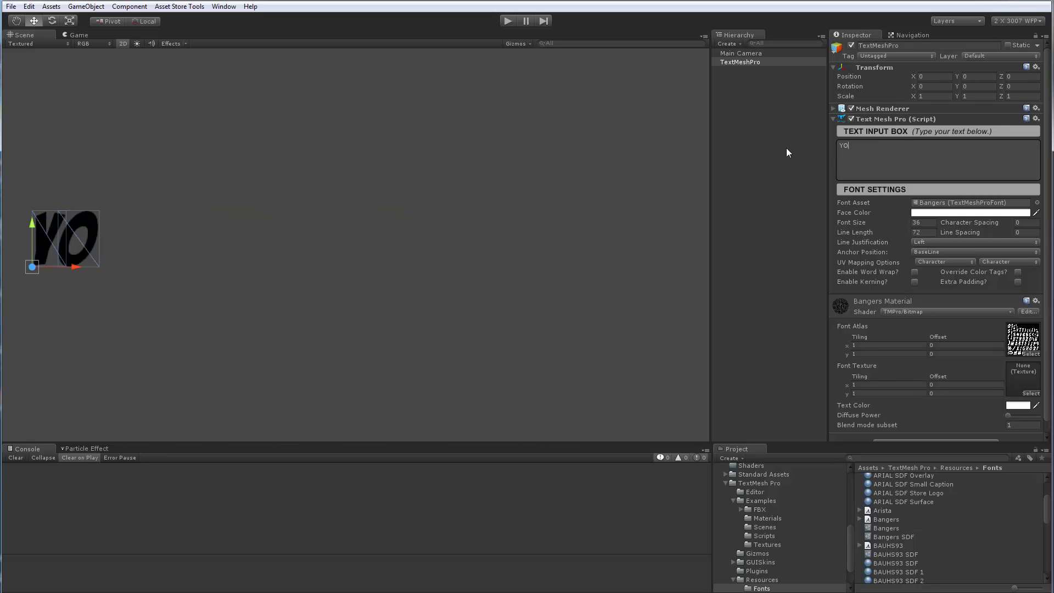
# Change the text to read 'YOU GOT 15 ^!'
pyautogui.write('U GOT !% ^')
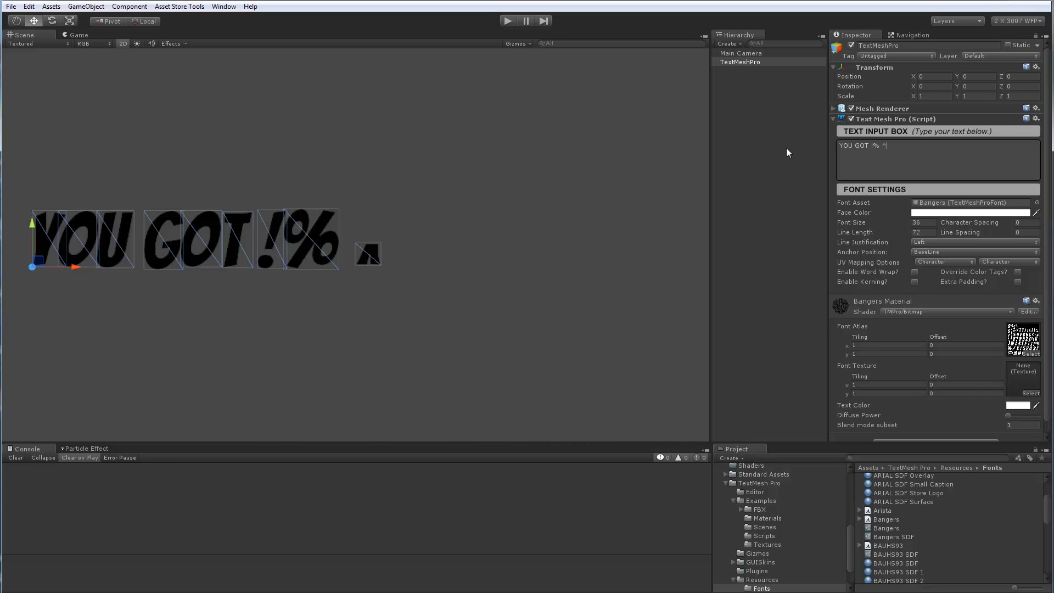
pyautogui.write('15')
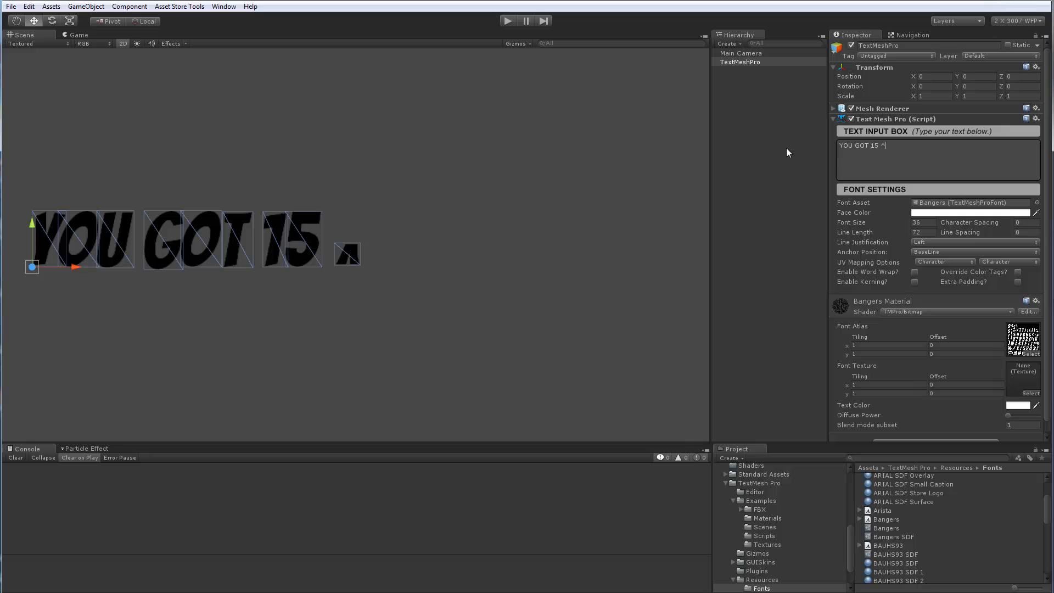
pyautogui.write('!')
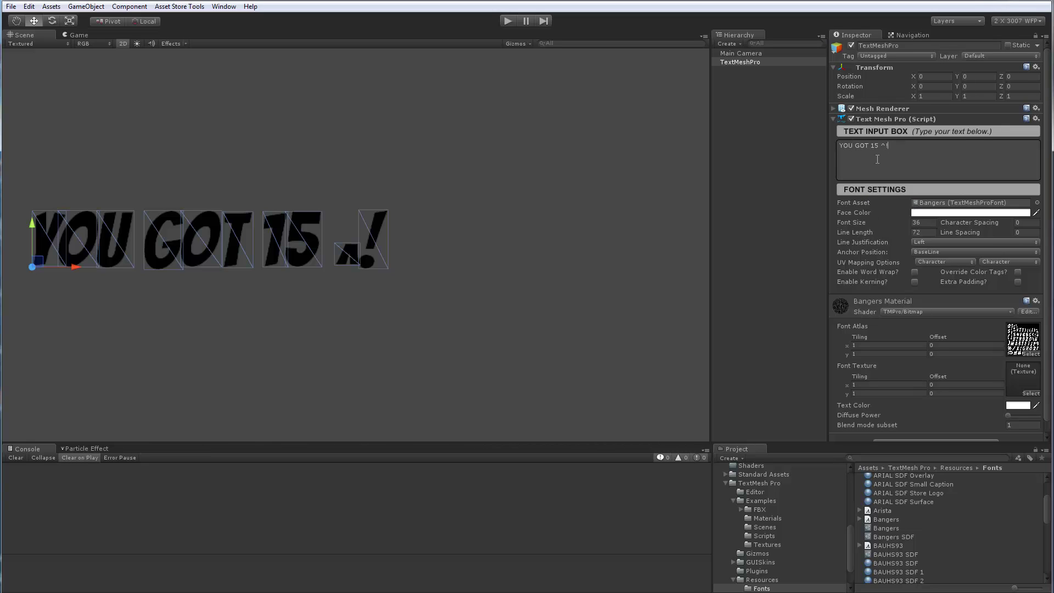
pyautogui.moveTo(910, 327)
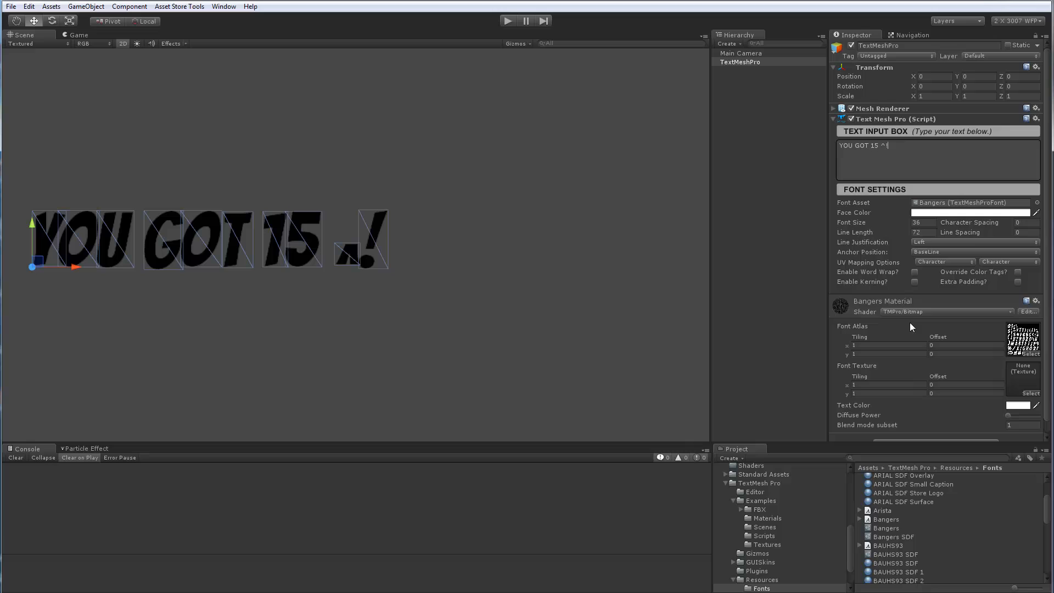
pyautogui.moveTo(1014, 355)
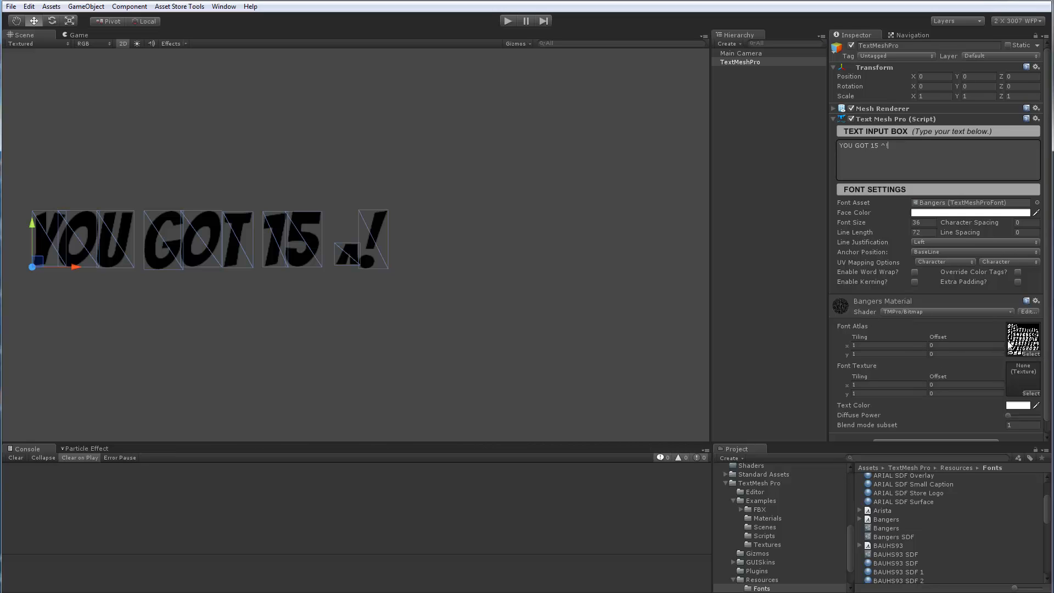
# Set the Bangers Atlas texture import to Advanced type, 512 max size and RGBA 32 bit
pyautogui.click(886, 528)
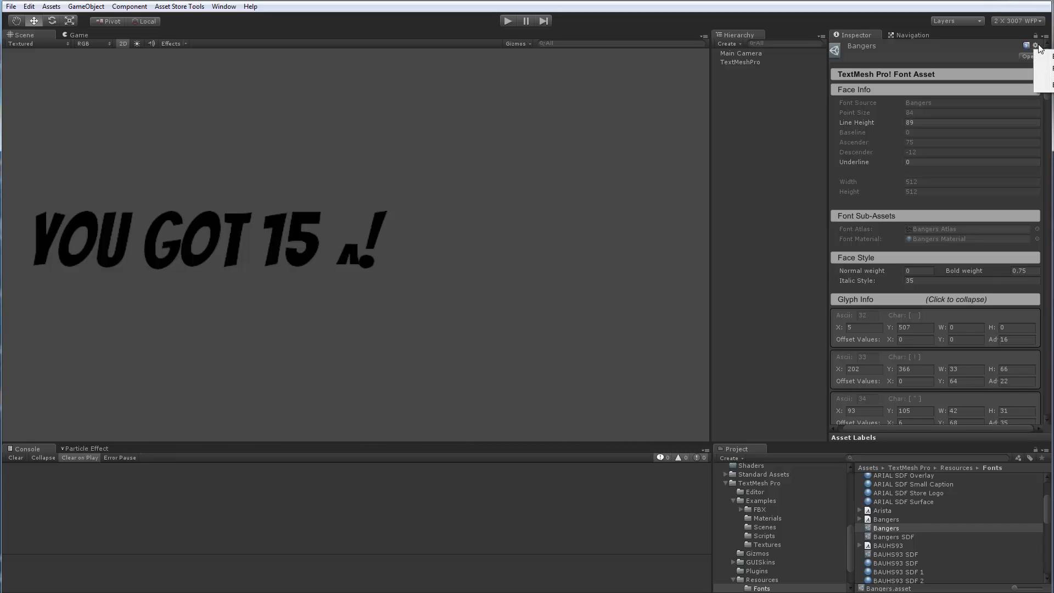
pyautogui.moveTo(1041, 88)
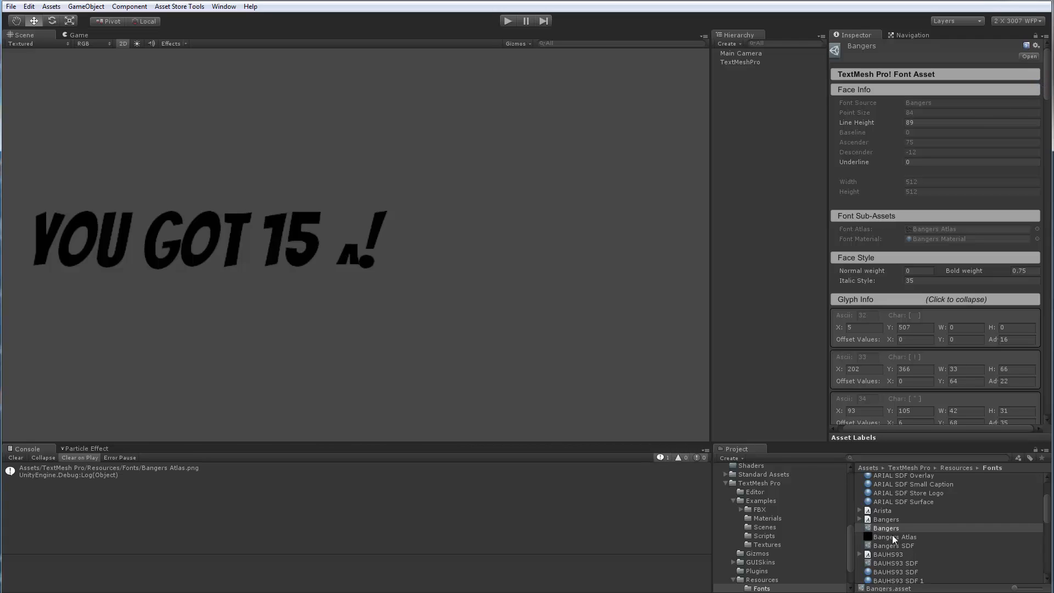
pyautogui.click(894, 536)
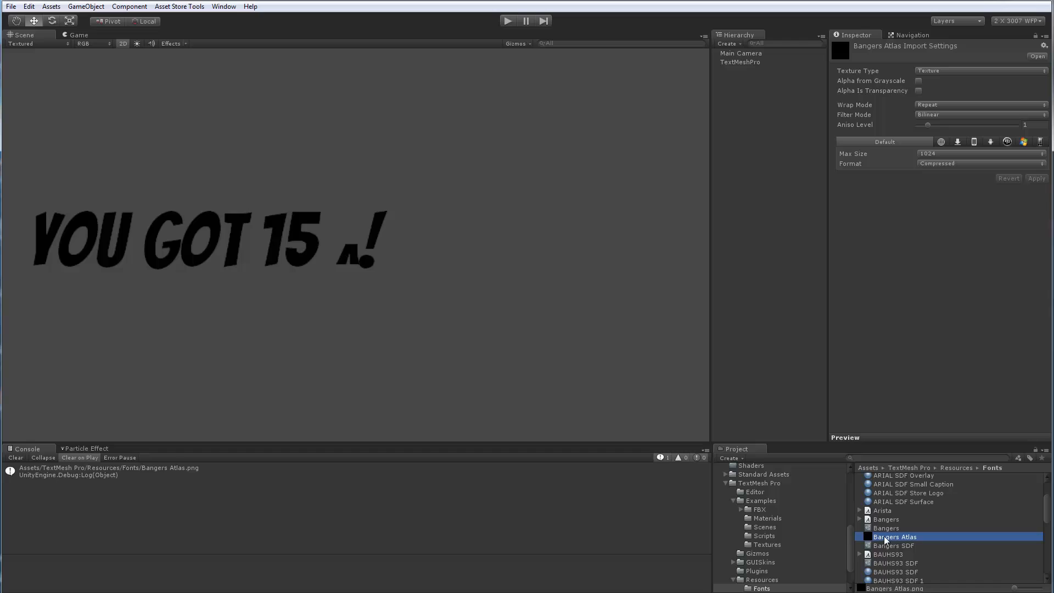
pyautogui.click(978, 163)
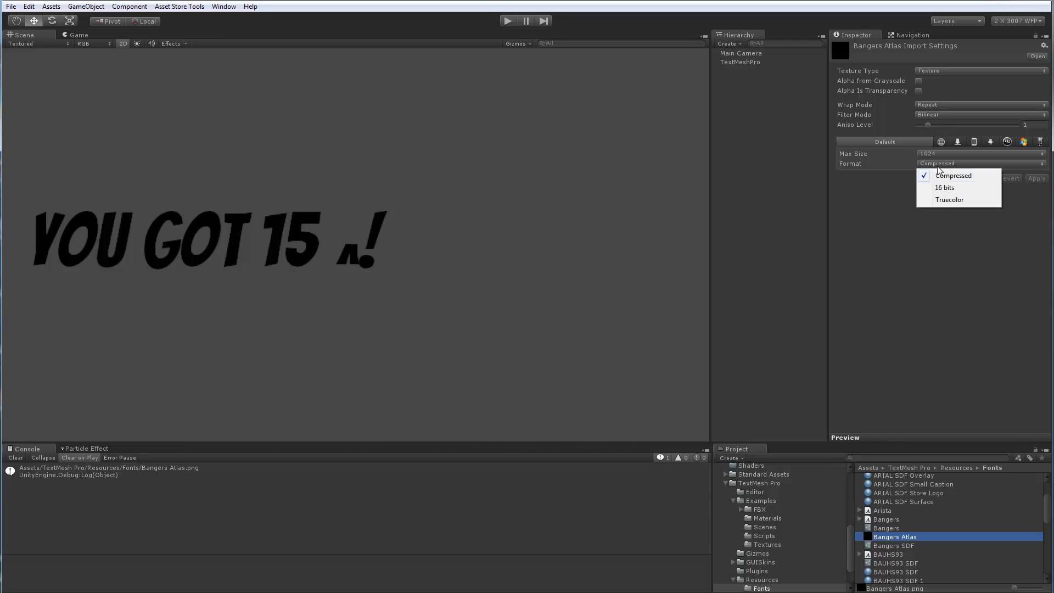
pyautogui.click(978, 69)
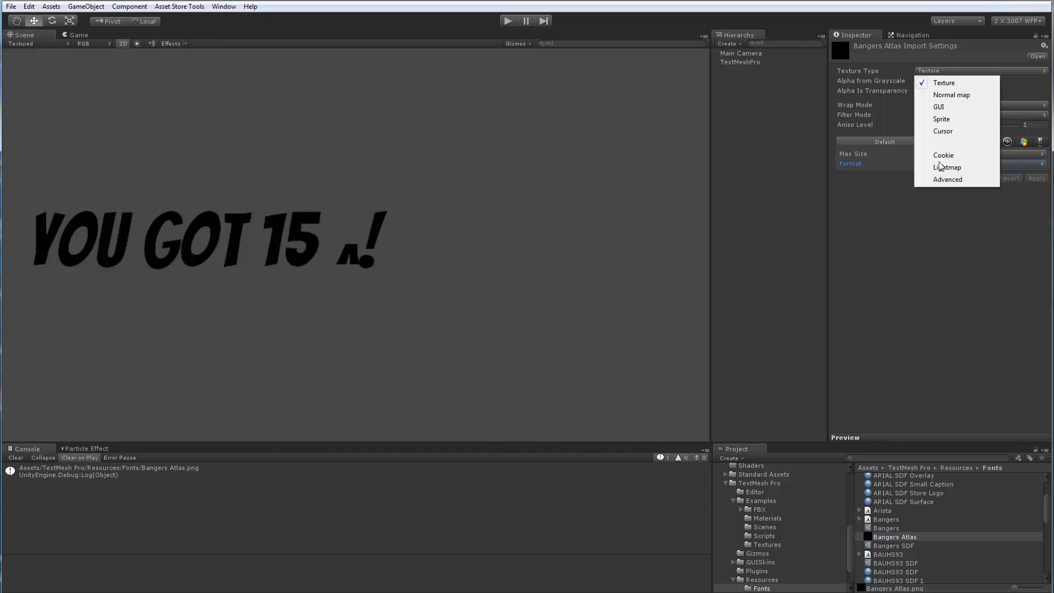
pyautogui.click(946, 179)
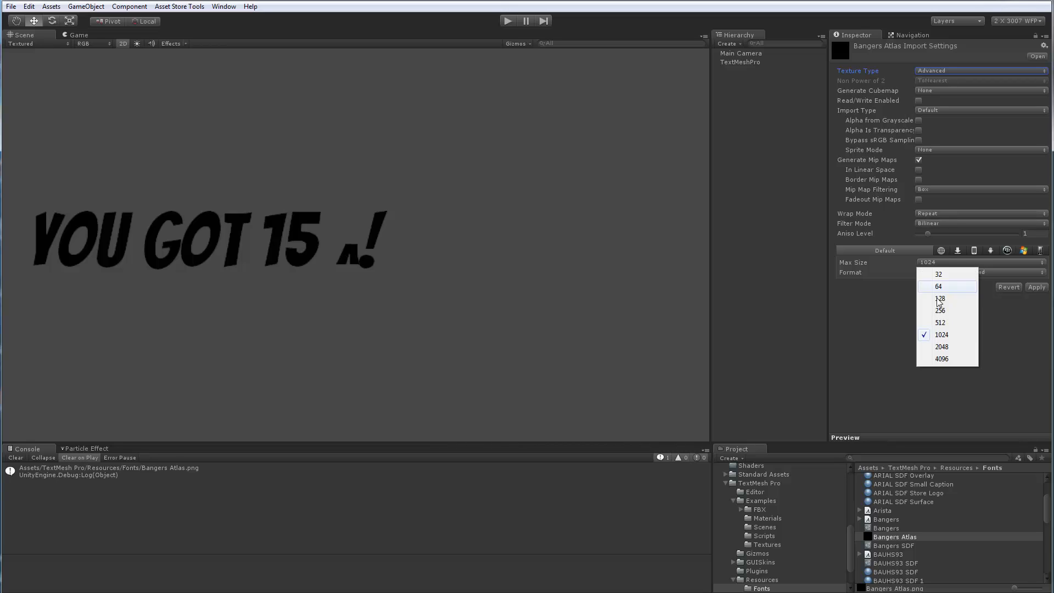
pyautogui.click(939, 322)
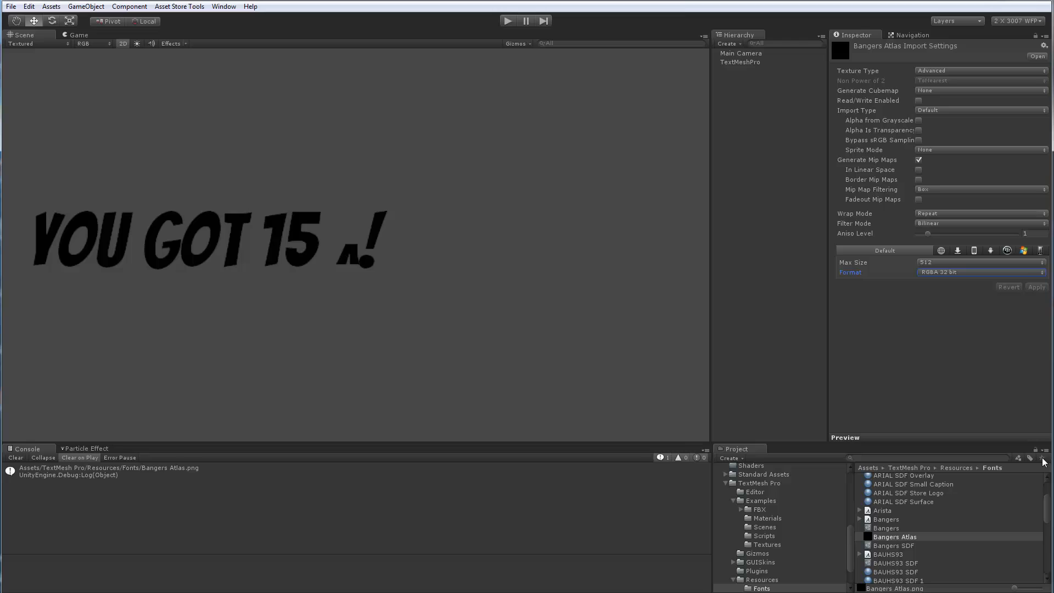
pyautogui.moveTo(895, 545)
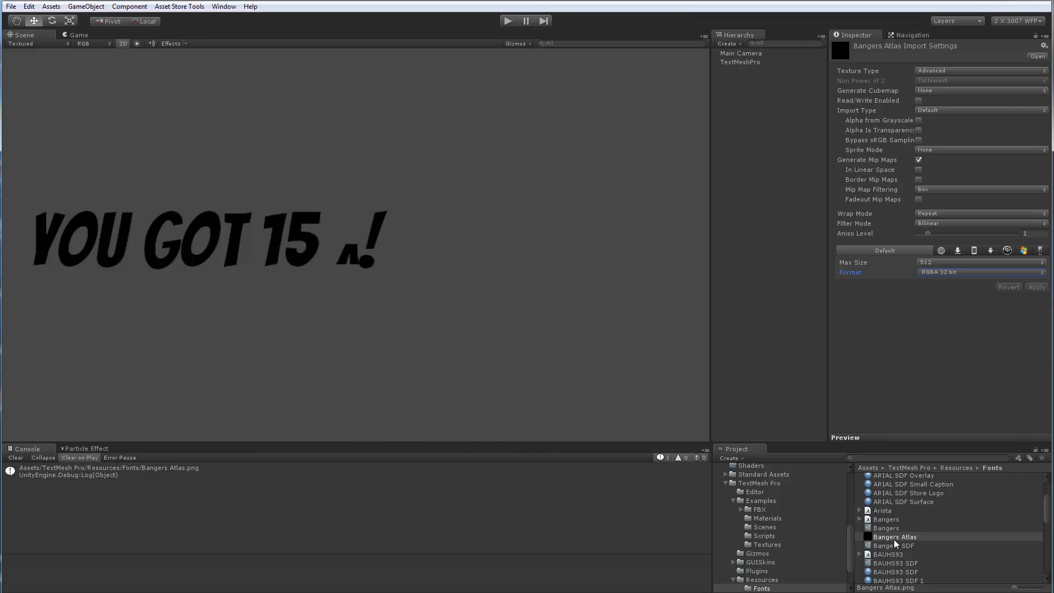
# Browse Bangers Material's Font Texture and open the atlas image in an image editor
pyautogui.click(886, 527)
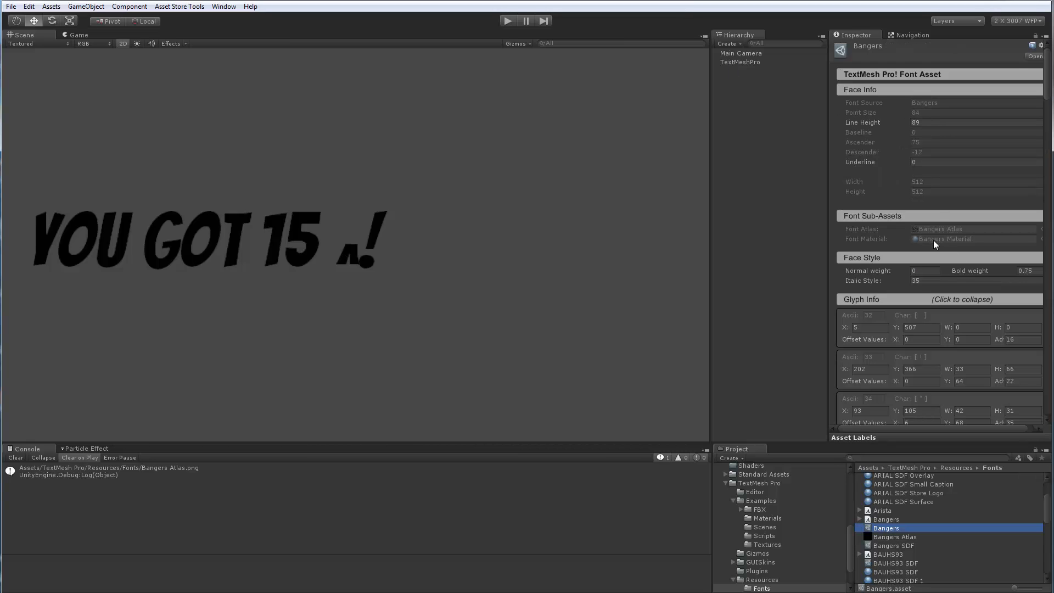
pyautogui.click(946, 238)
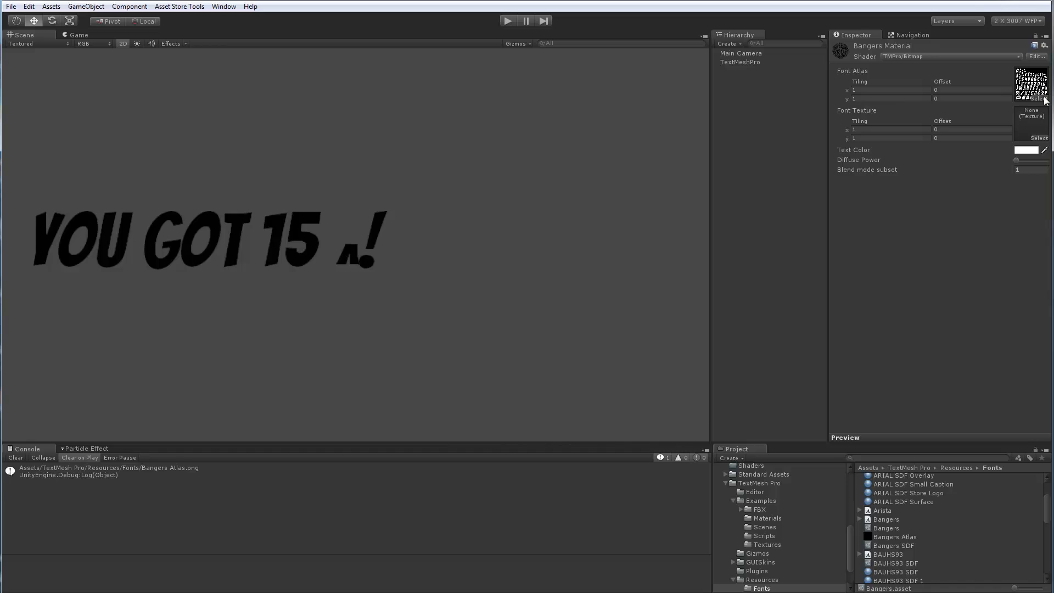
pyautogui.click(1038, 138)
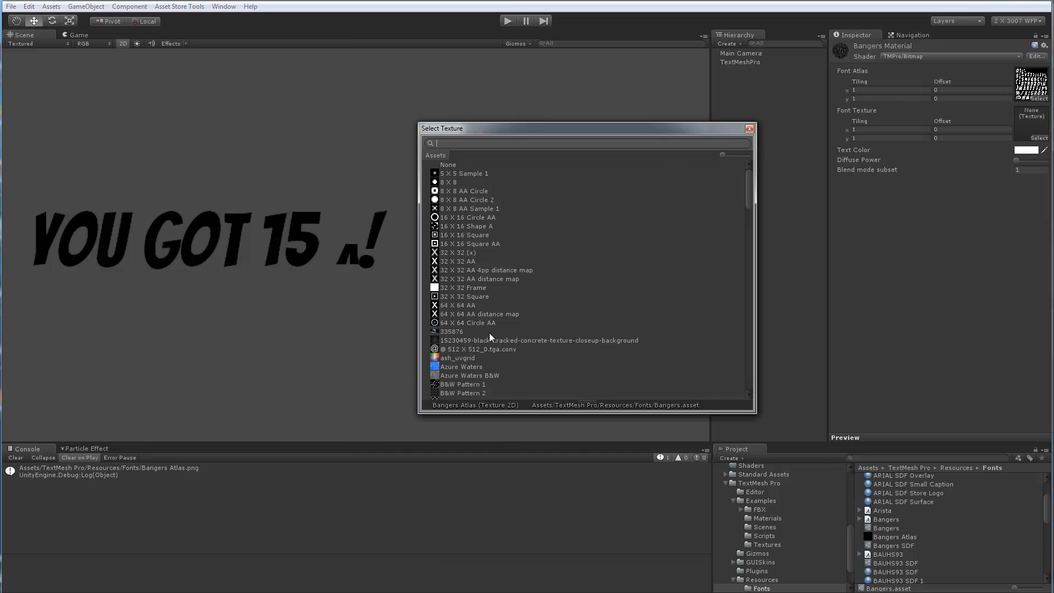
pyautogui.click(461, 353)
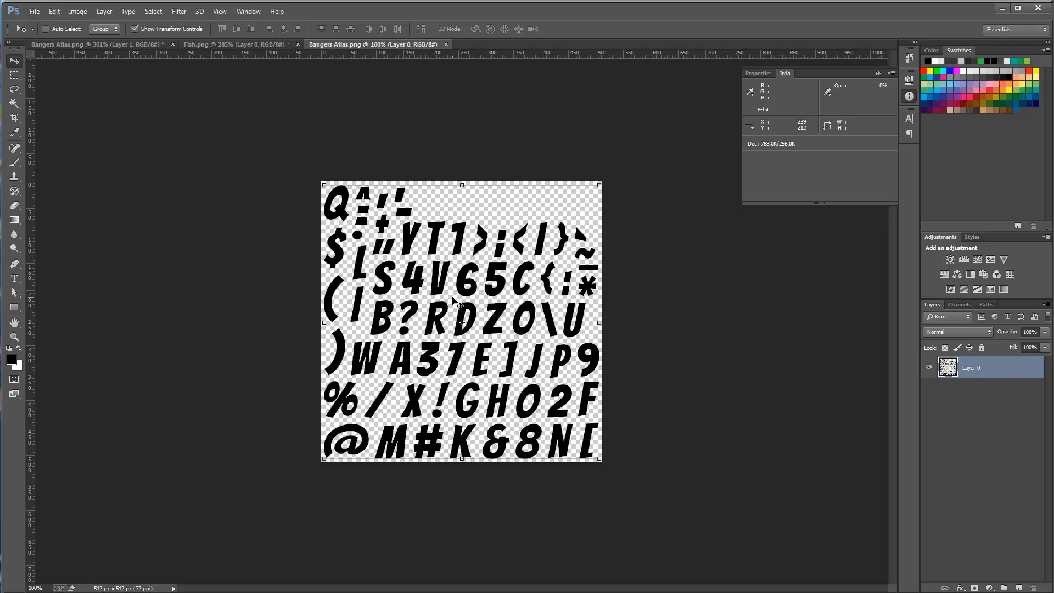
pyautogui.moveTo(454, 216)
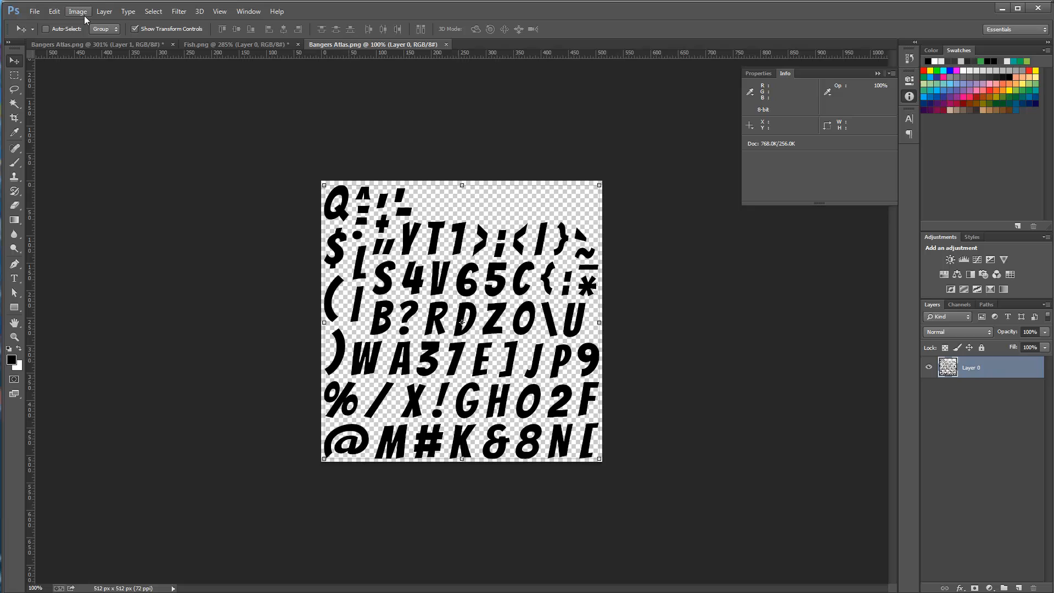
# Invert the Bangers Atlas colours so the glyphs turn white
pyautogui.click(78, 12)
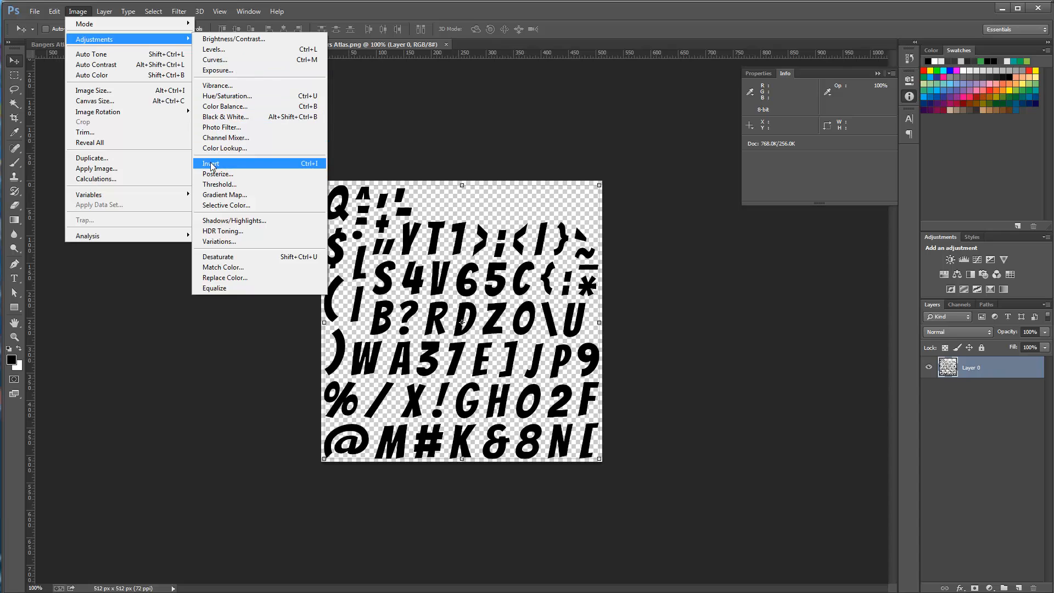
pyautogui.click(211, 163)
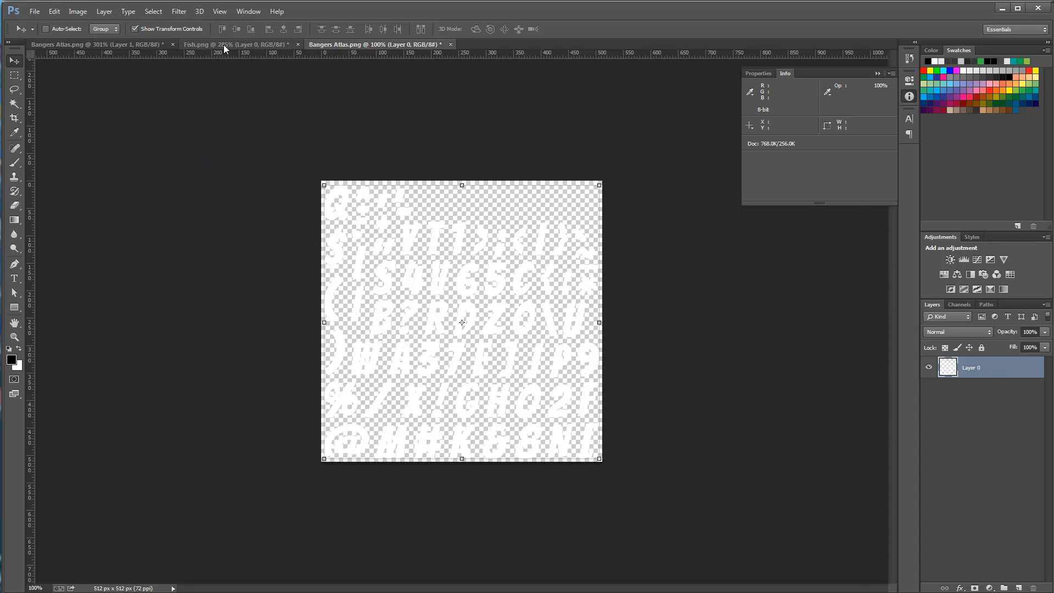
# Copy the fish from Fish.png into the Bangers Atlas document and free-transform it
pyautogui.click(235, 45)
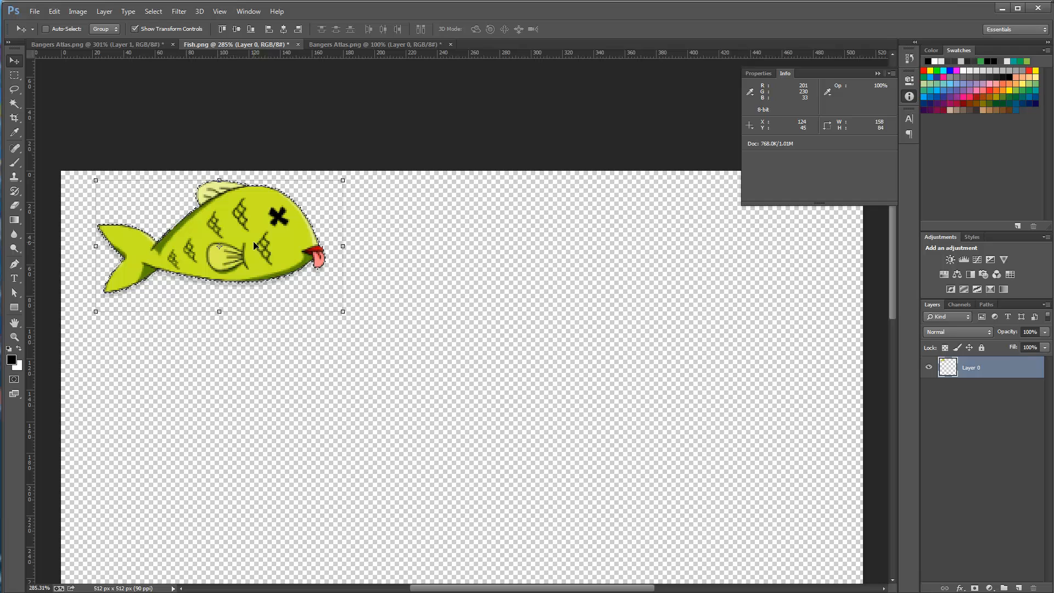
pyautogui.click(54, 12)
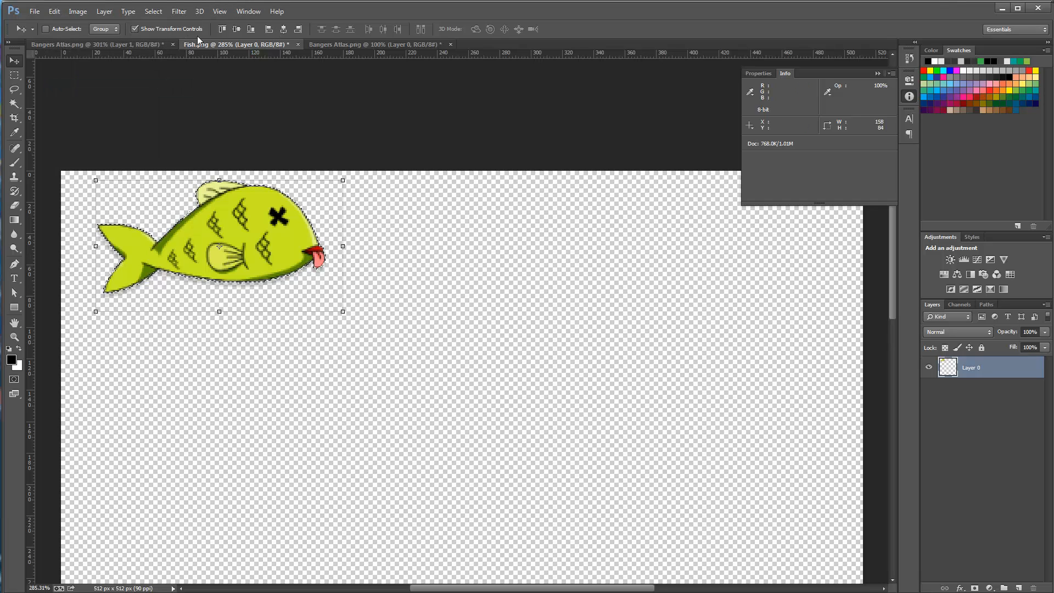
pyautogui.click(373, 44)
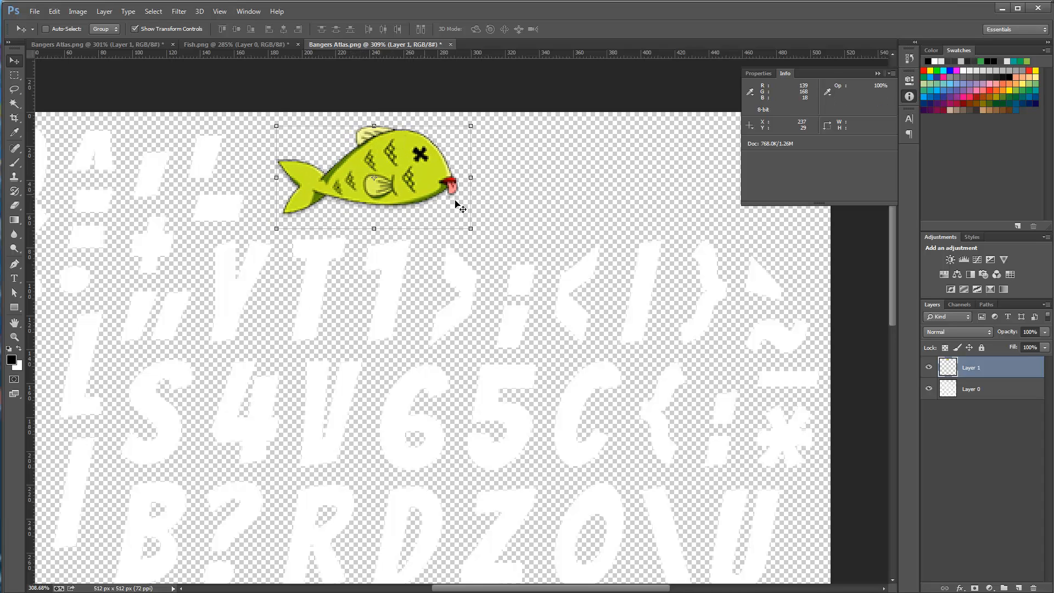
pyautogui.press('ctrl+t')
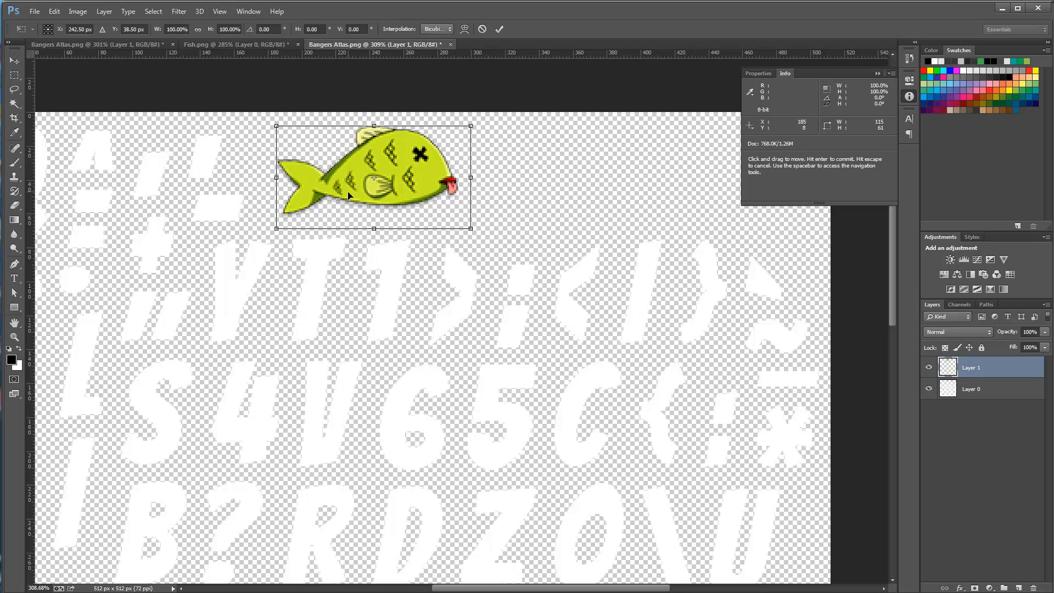
pyautogui.moveTo(726, 274)
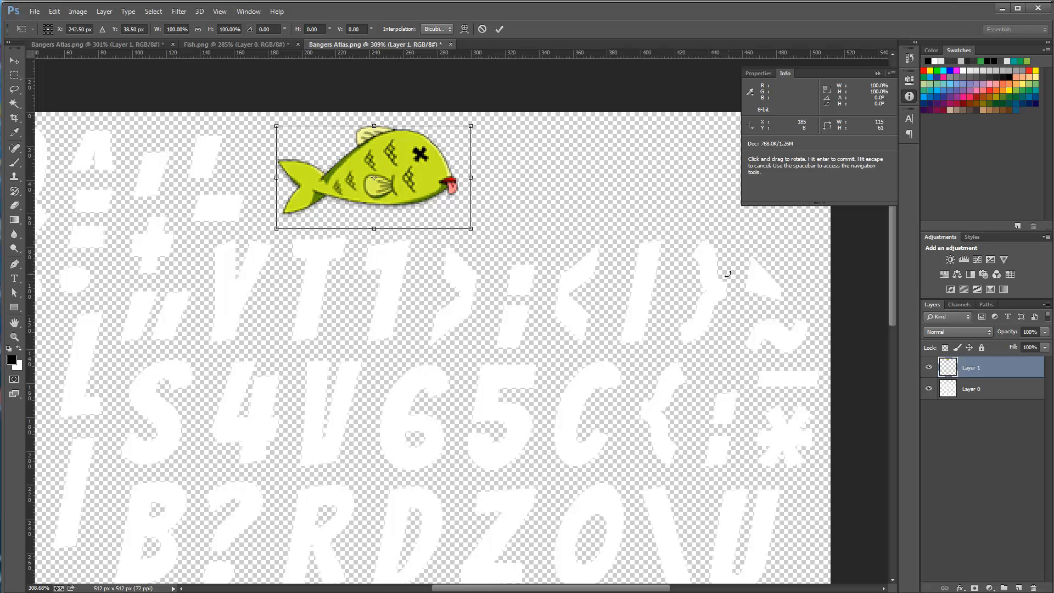
pyautogui.moveTo(789, 131)
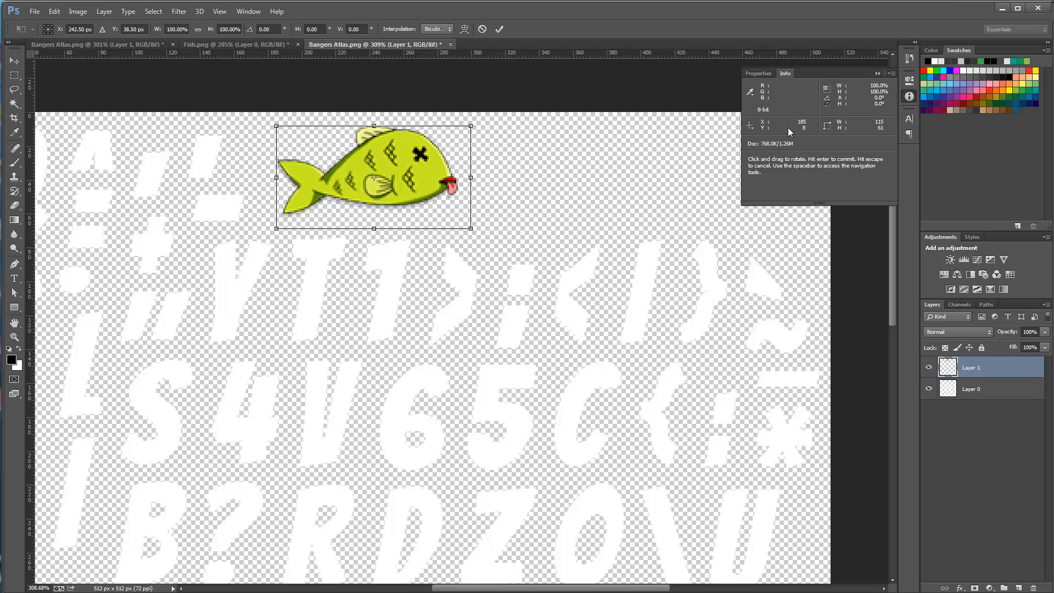
pyautogui.moveTo(789, 131)
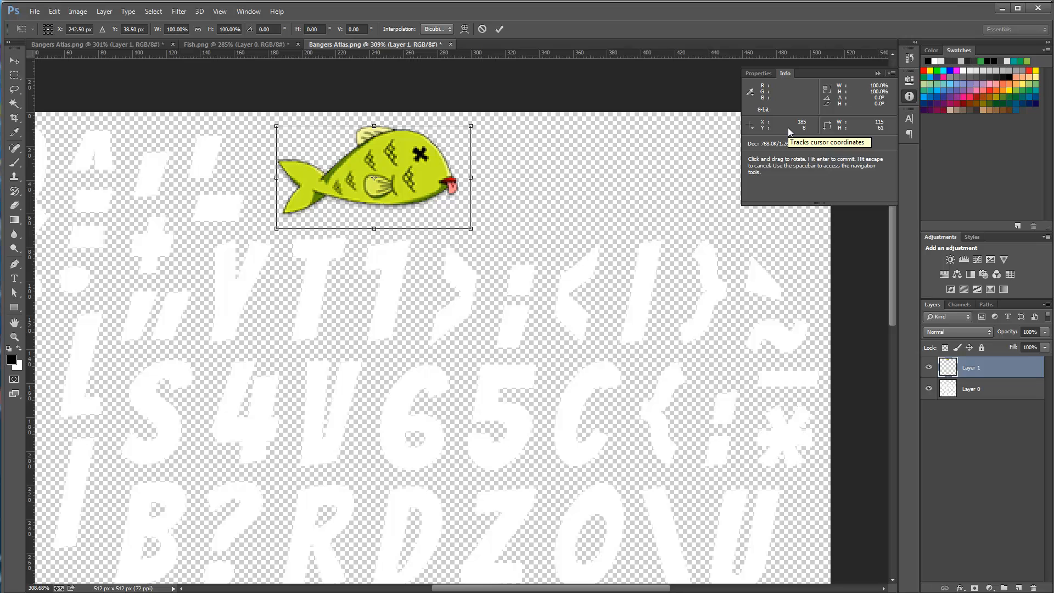
pyautogui.moveTo(788, 131)
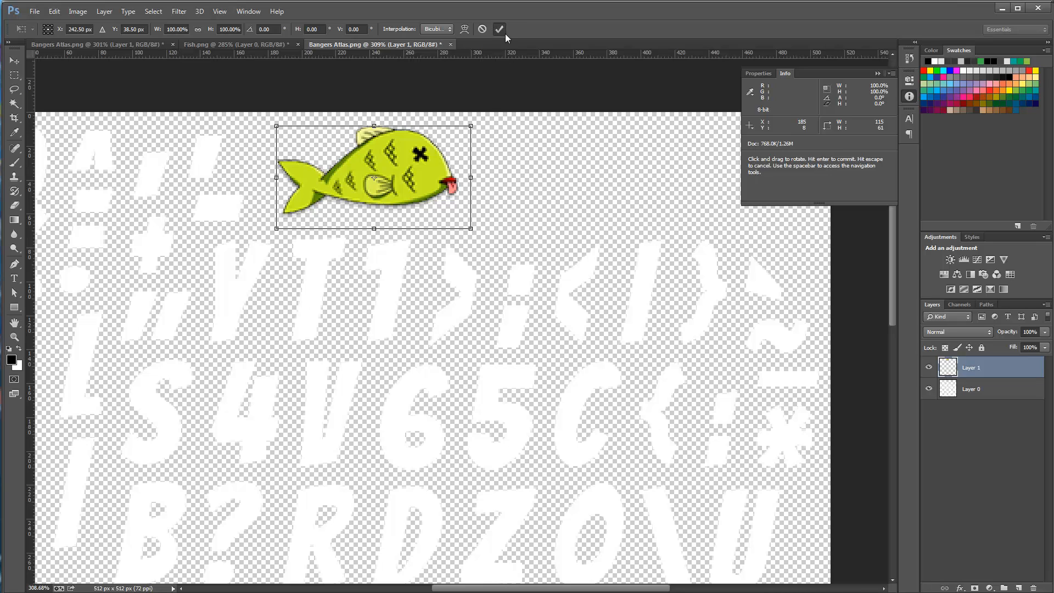
# Confirm the fish placement and save the atlas as PNG over Bangers Atlas.png
pyautogui.click(34, 12)
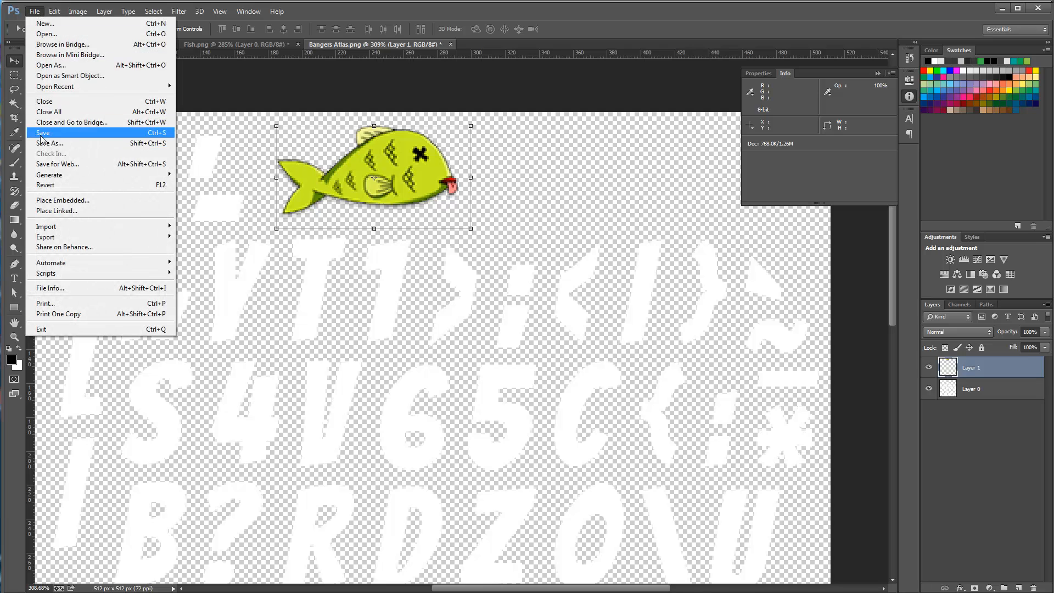
pyautogui.click(50, 143)
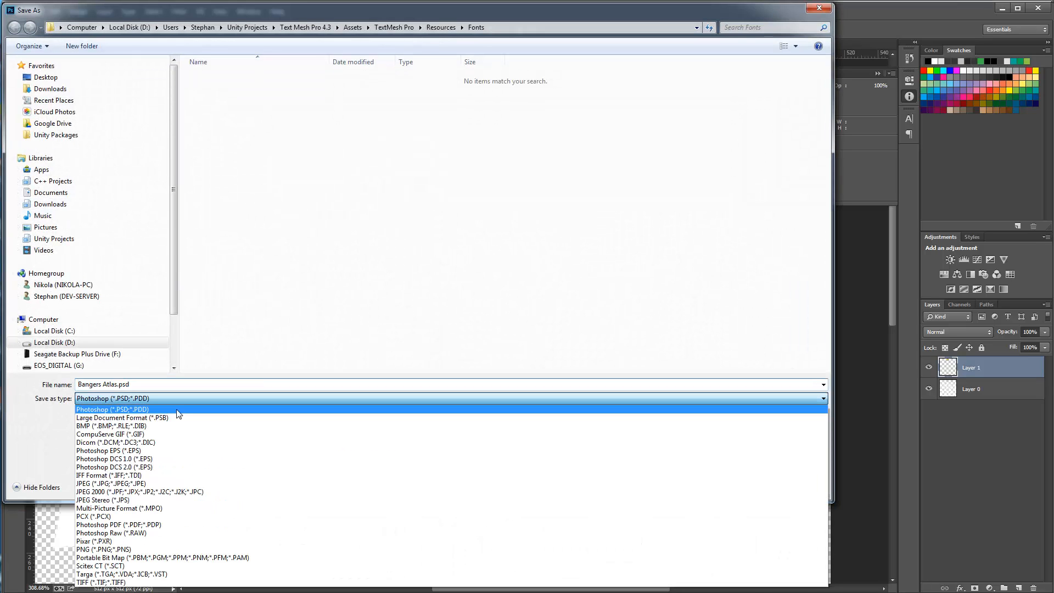
pyautogui.click(96, 549)
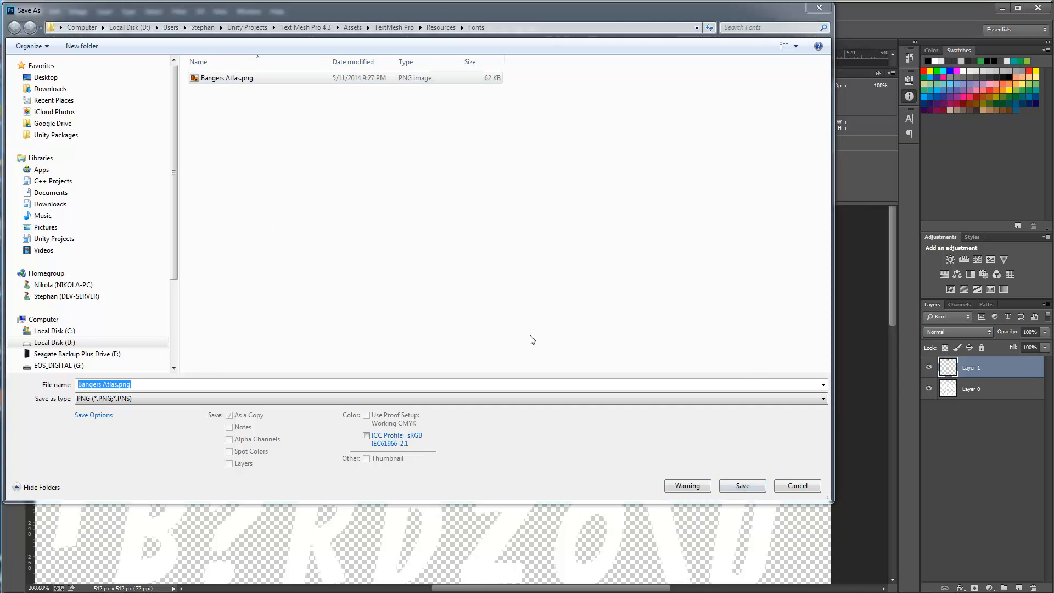
pyautogui.click(742, 485)
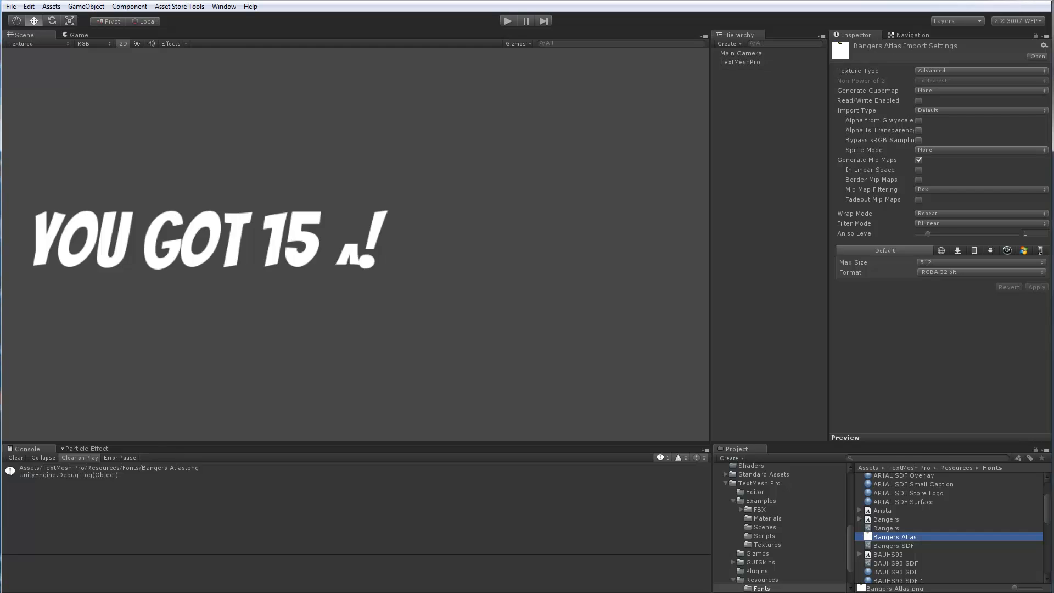
pyautogui.moveTo(687, 396)
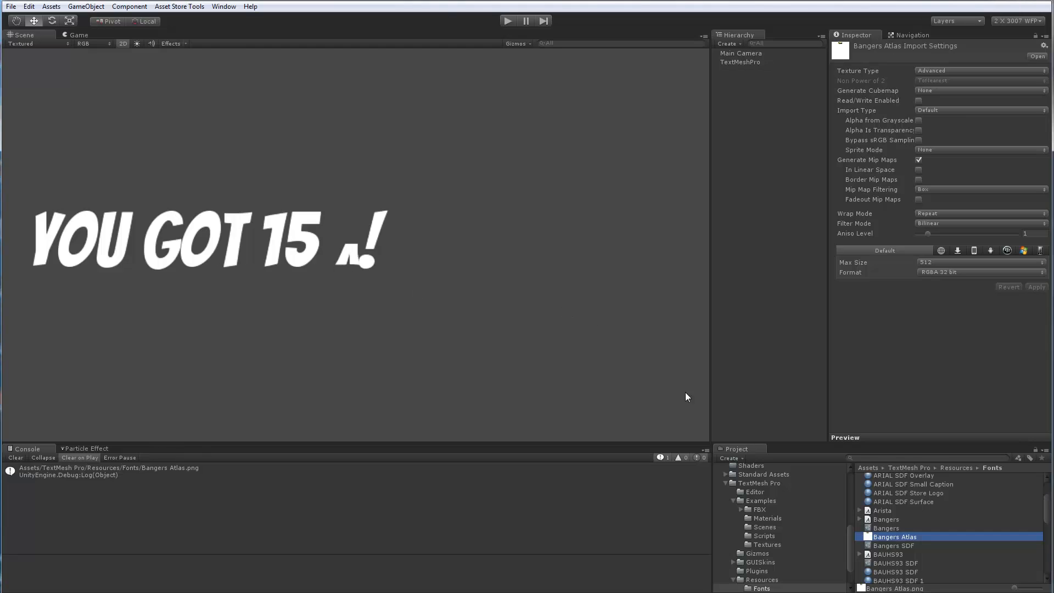
# Select the Bangers font asset and scroll its Glyph Info list to Ascii 94
pyautogui.click(886, 527)
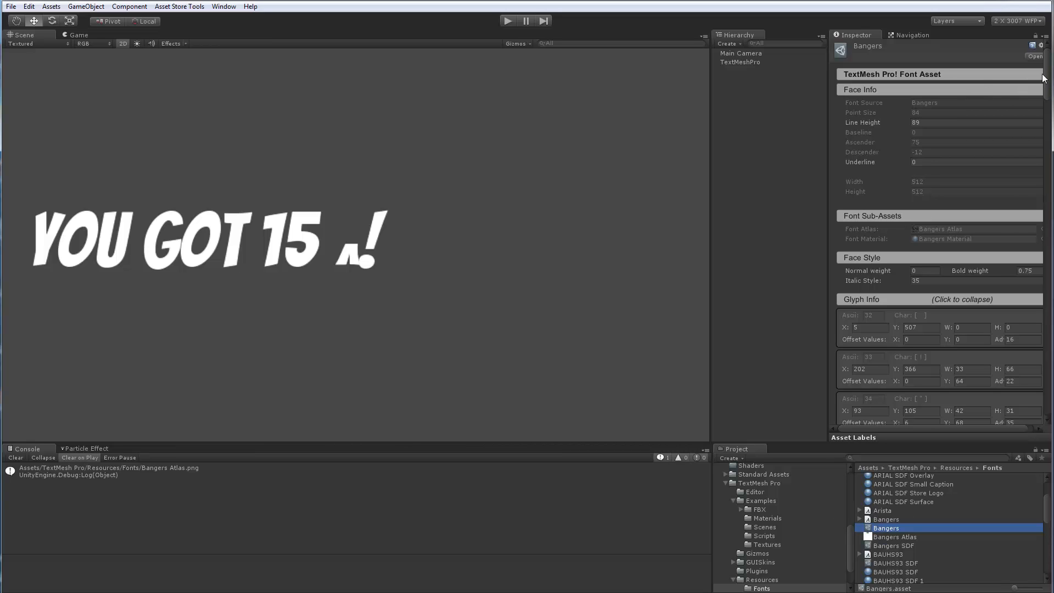
pyautogui.scroll(-3)
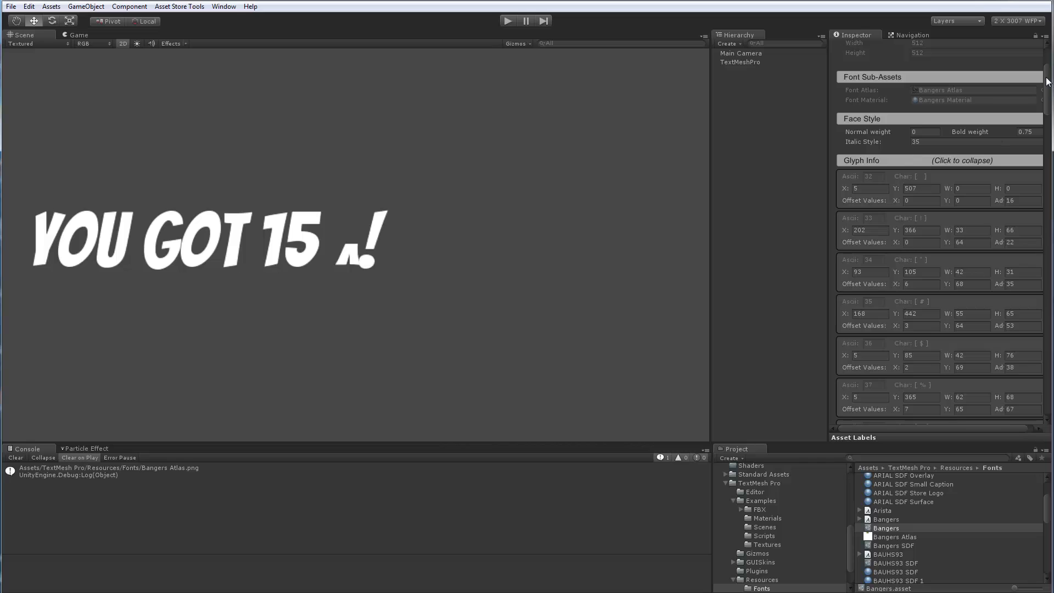
pyautogui.scroll(-3)
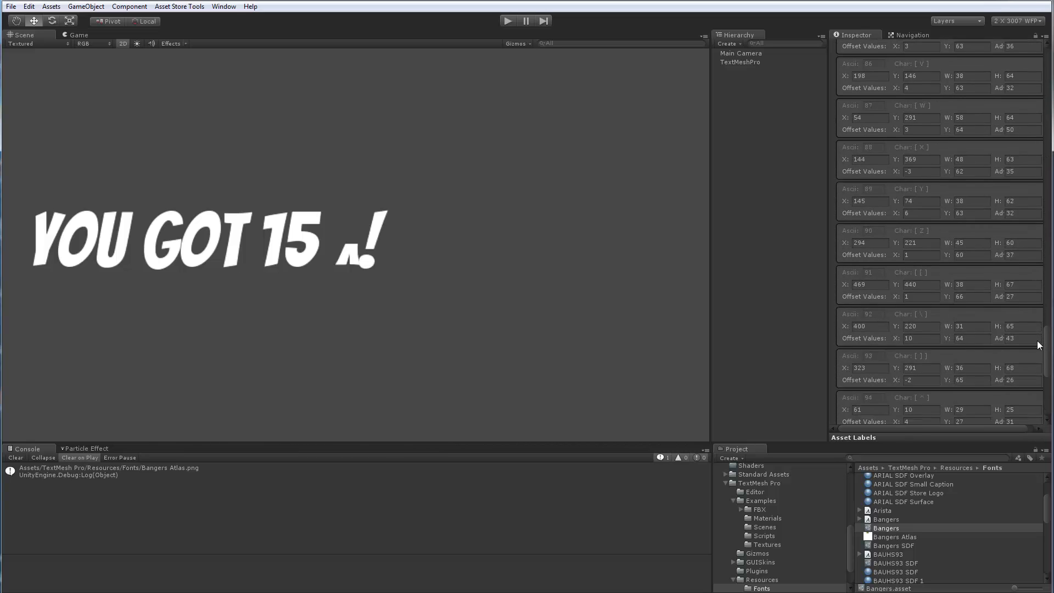
pyautogui.scroll(-3)
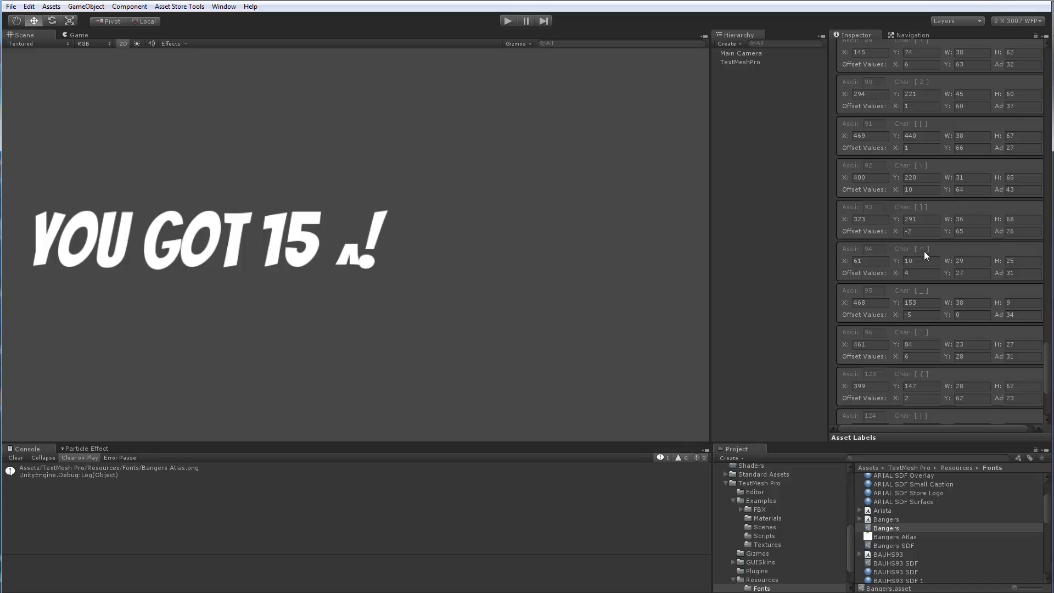
# Set glyph 94 to X 165, Y 8, W 115, H 61, offset Y 56.48, advance 117.1
pyautogui.doubleClick(863, 261)
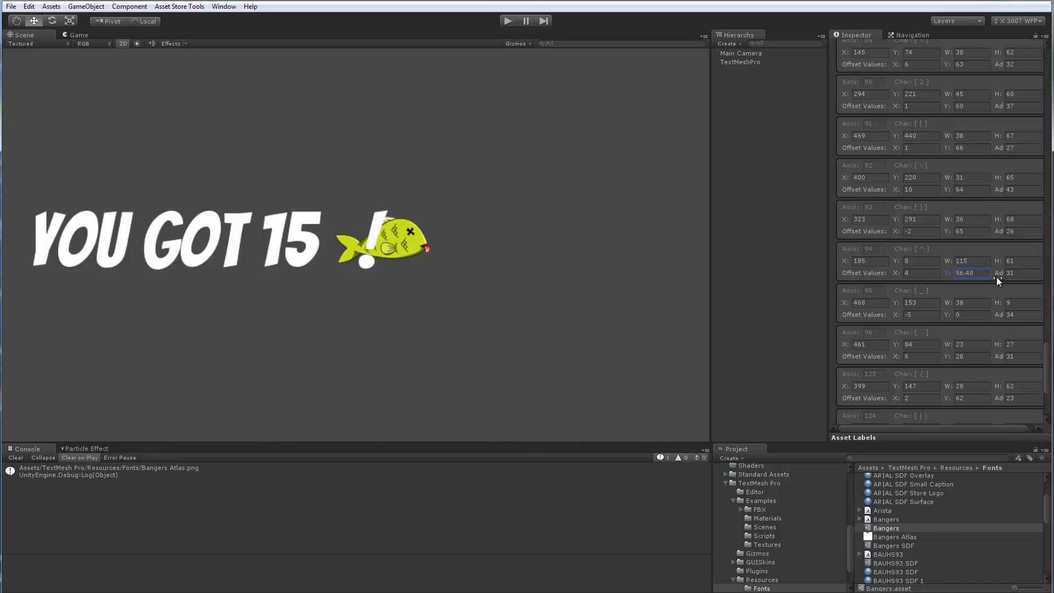
pyautogui.moveTo(374, 257)
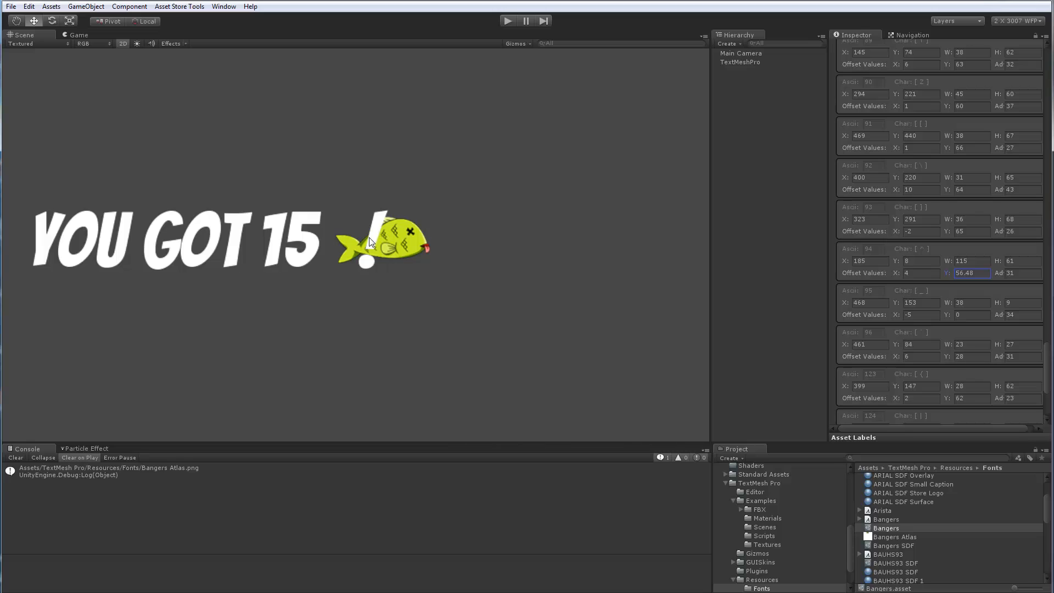
pyautogui.moveTo(1000, 276)
pyautogui.write('117.1')
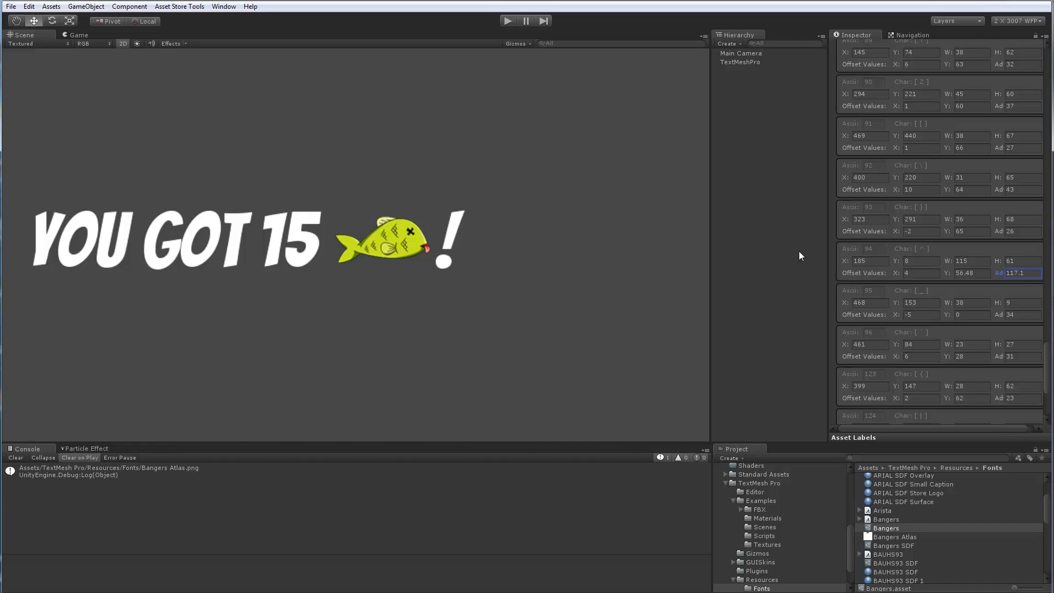
# Replace the TextMeshPro text with 'SOME NEW ^!' and check the Face Color picker
pyautogui.click(739, 61)
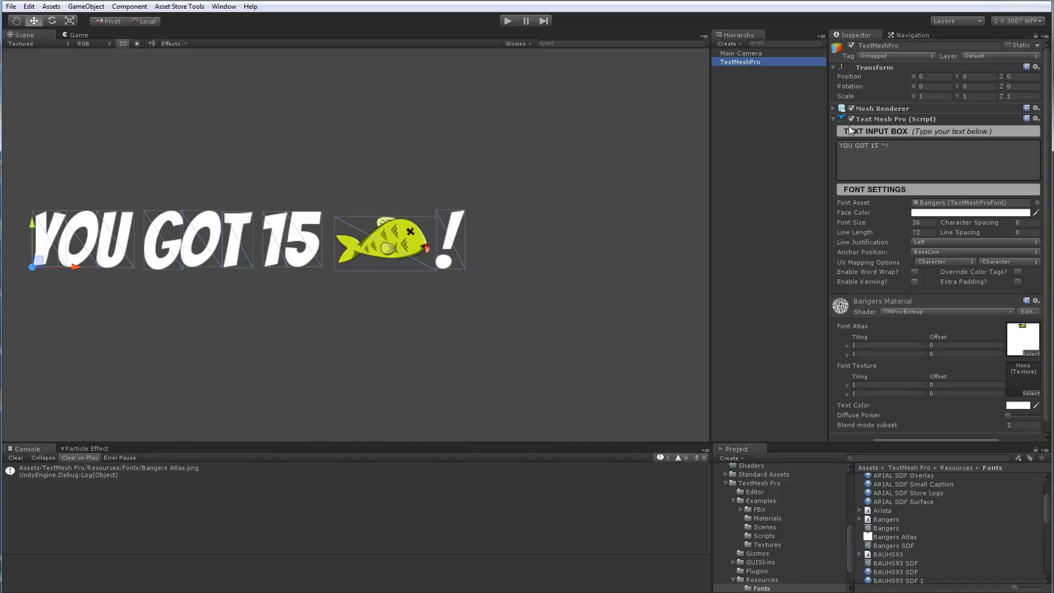
pyautogui.click(902, 161)
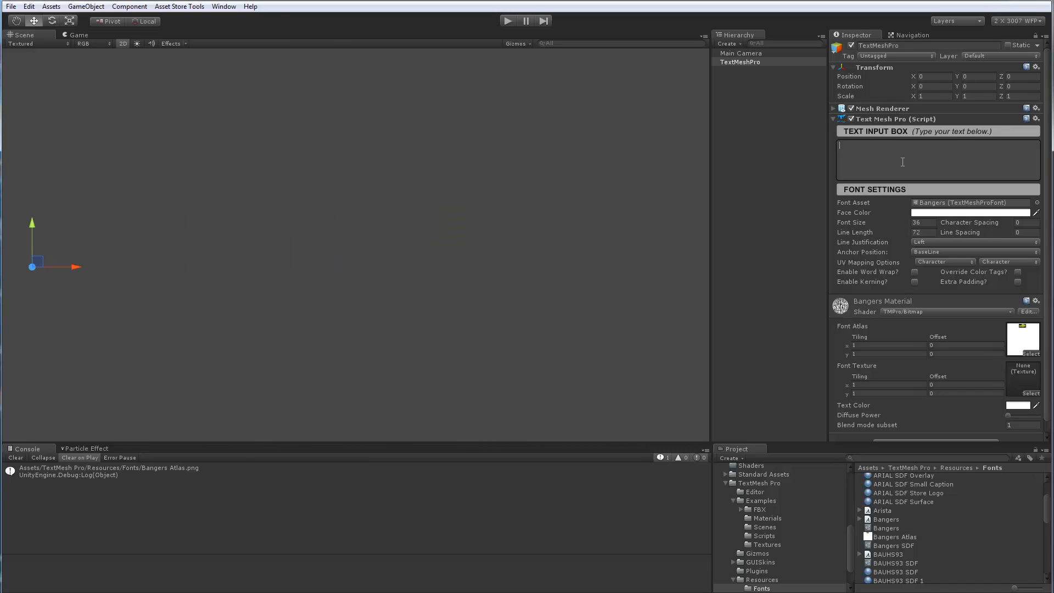
pyautogui.write('SOME')
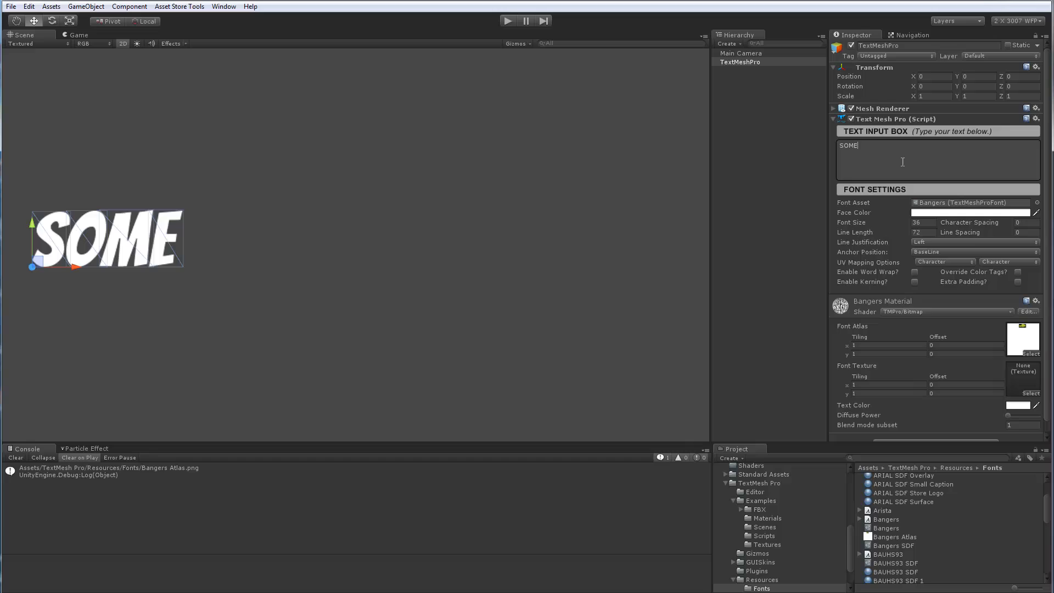
pyautogui.write('NEW')
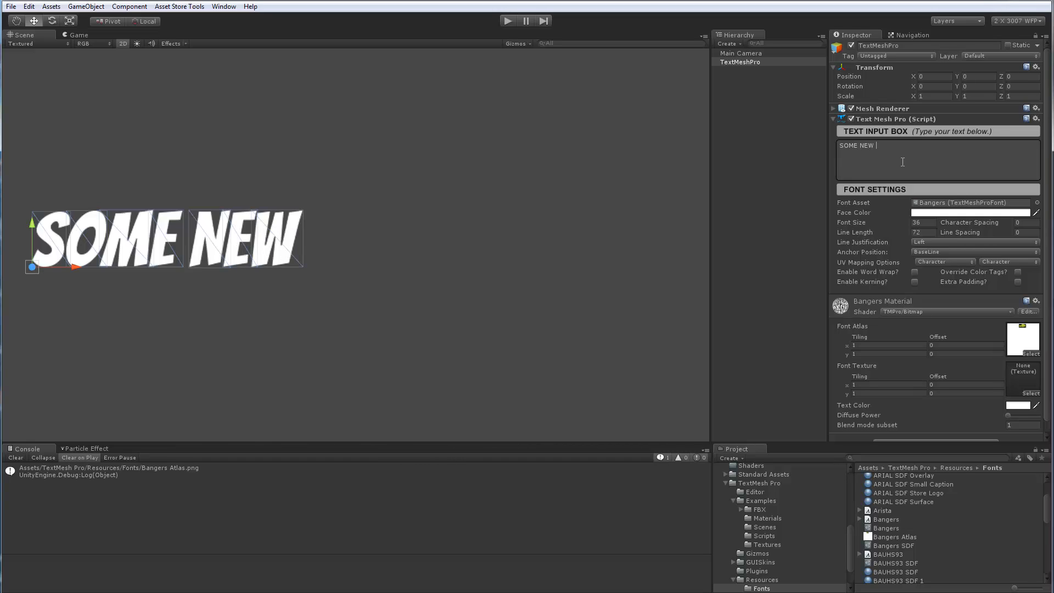
pyautogui.write('^')
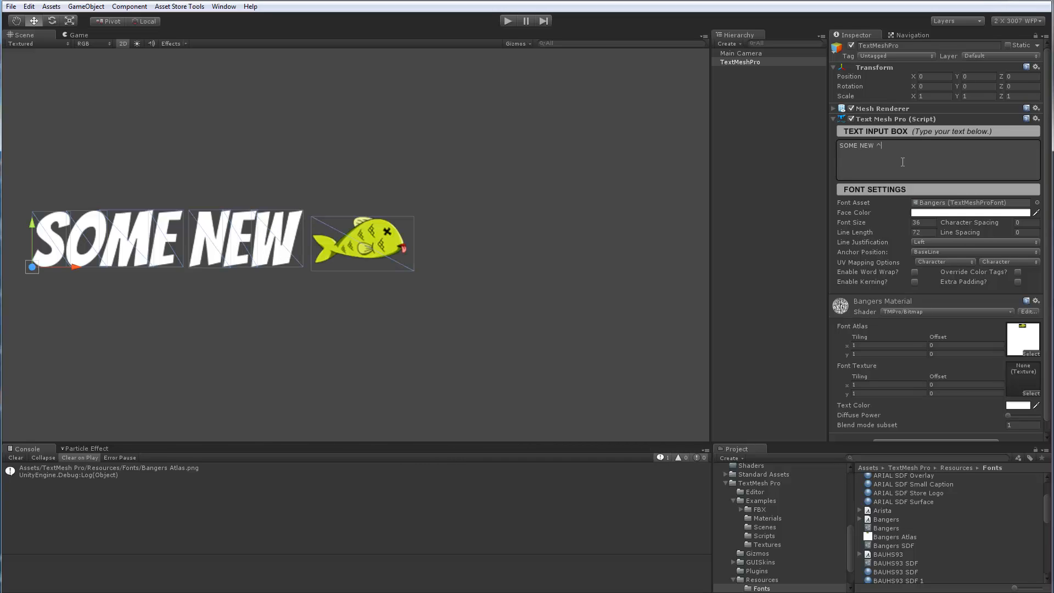
pyautogui.write('!')
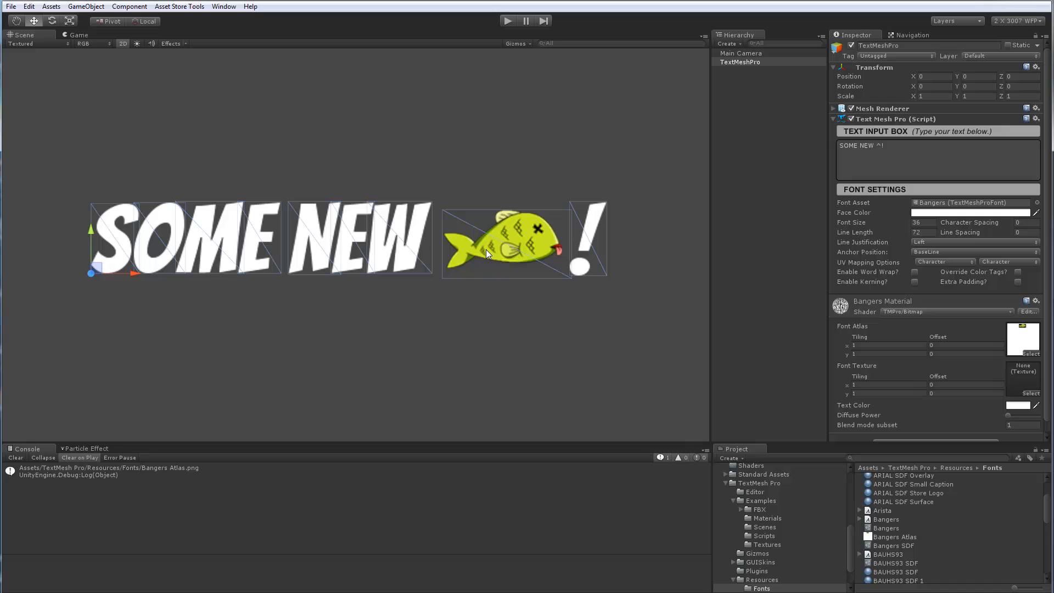
pyautogui.moveTo(602, 351)
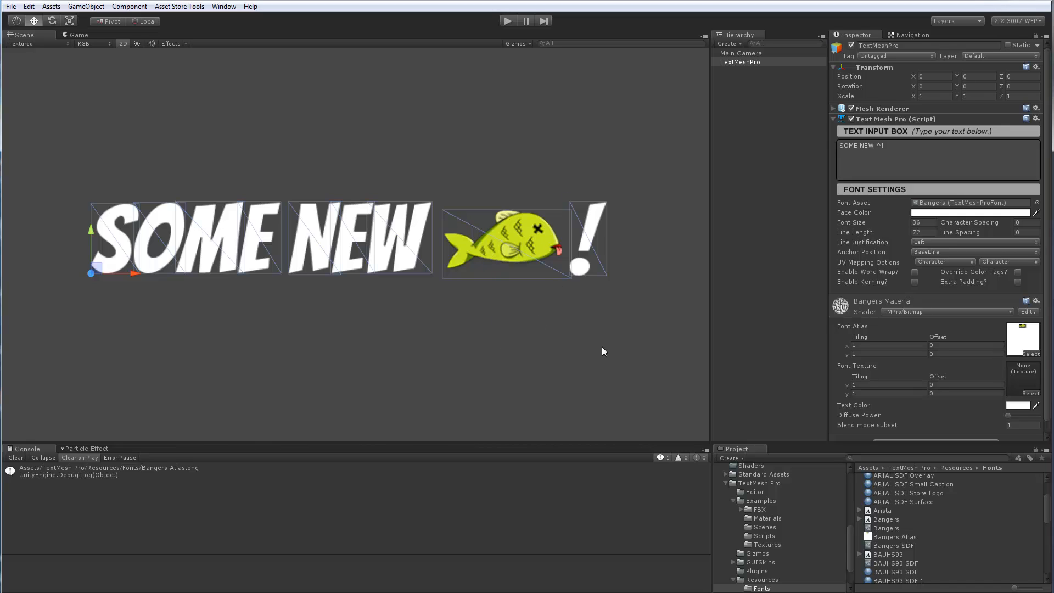
pyautogui.moveTo(833, 194)
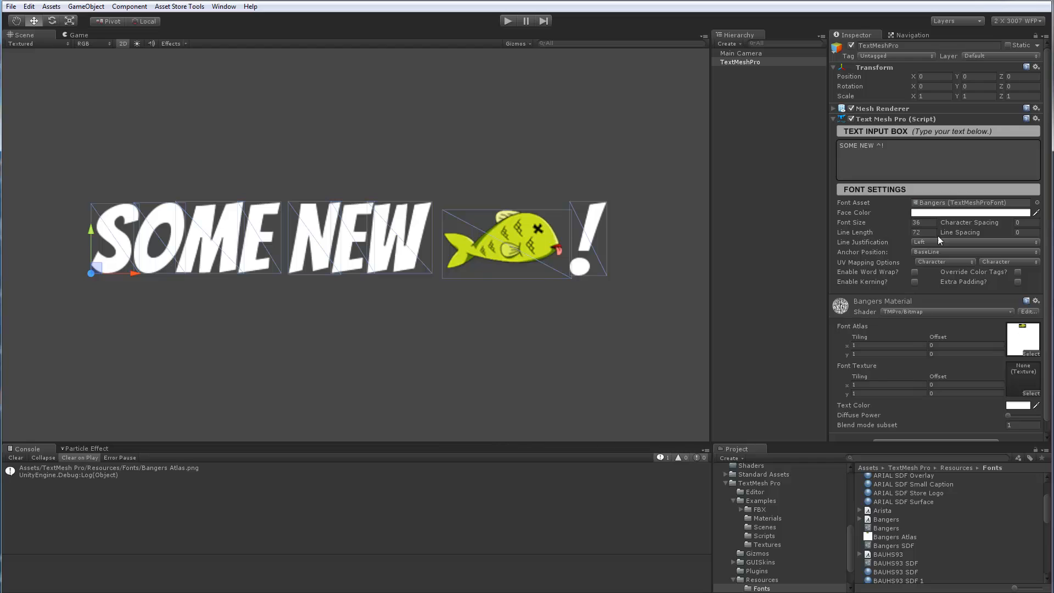
pyautogui.click(973, 213)
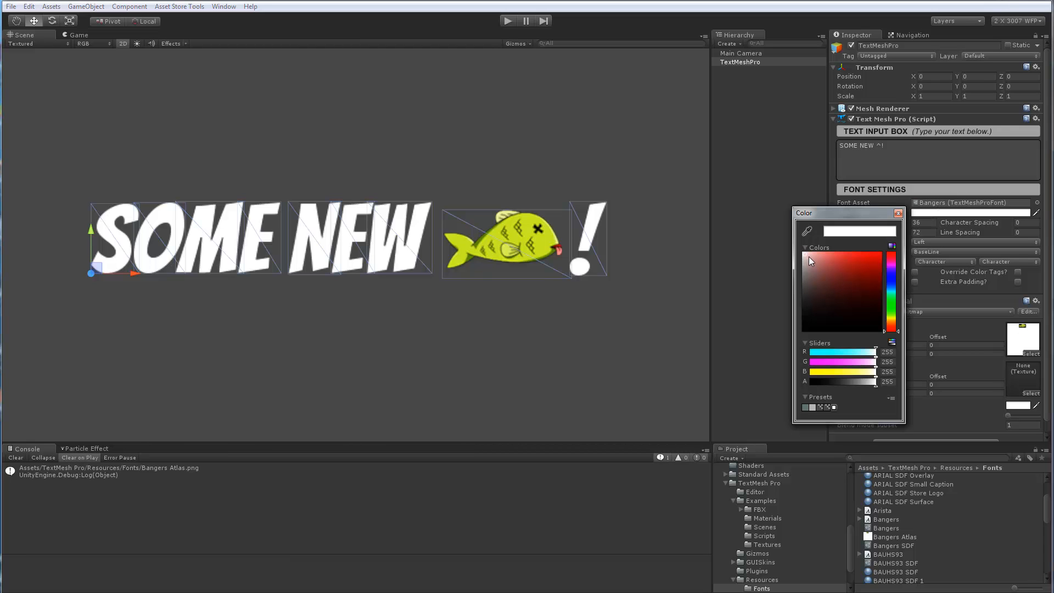
pyautogui.click(832, 254)
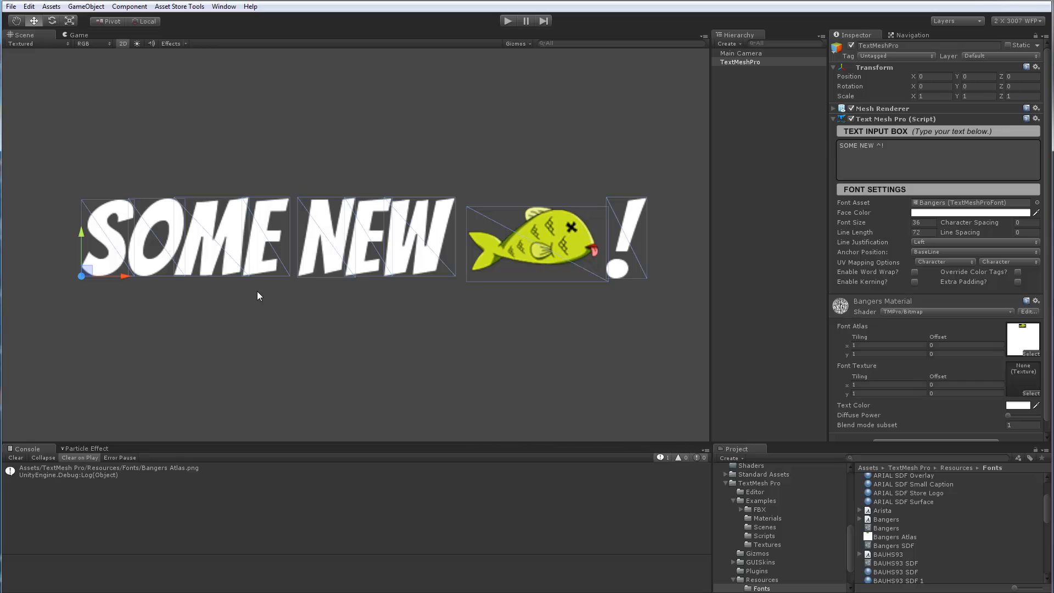
pyautogui.click(1029, 393)
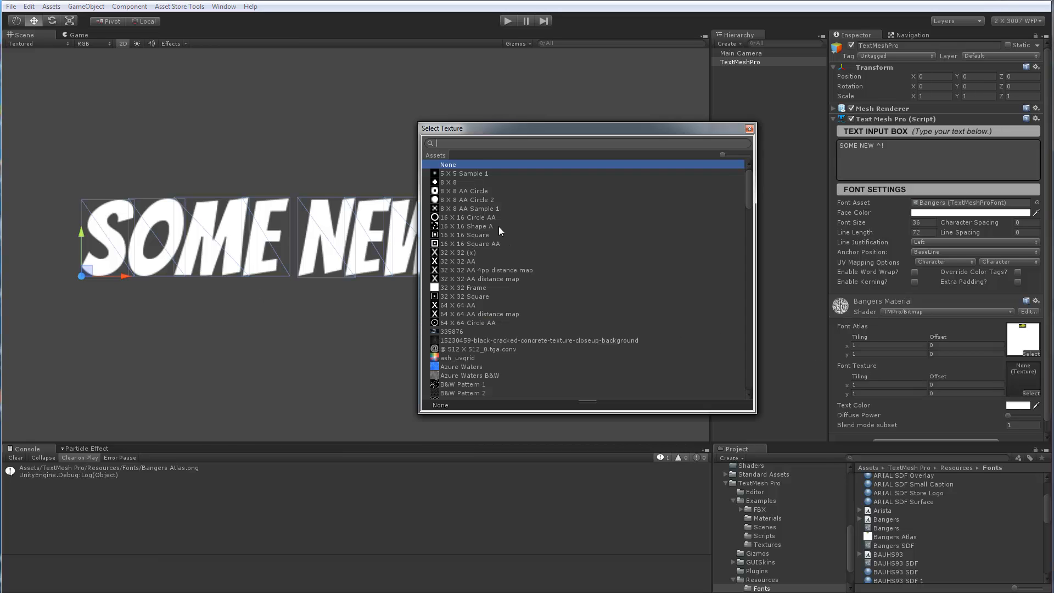
pyautogui.scroll(-3)
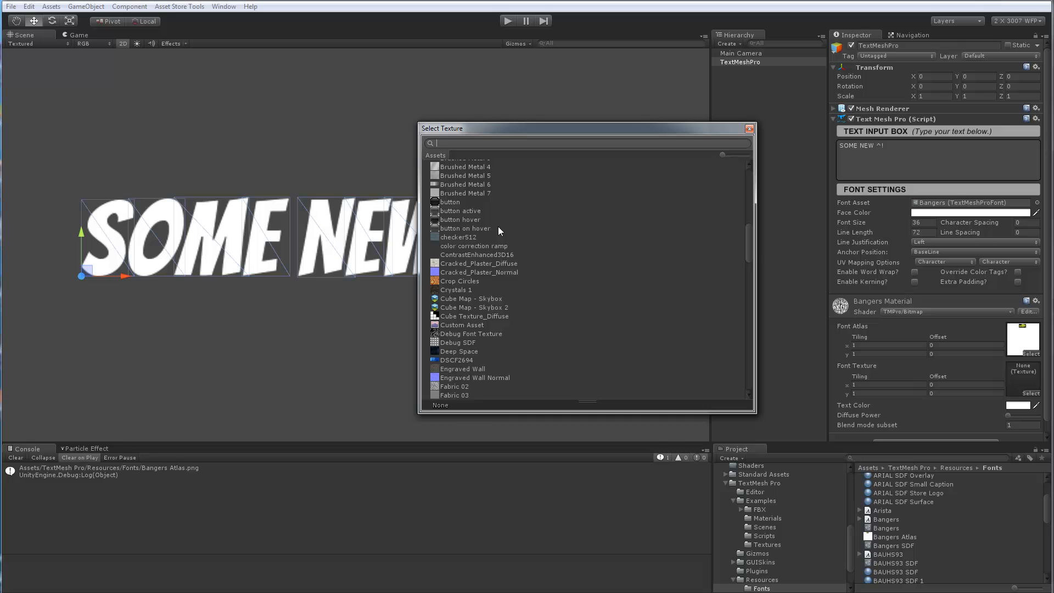
pyautogui.scroll(3)
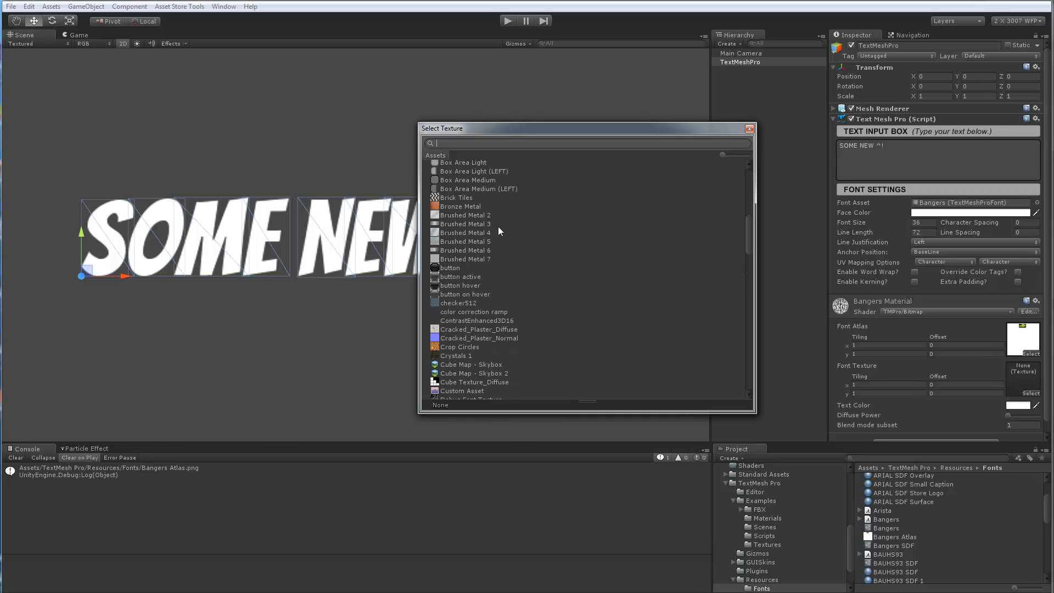
pyautogui.scroll(-3)
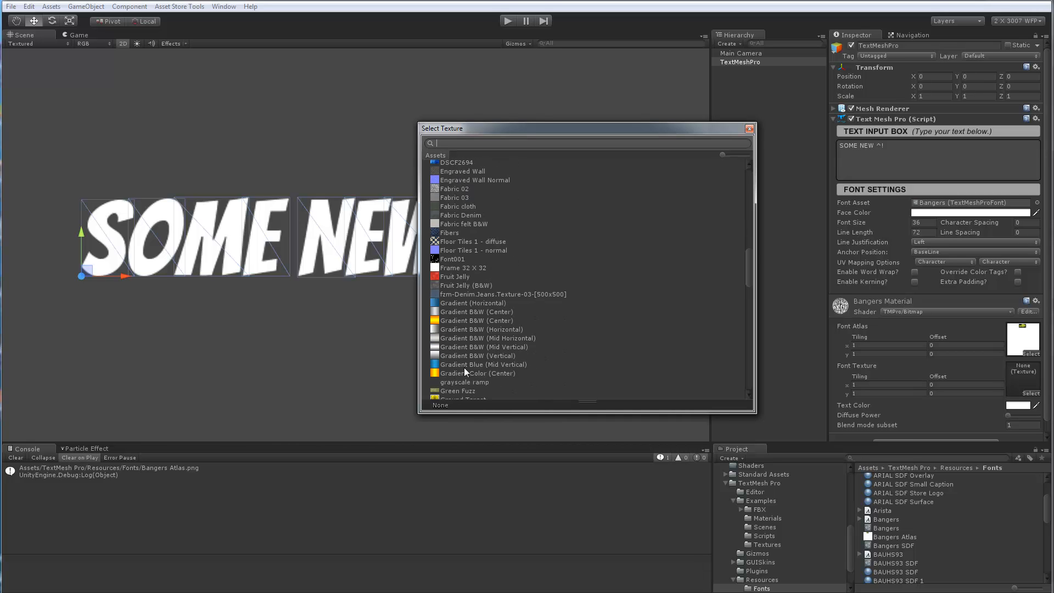
pyautogui.click(487, 338)
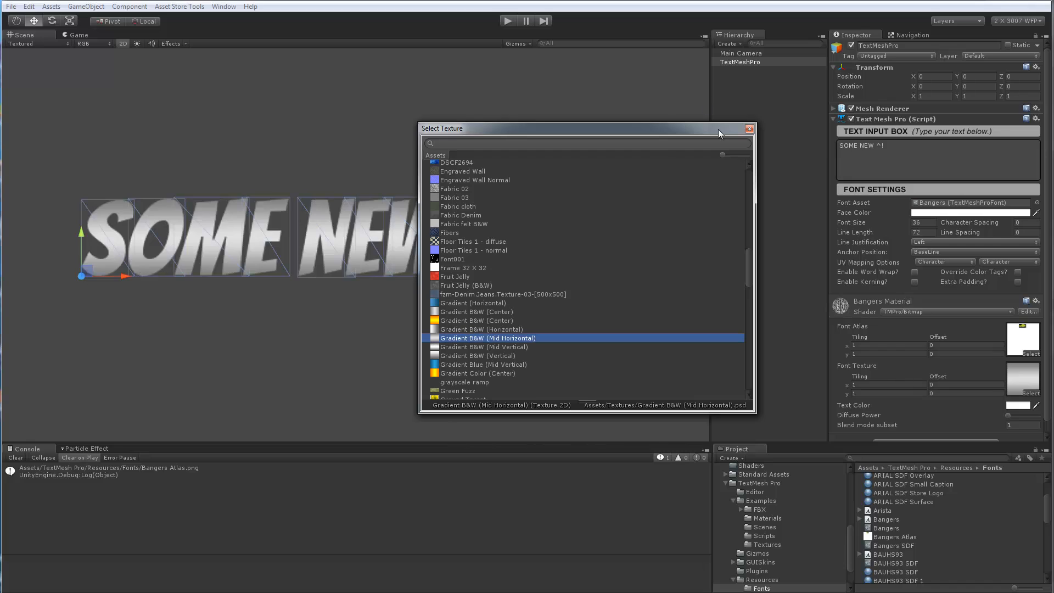
pyautogui.click(749, 128)
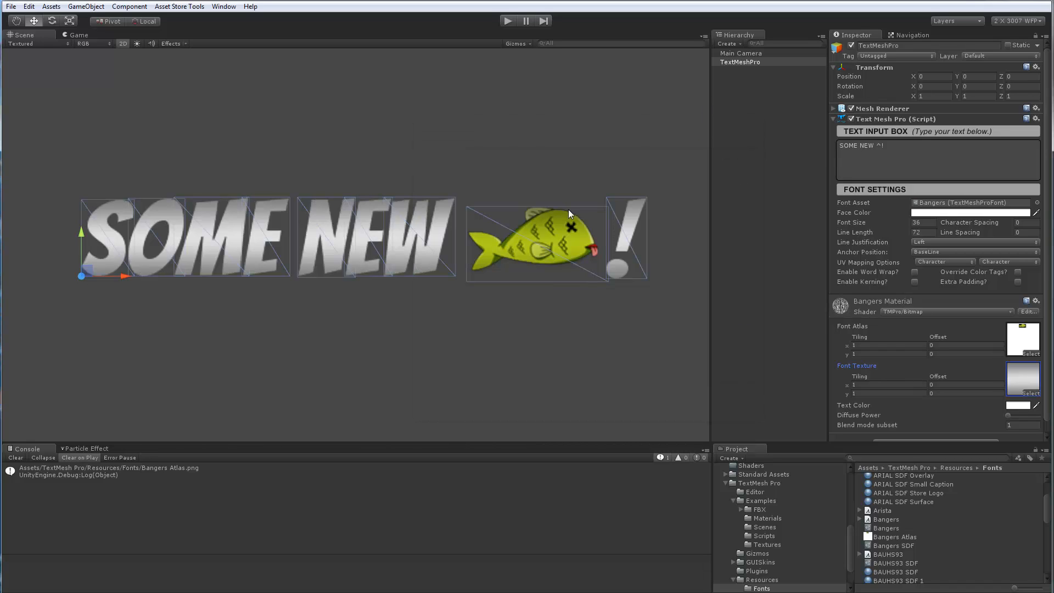
pyautogui.moveTo(398, 242)
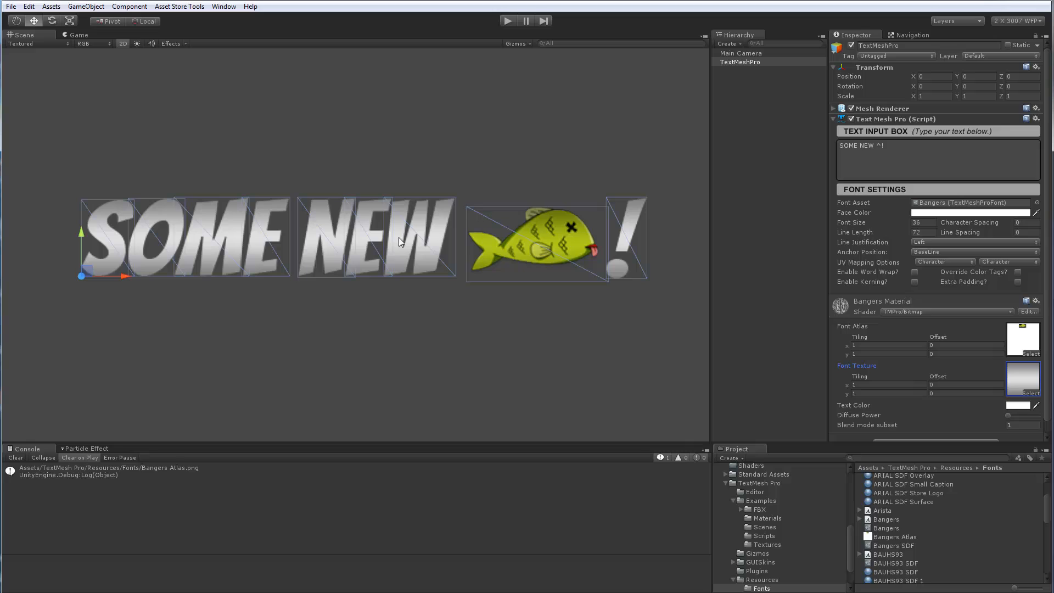
pyautogui.moveTo(553, 269)
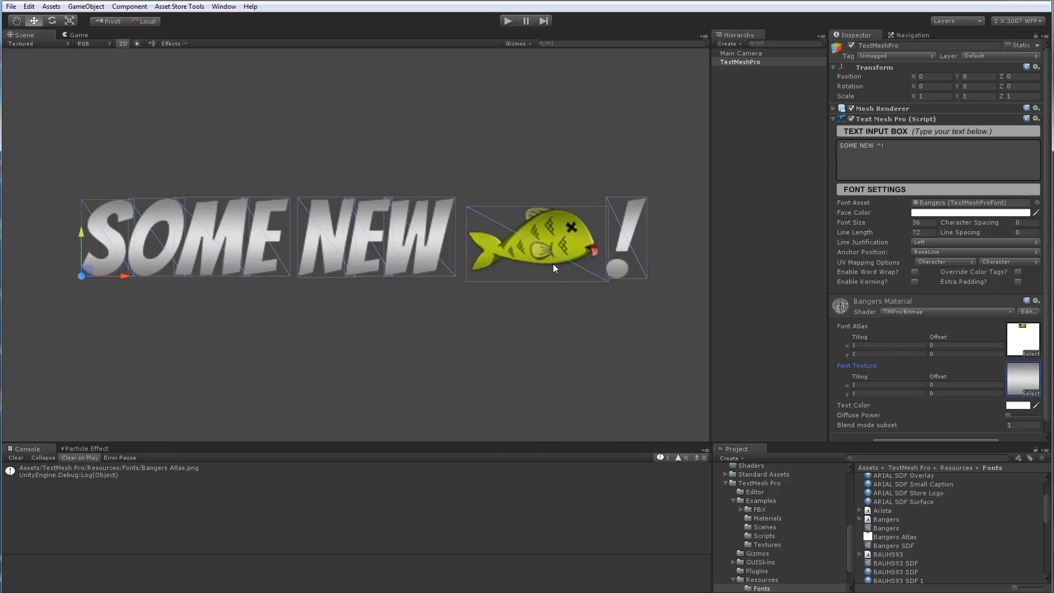
pyautogui.moveTo(278, 228)
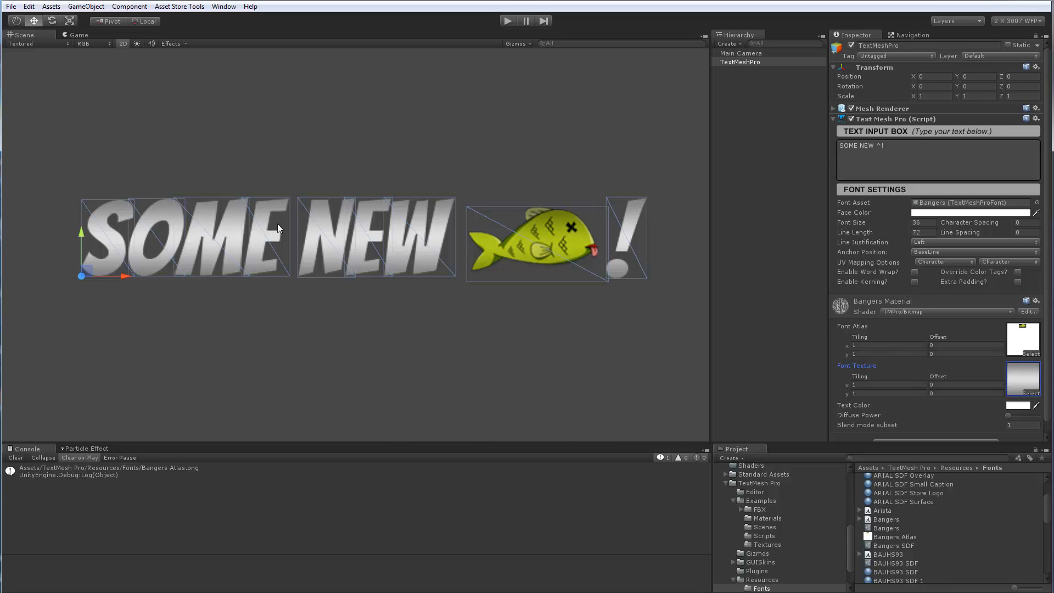
pyautogui.moveTo(475, 302)
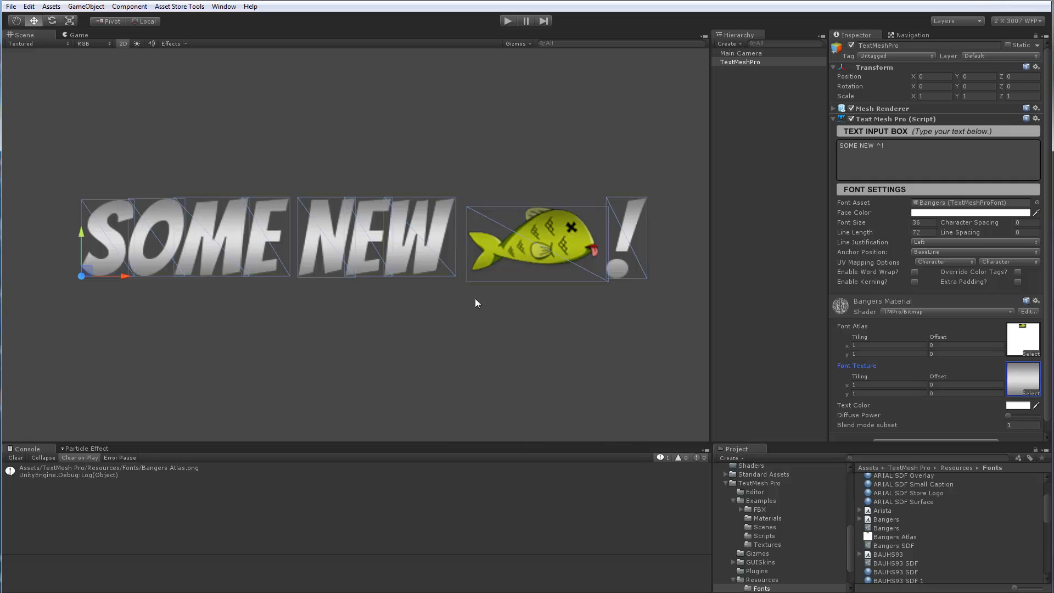
pyautogui.moveTo(433, 317)
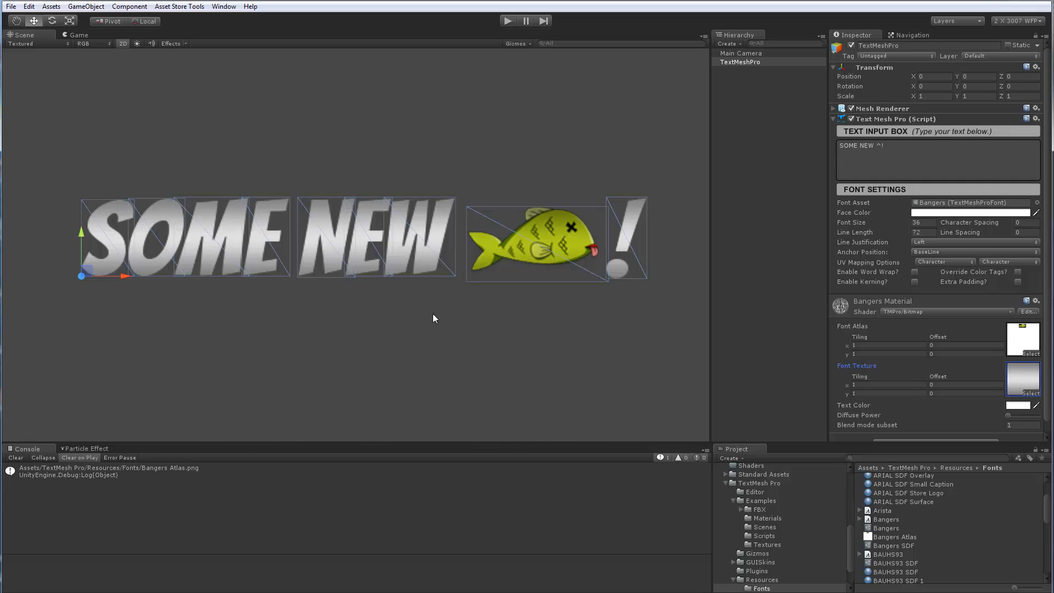
pyautogui.moveTo(377, 252)
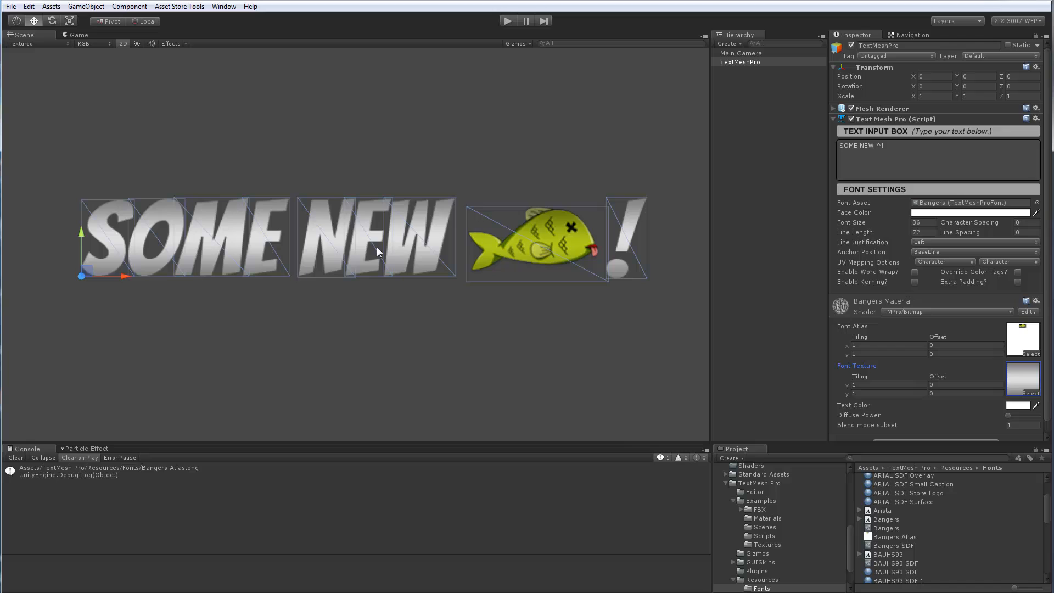
pyautogui.moveTo(1030, 396)
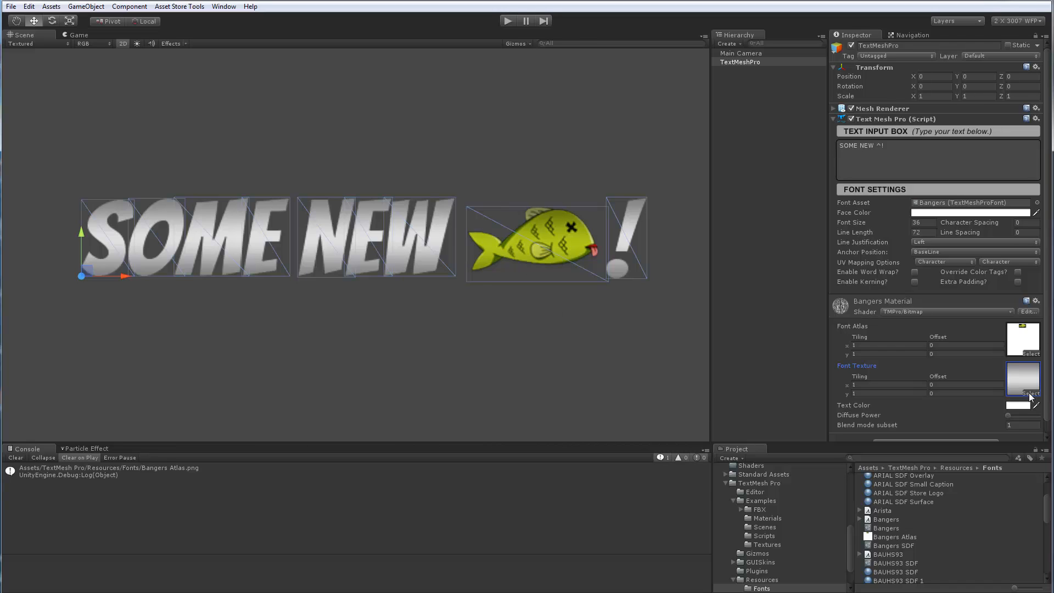
# Set the Bangers Material's Font Texture to None
pyautogui.click(1029, 393)
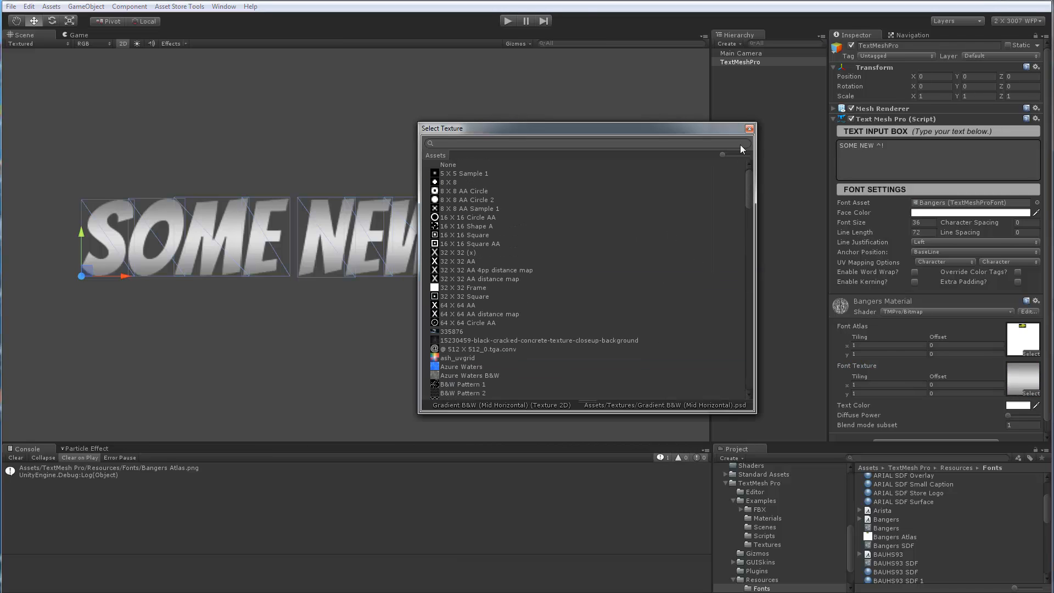
pyautogui.click(448, 165)
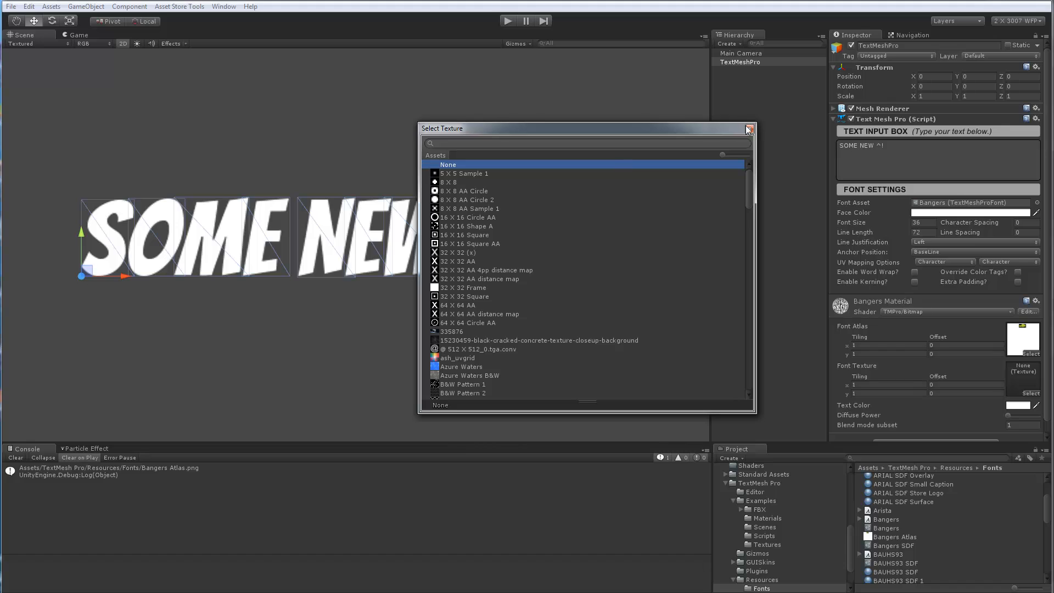
pyautogui.click(748, 129)
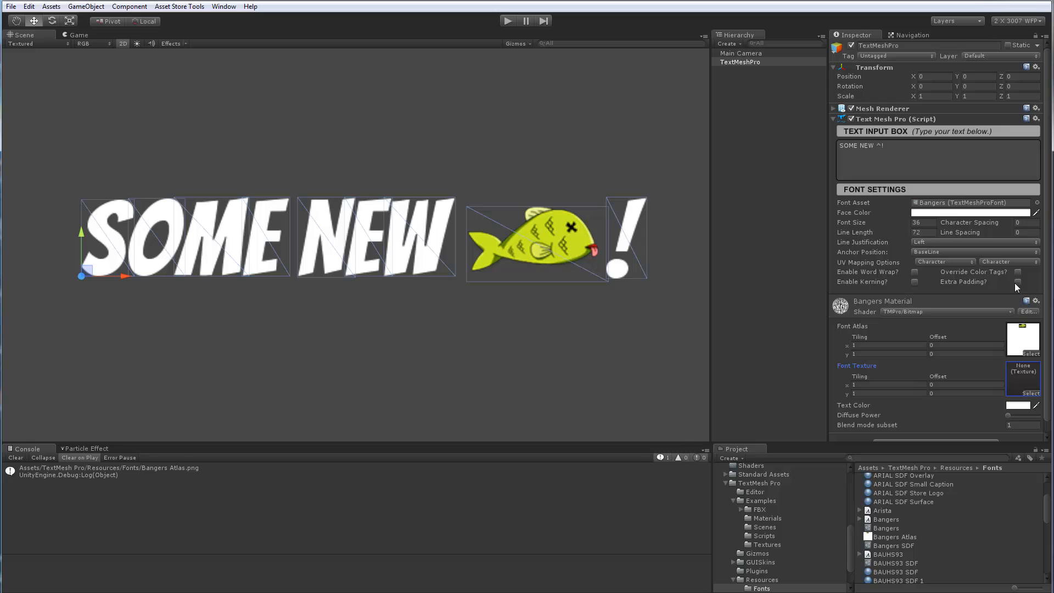
pyautogui.moveTo(321, 206)
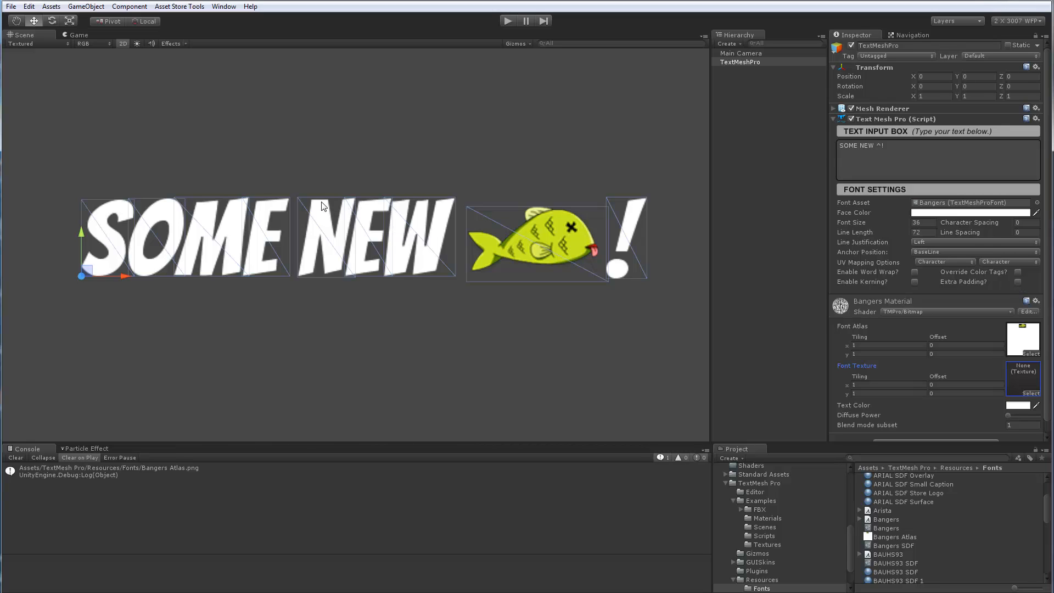
pyautogui.moveTo(501, 281)
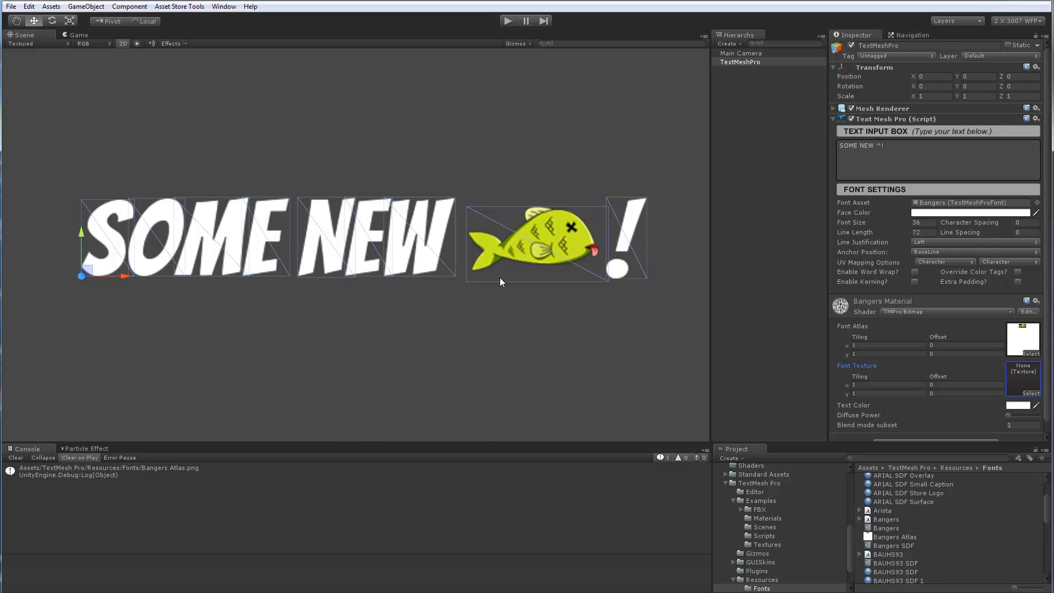
pyautogui.click(1019, 282)
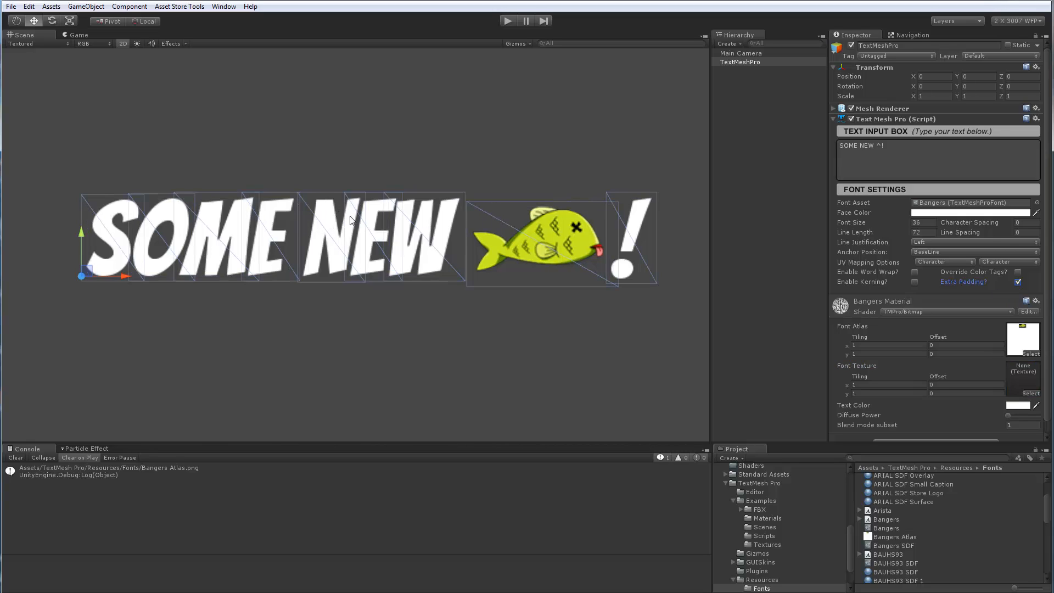
pyautogui.click(1016, 281)
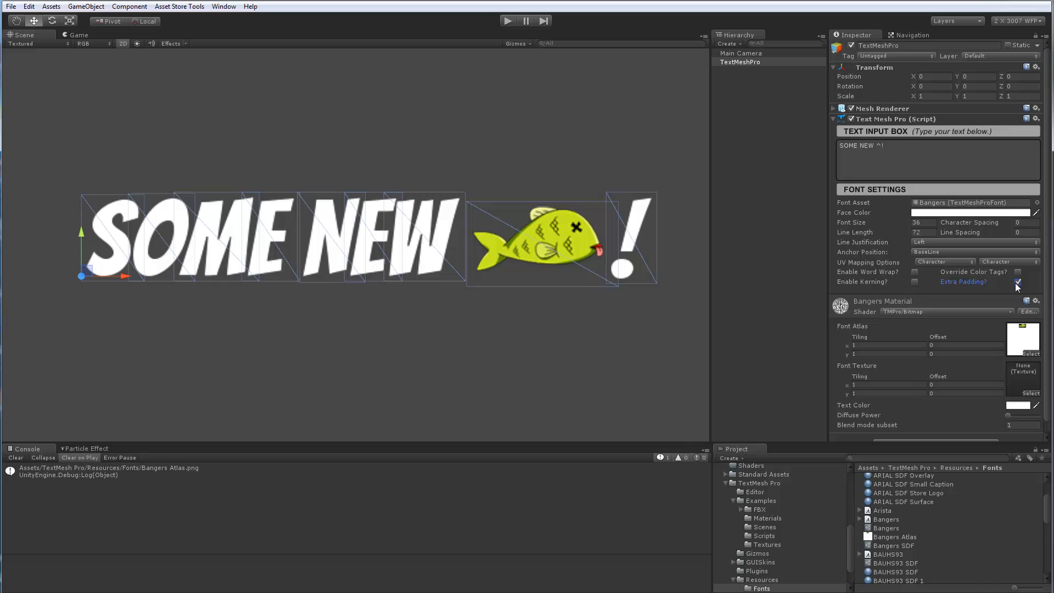
pyautogui.click(1017, 282)
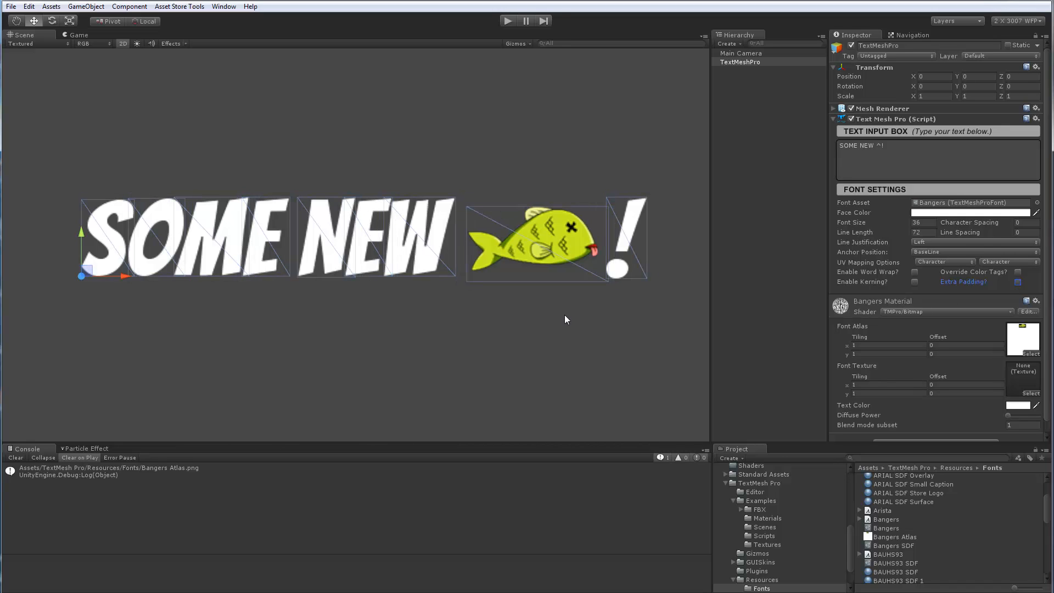
pyautogui.moveTo(551, 316)
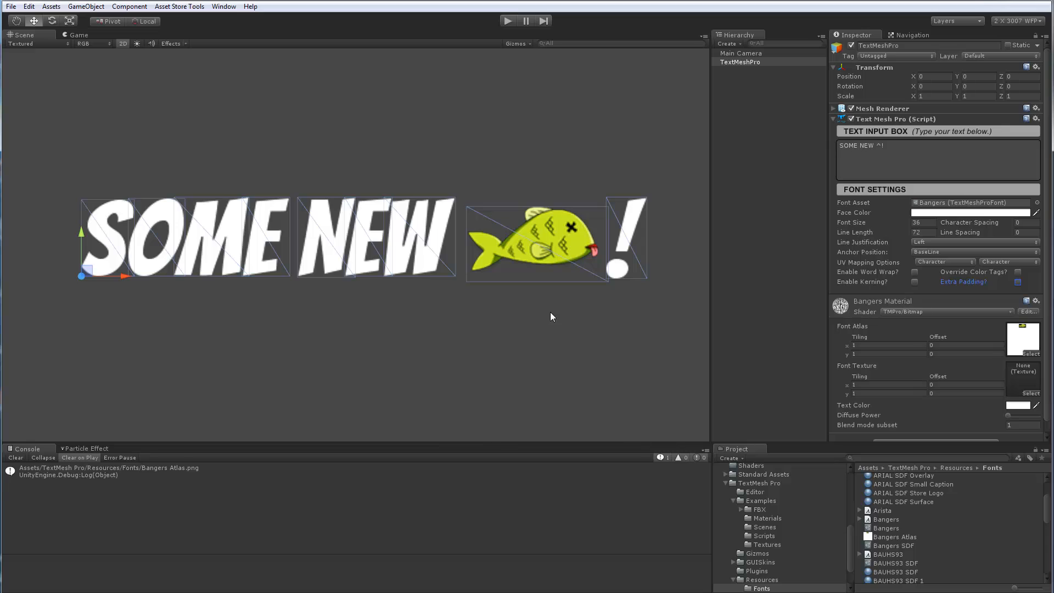
pyautogui.moveTo(494, 240)
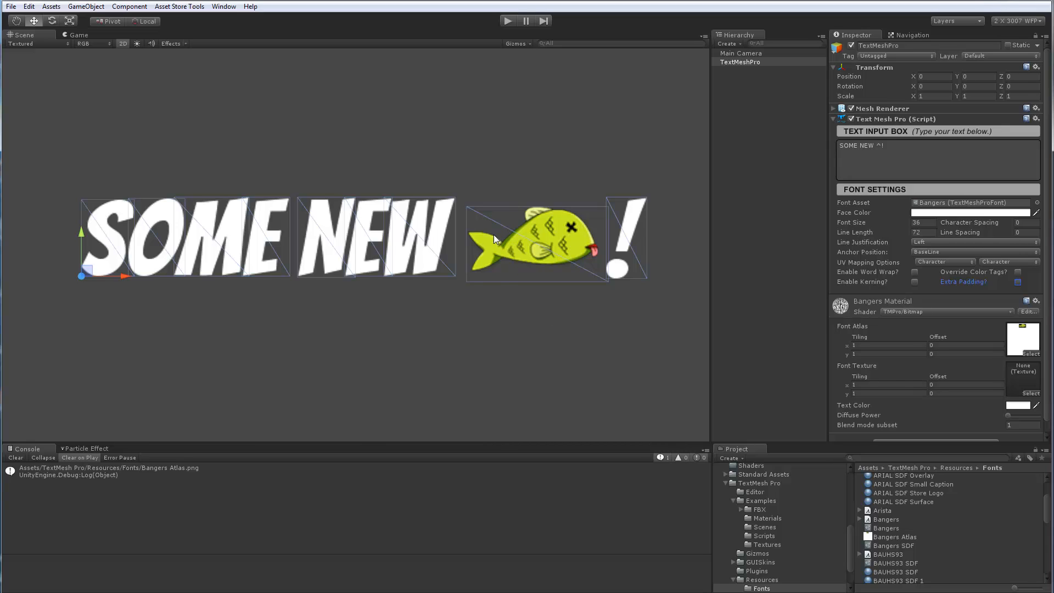
pyautogui.moveTo(474, 290)
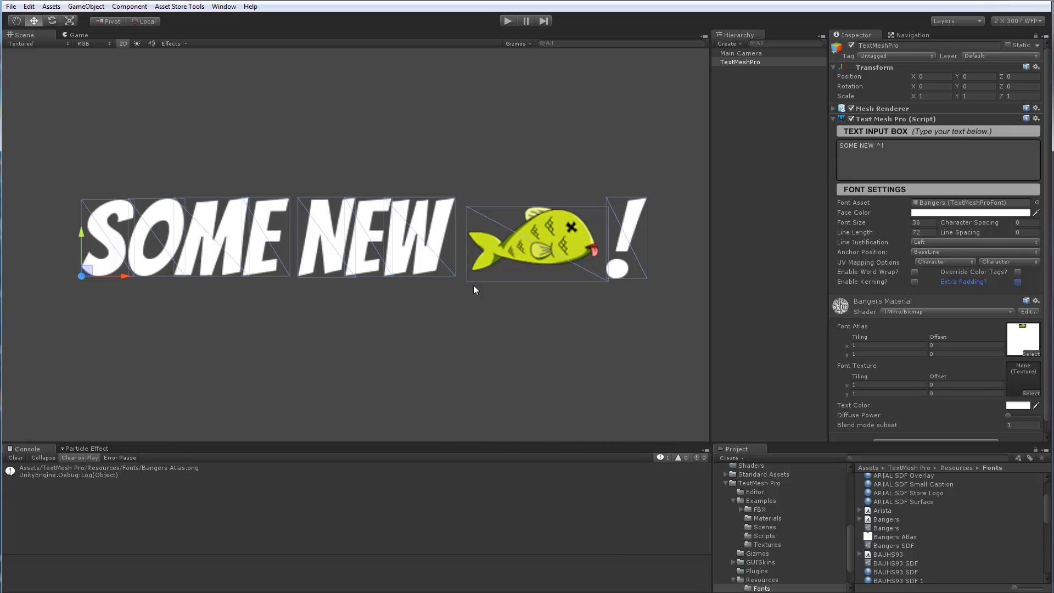
pyautogui.moveTo(345, 398)
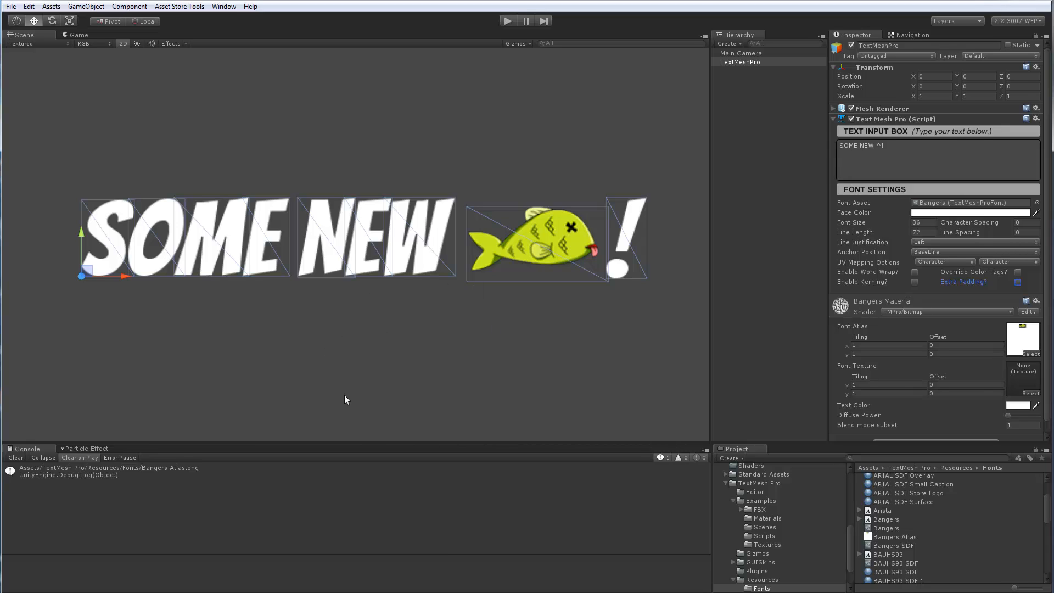
pyautogui.moveTo(368, 341)
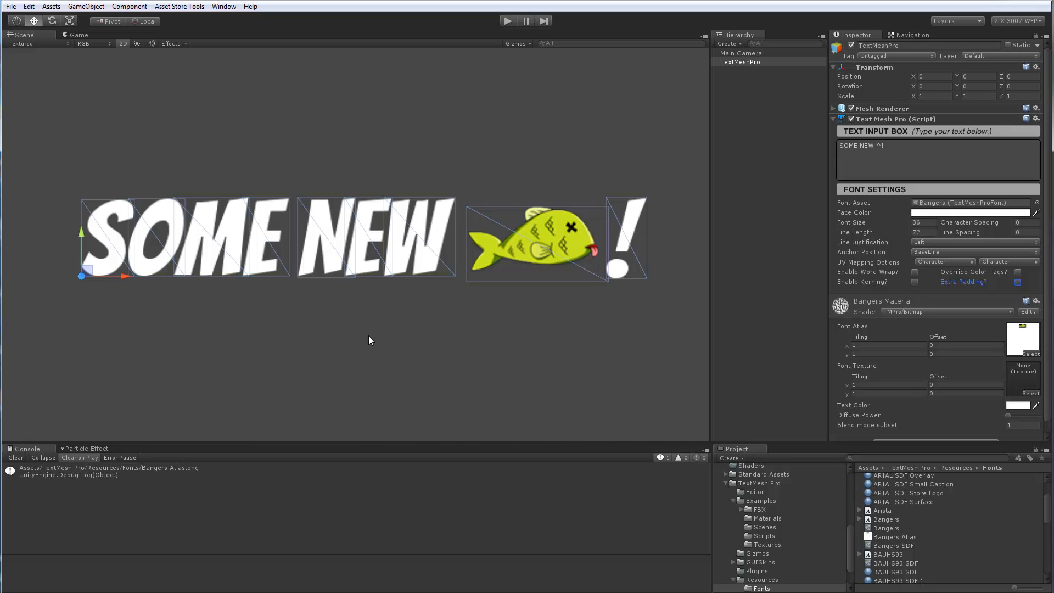
pyautogui.moveTo(489, 354)
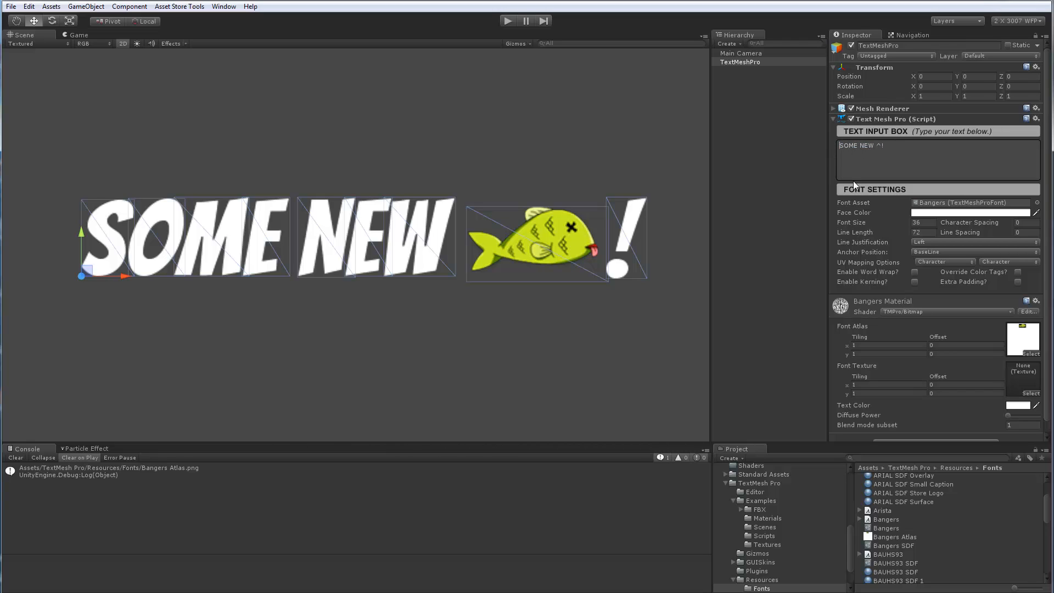
# Wrap the first S in <size=+14></size> tags and deselect to preview
pyautogui.write('<size')
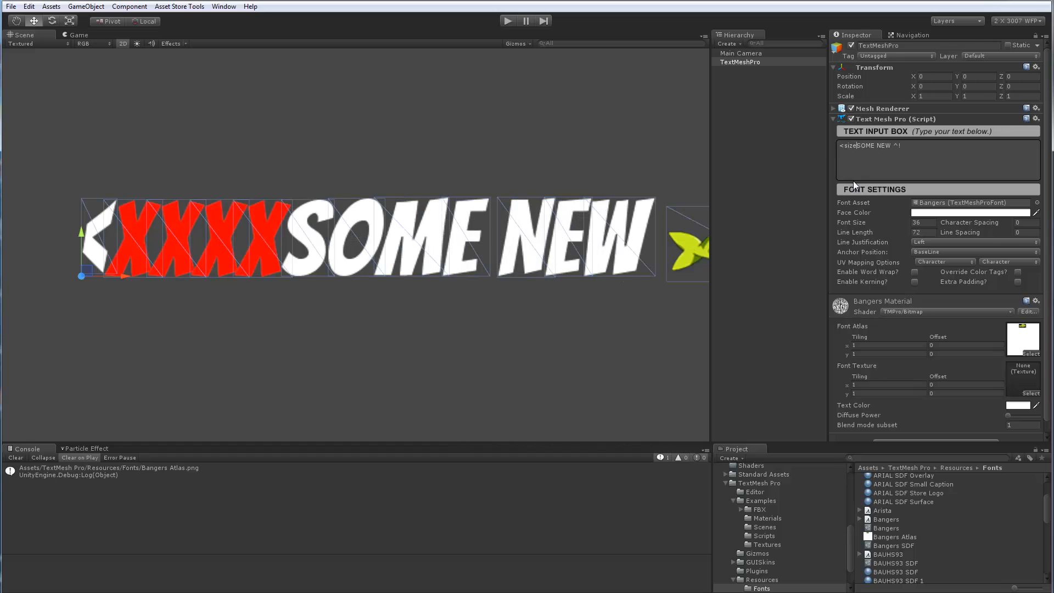
pyautogui.write('=+14>S</size>')
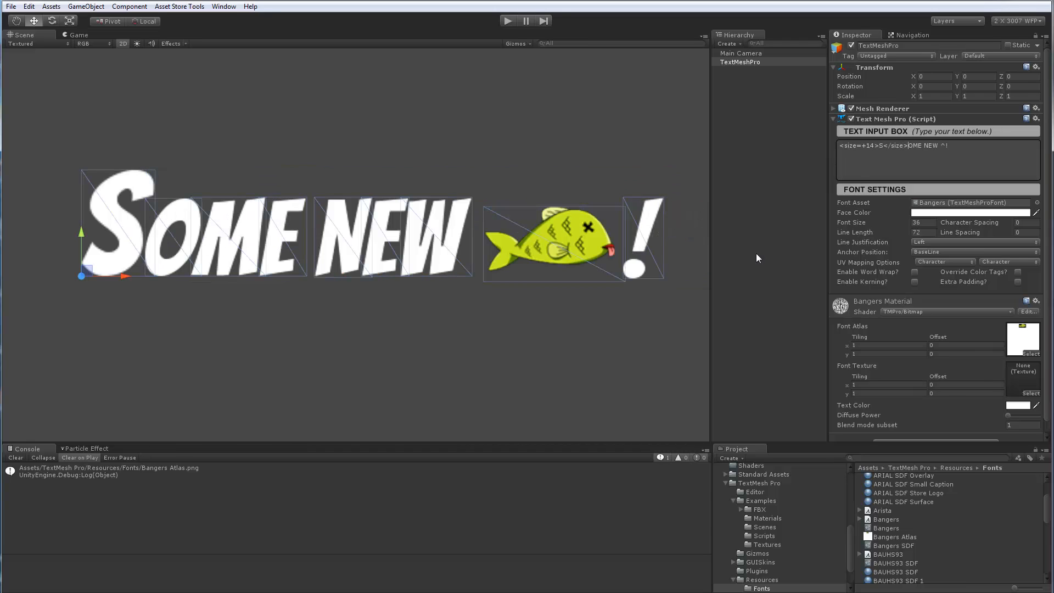
pyautogui.click(185, 251)
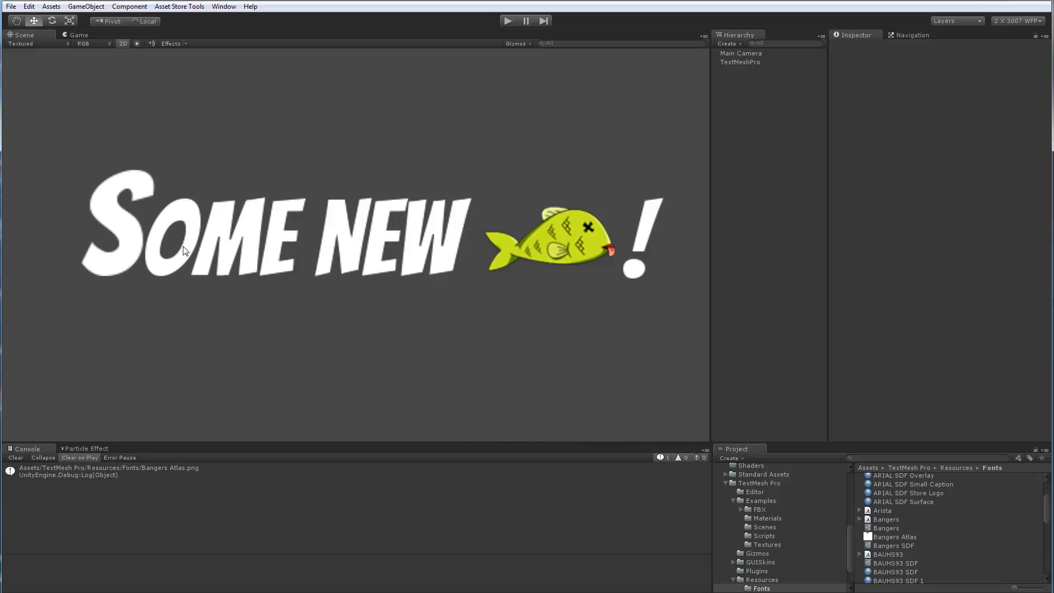
pyautogui.moveTo(740, 62)
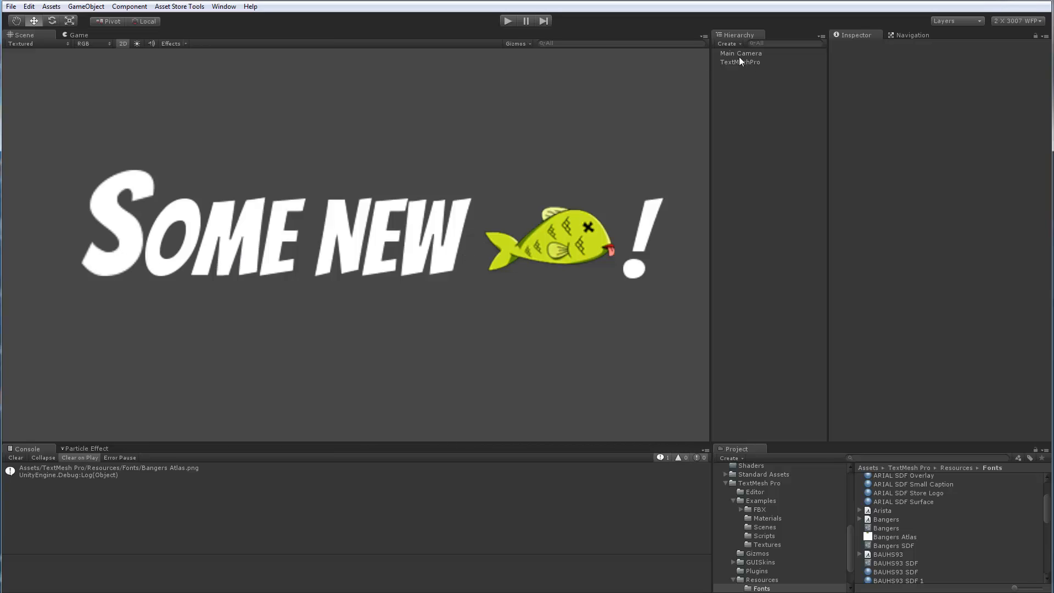
# Wrap NEW in <#ff8000></color> tags in the TextMeshPro text
pyautogui.click(740, 61)
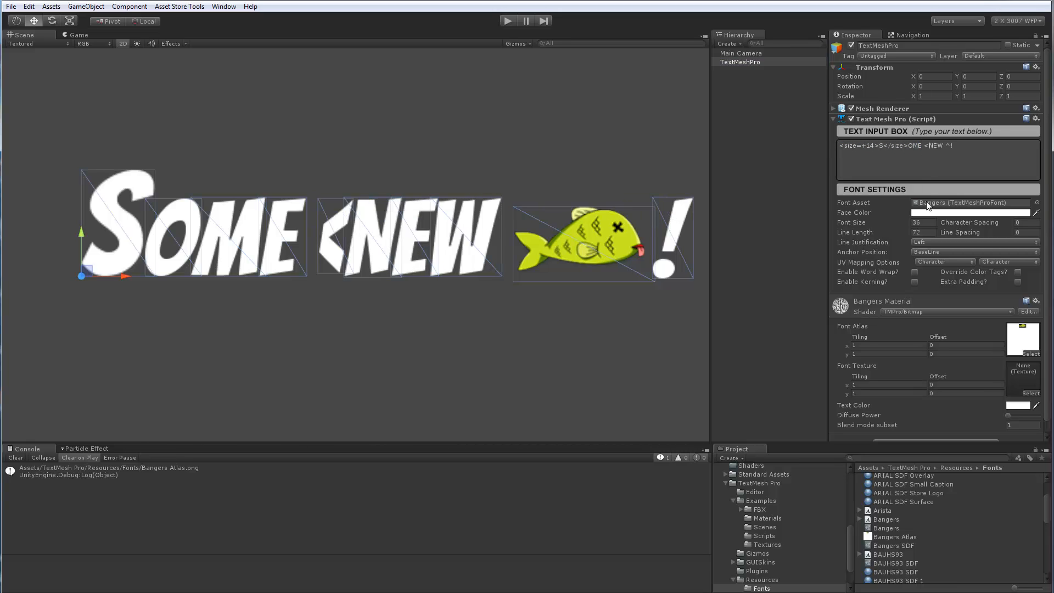
pyautogui.write('#ff8000>')
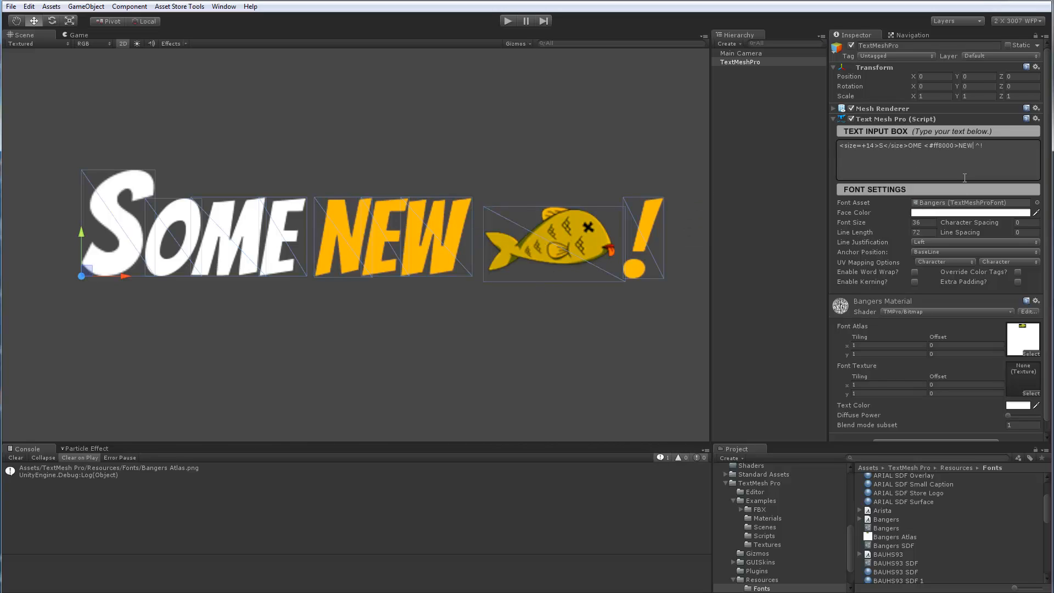
pyautogui.write('</colo')
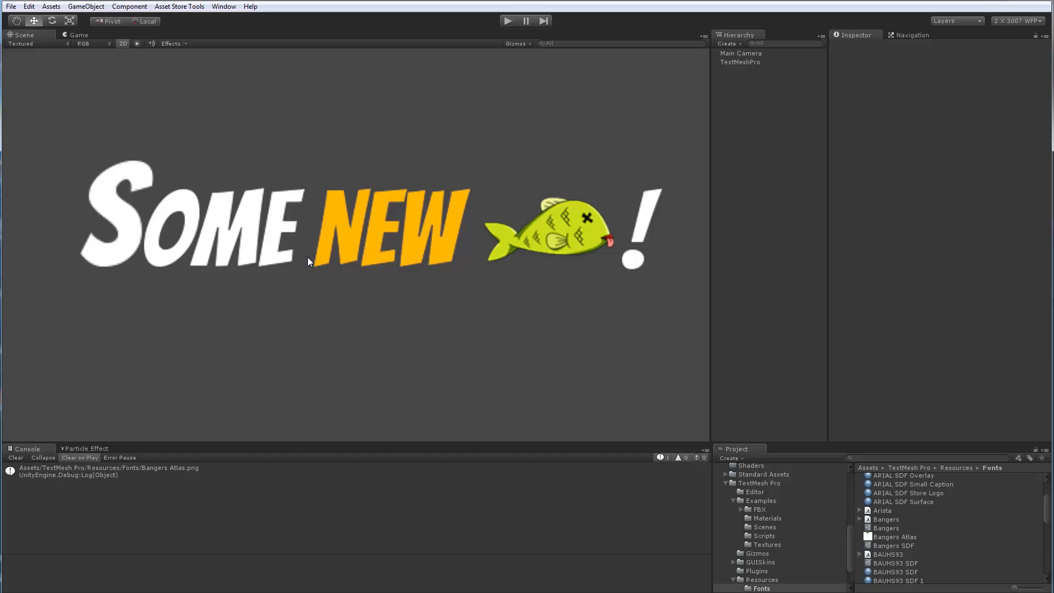
pyautogui.moveTo(476, 243)
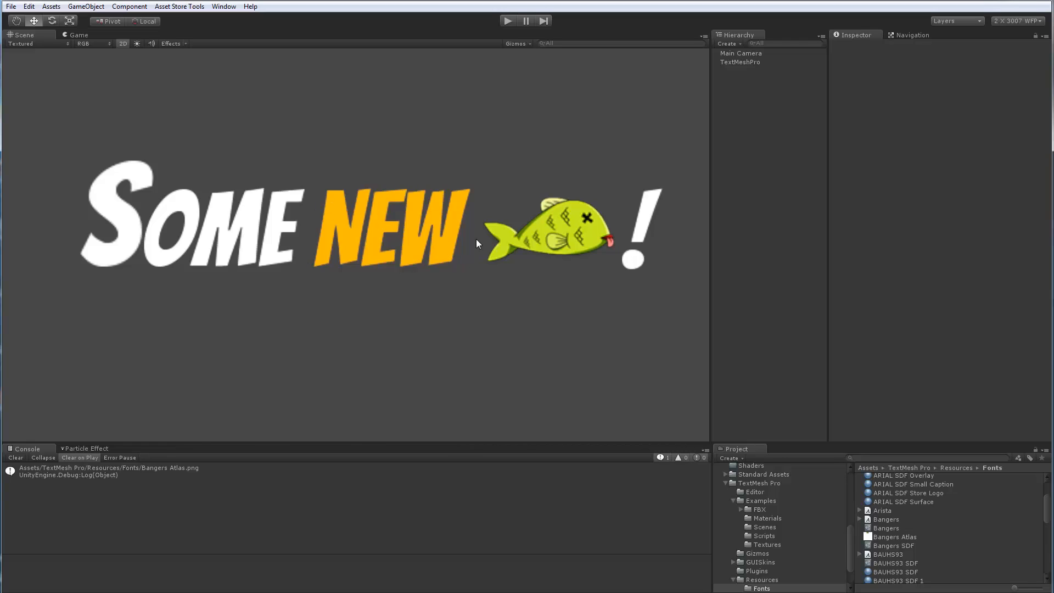
pyautogui.moveTo(393, 296)
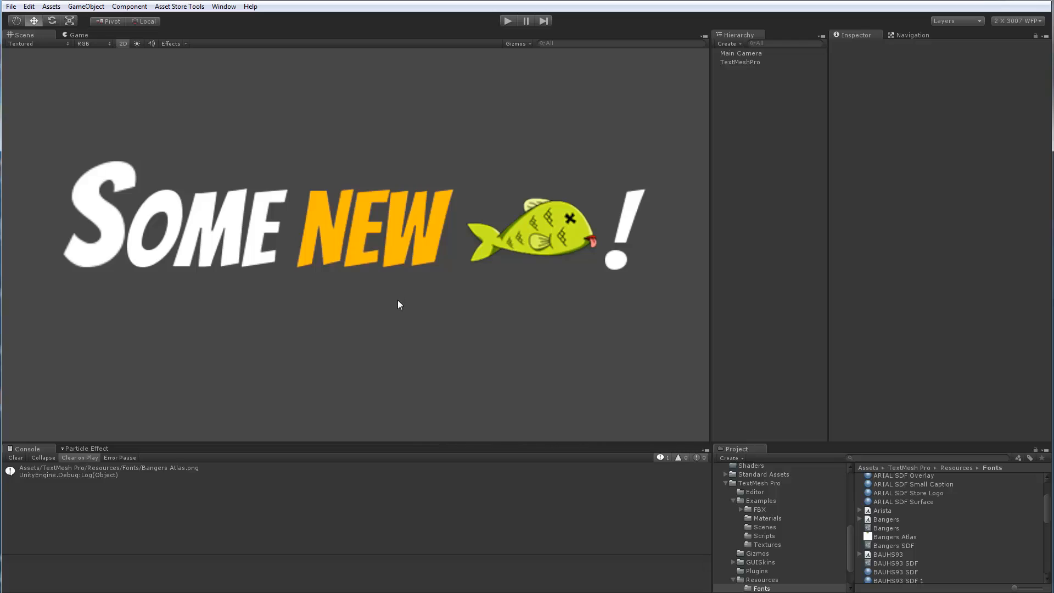
pyautogui.moveTo(431, 339)
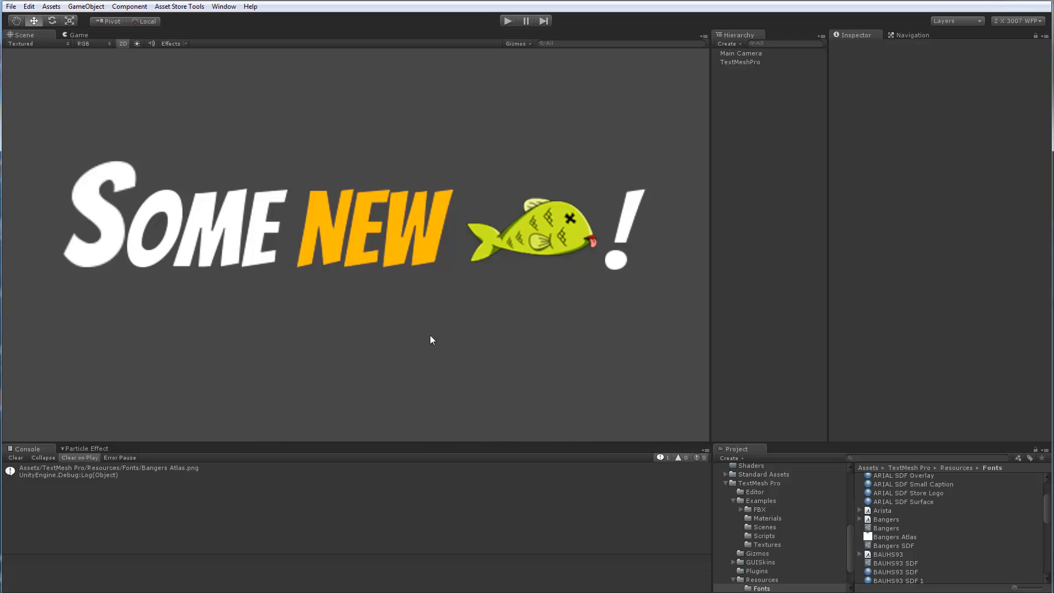